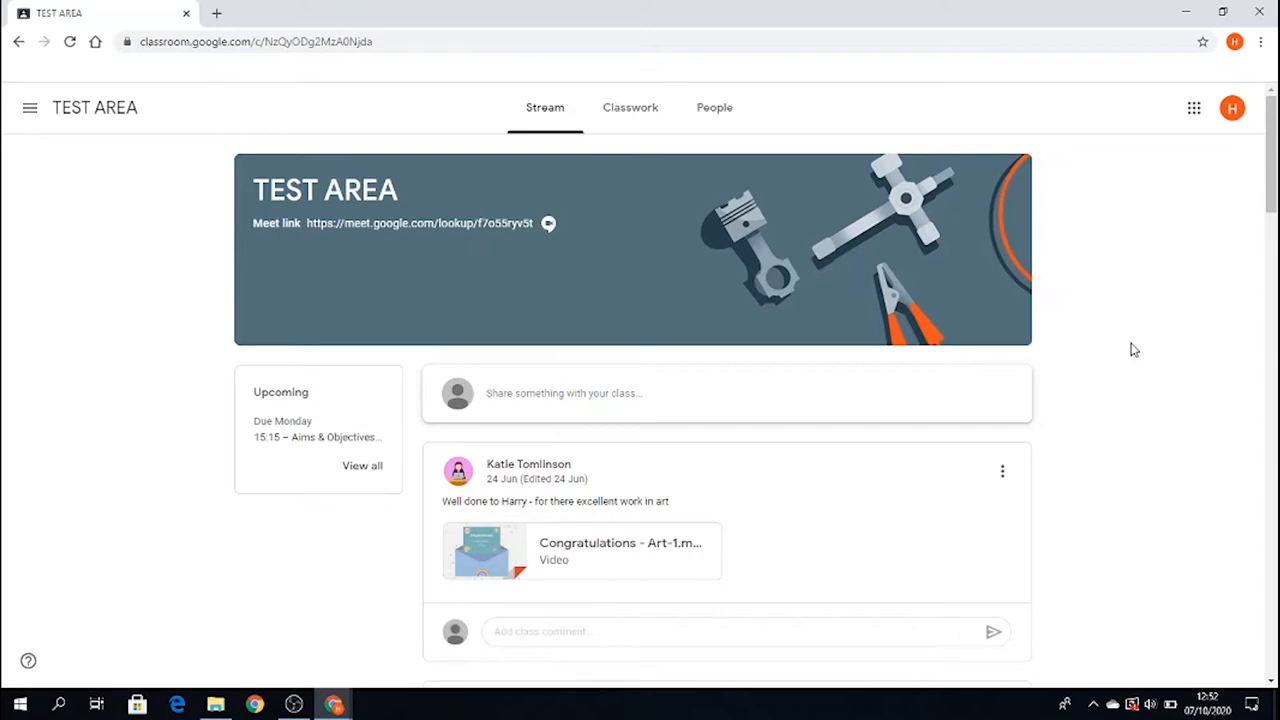
mouse_move(922, 324)
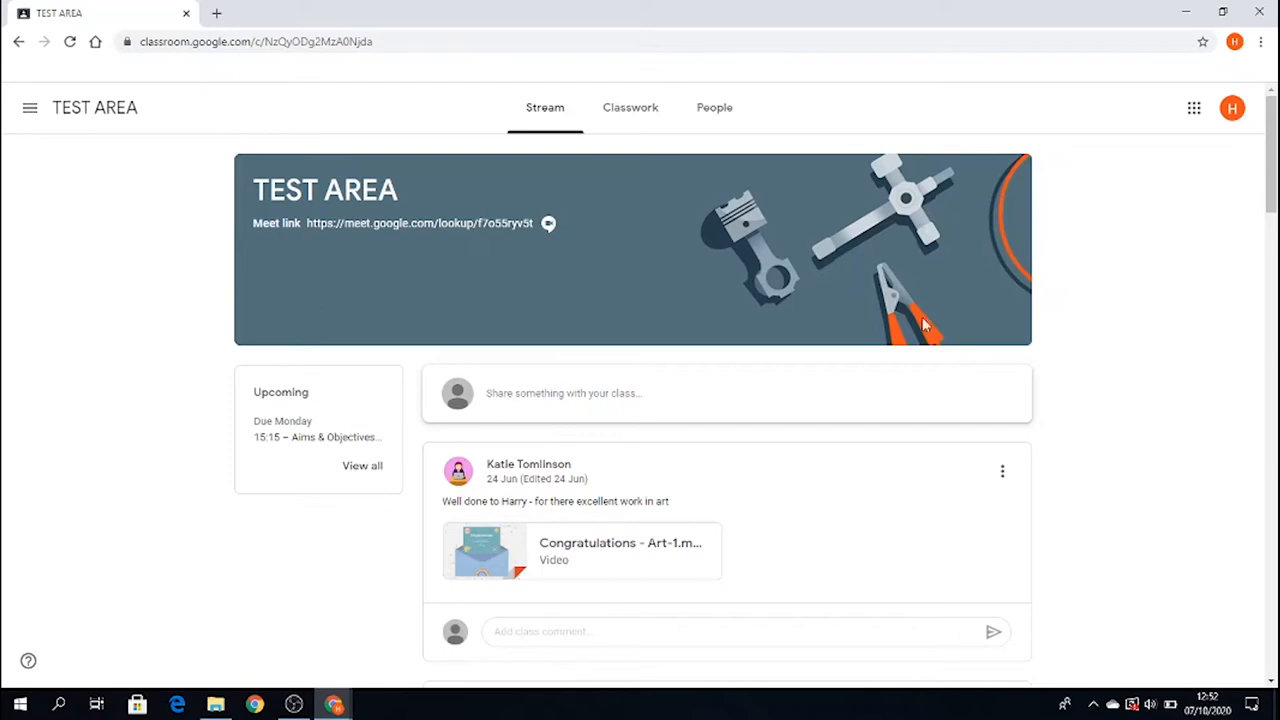
mouse_move(296, 240)
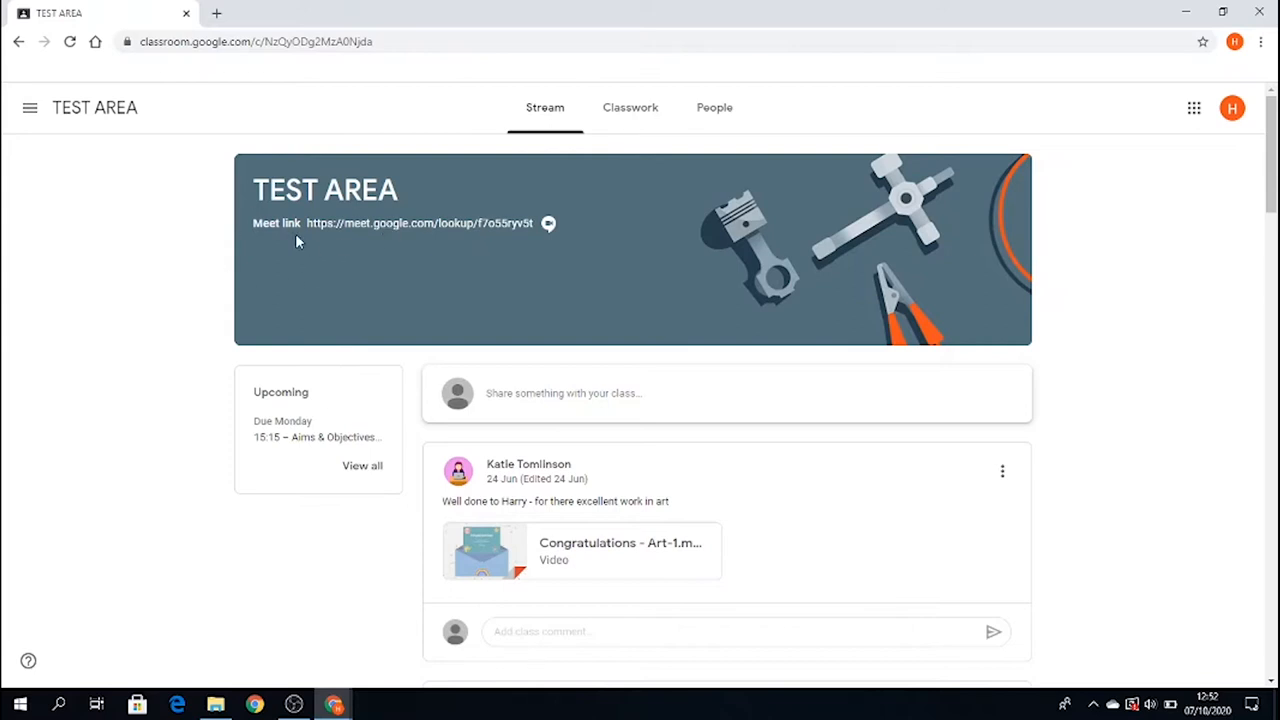
mouse_move(326, 256)
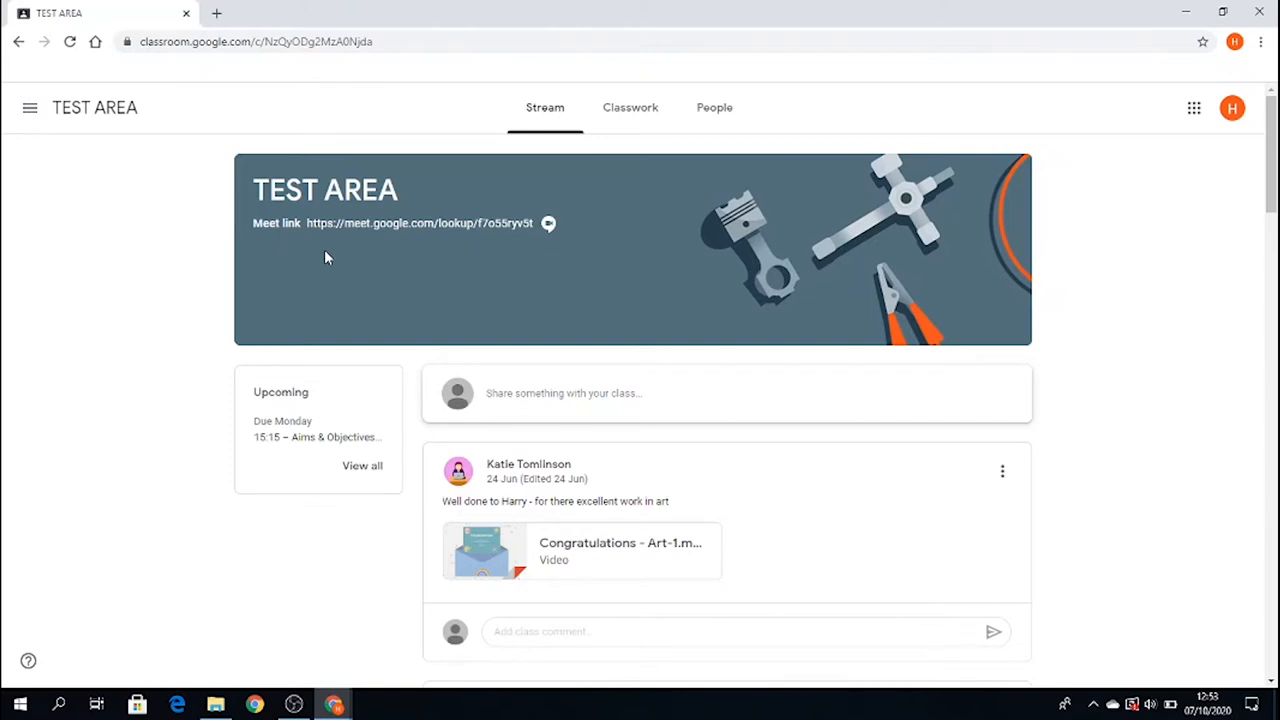
mouse_move(672, 430)
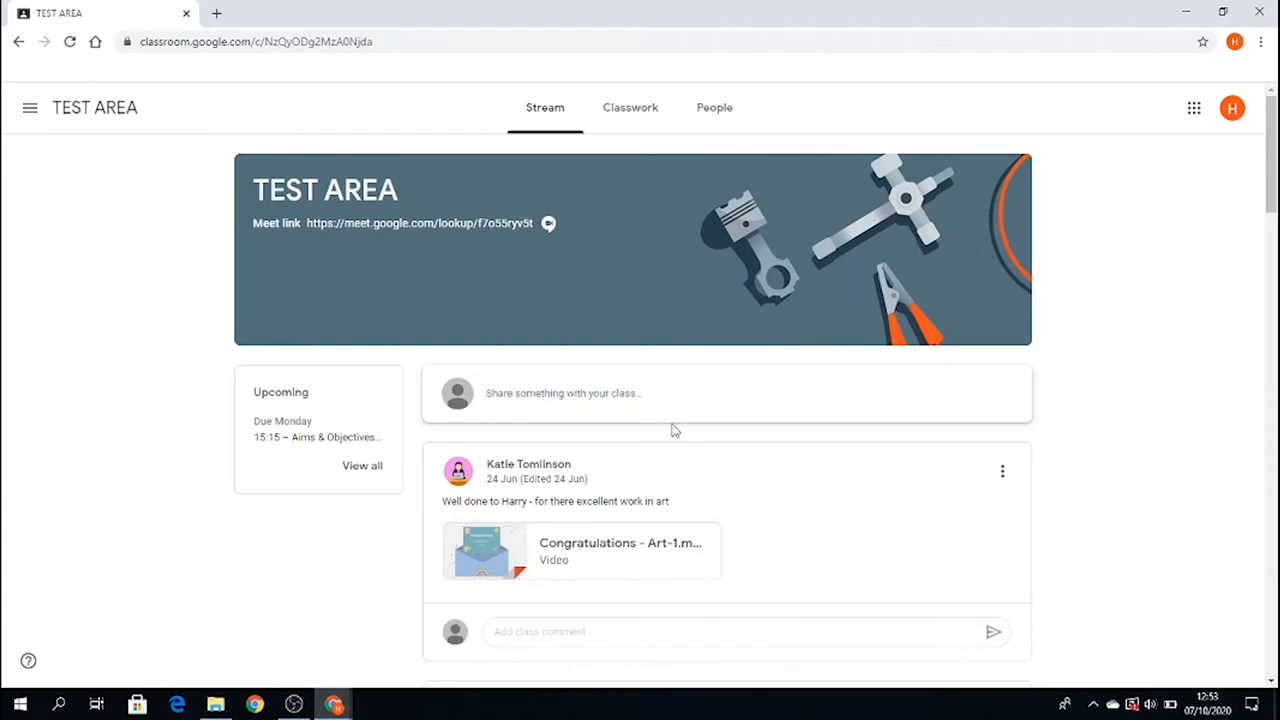
mouse_move(768, 324)
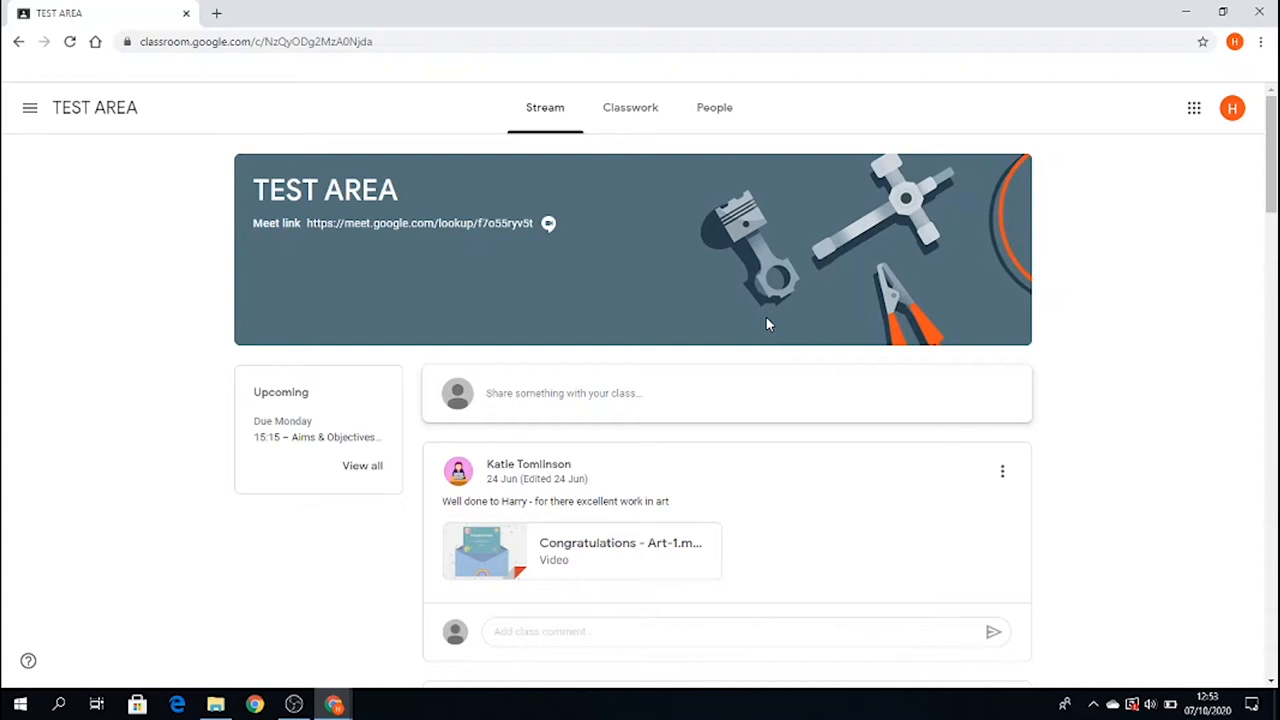
mouse_move(630, 108)
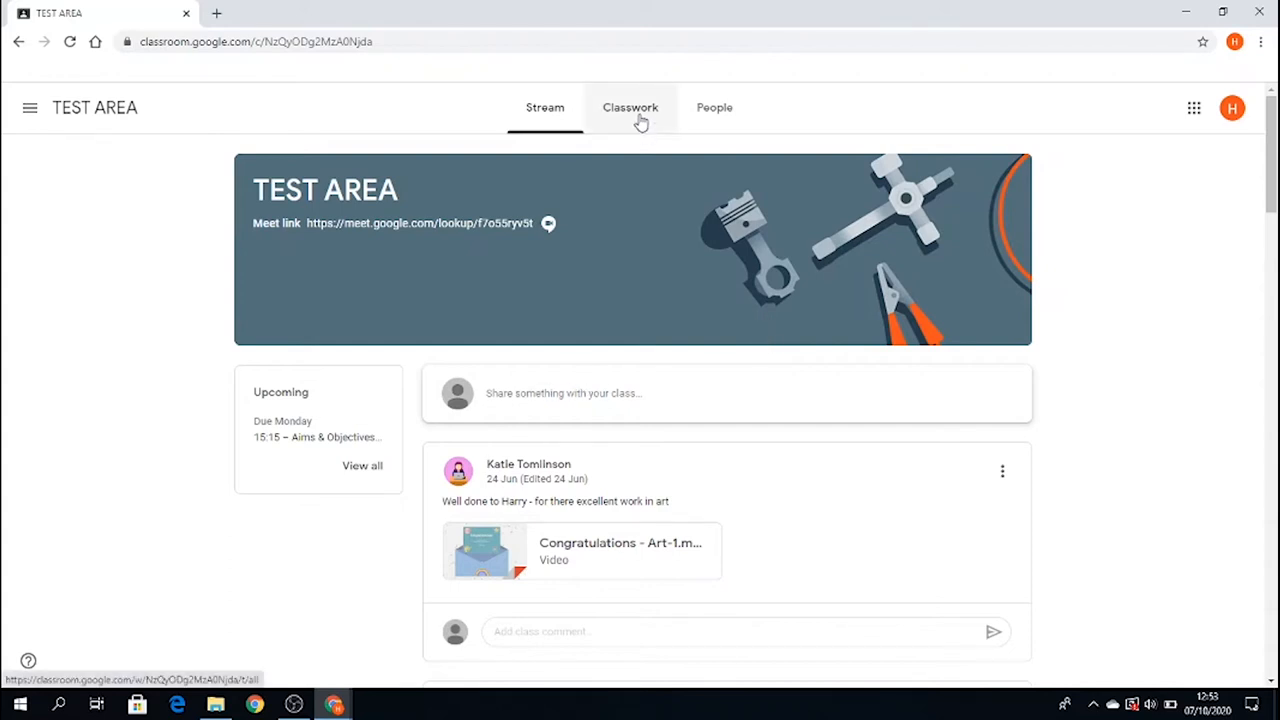
- Show the Classwork list scrolled to the Homework topic with the Aims & Objectives homework
click(630, 108)
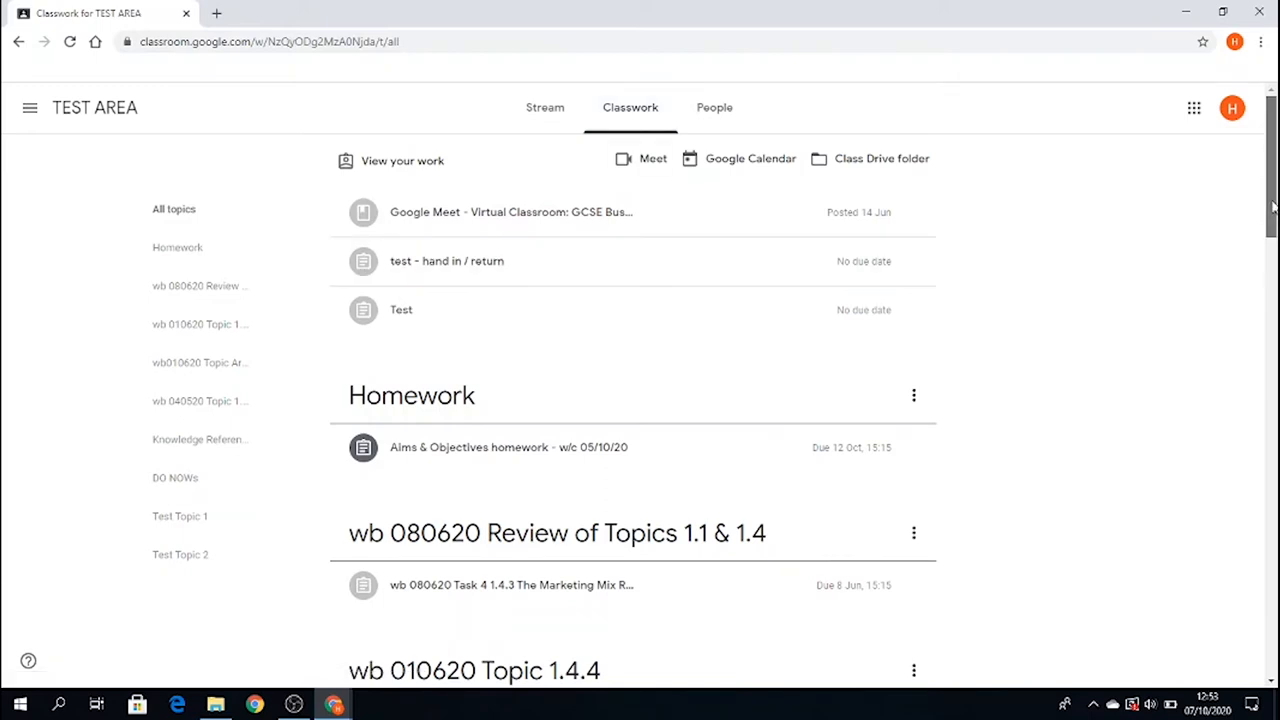
scroll(down, 3)
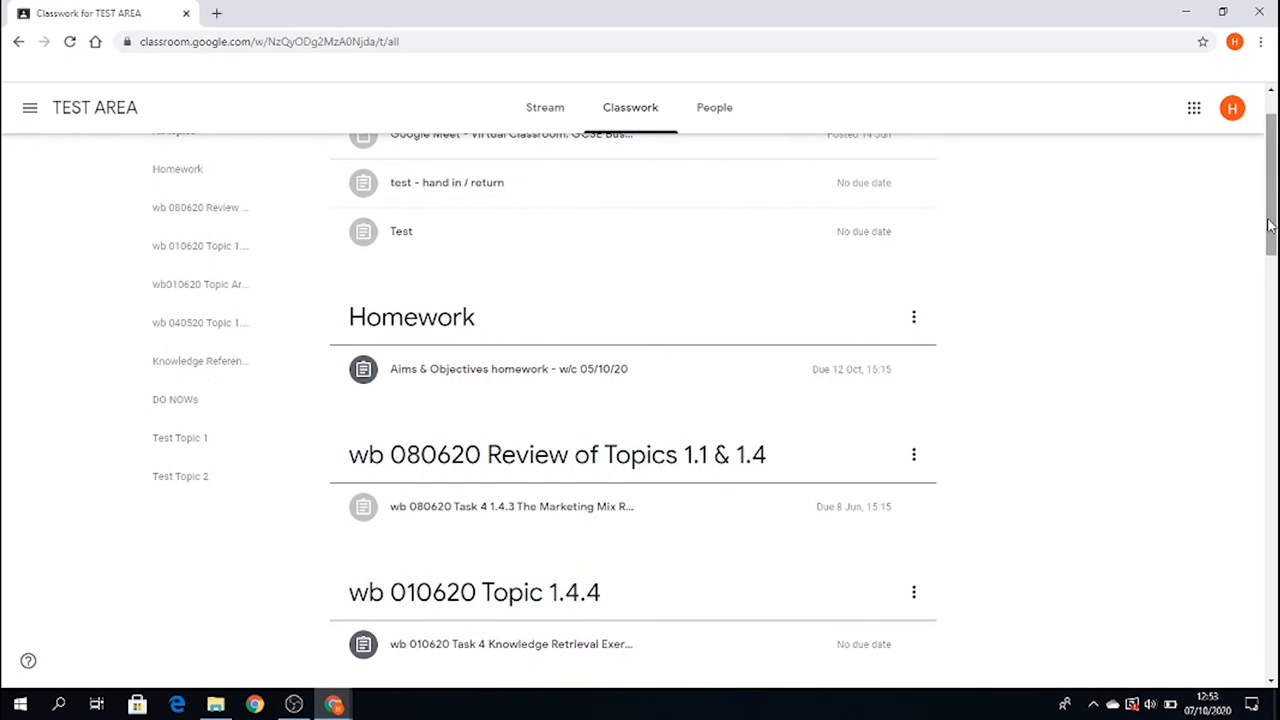
mouse_move(780, 330)
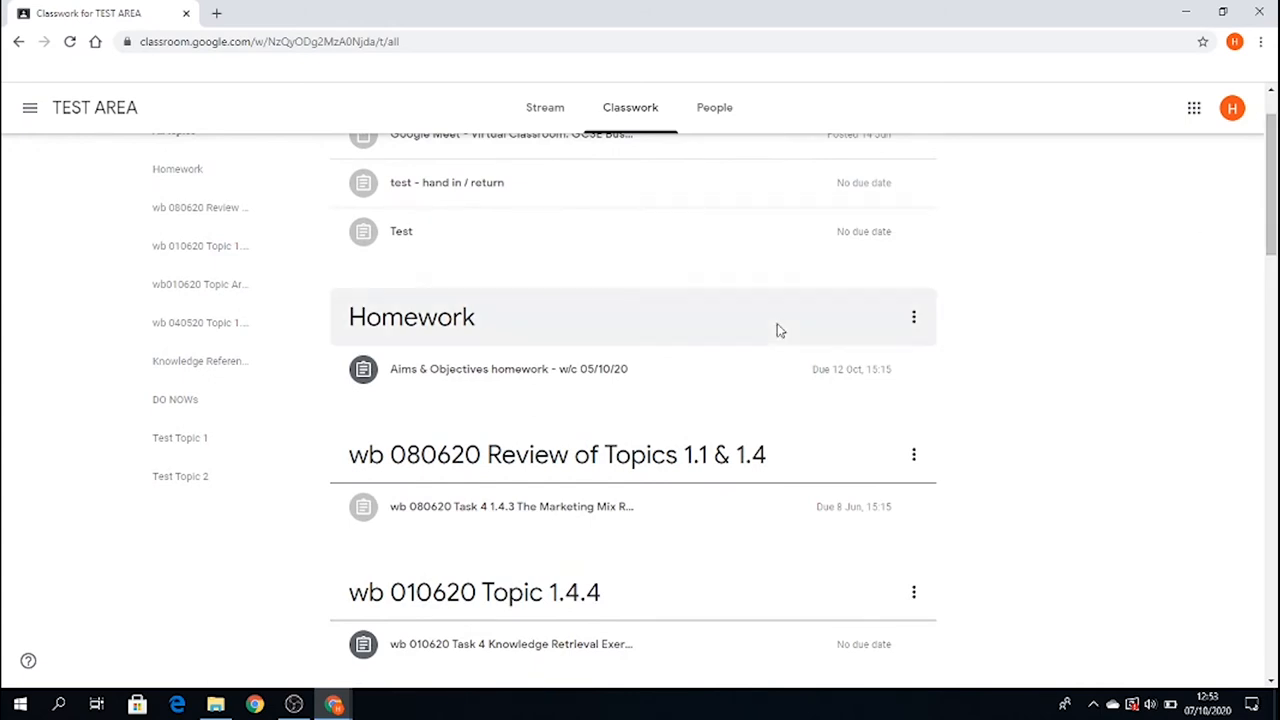
mouse_move(616, 316)
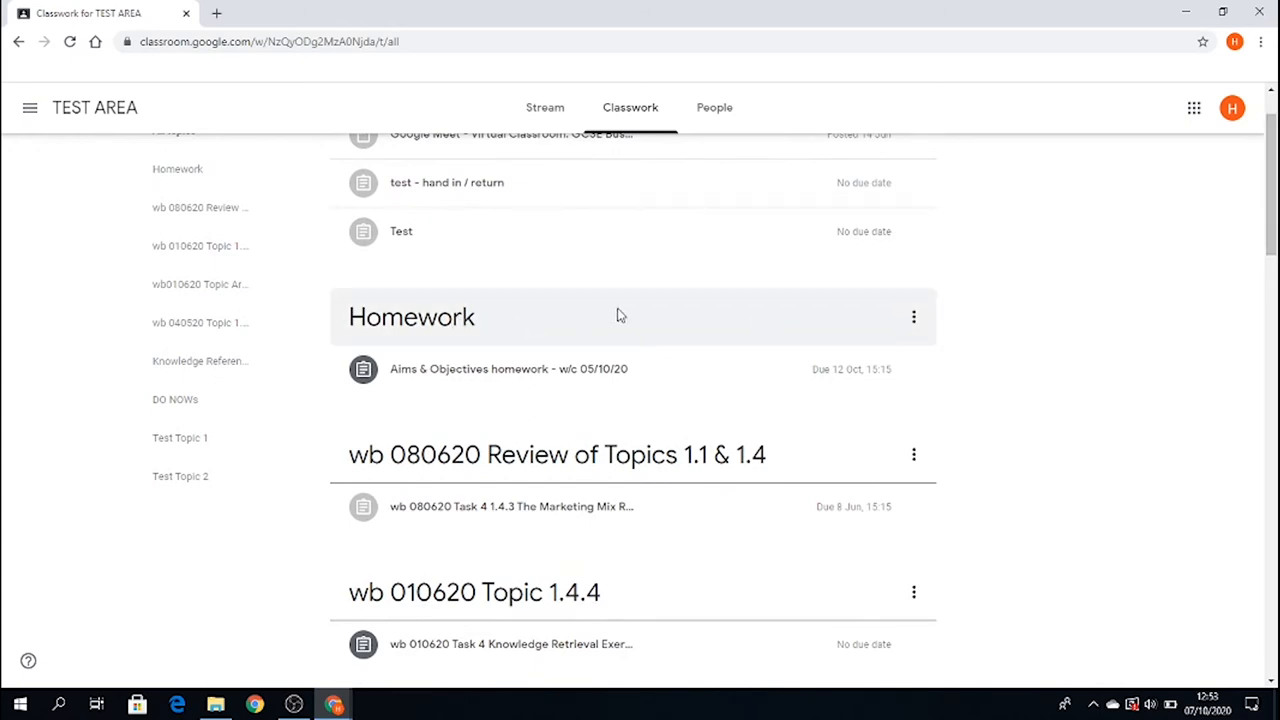
mouse_move(576, 318)
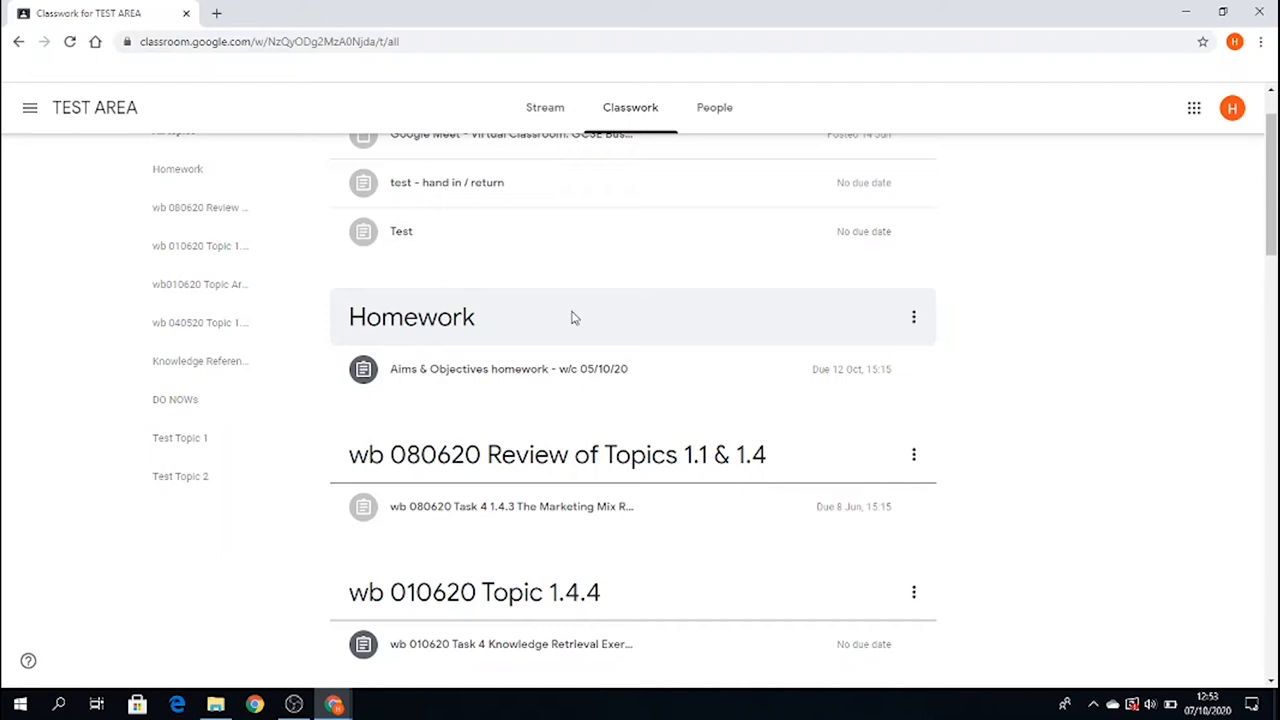
mouse_move(562, 318)
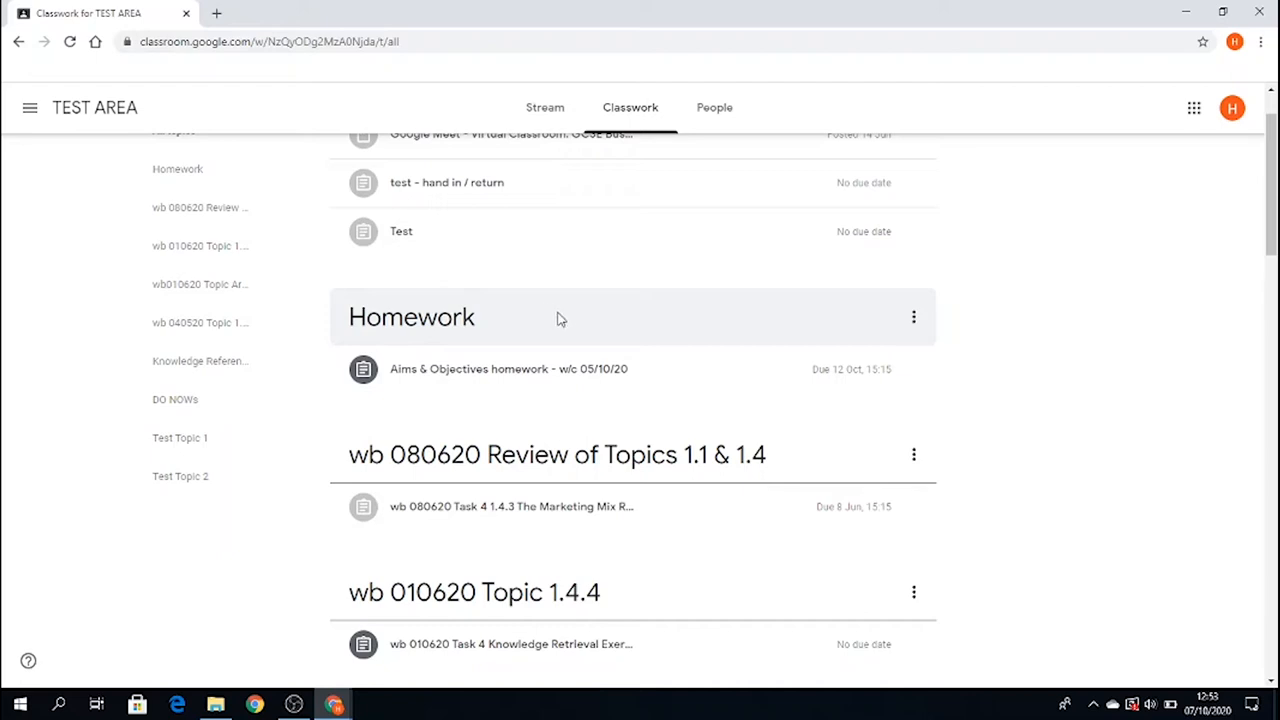
mouse_move(592, 388)
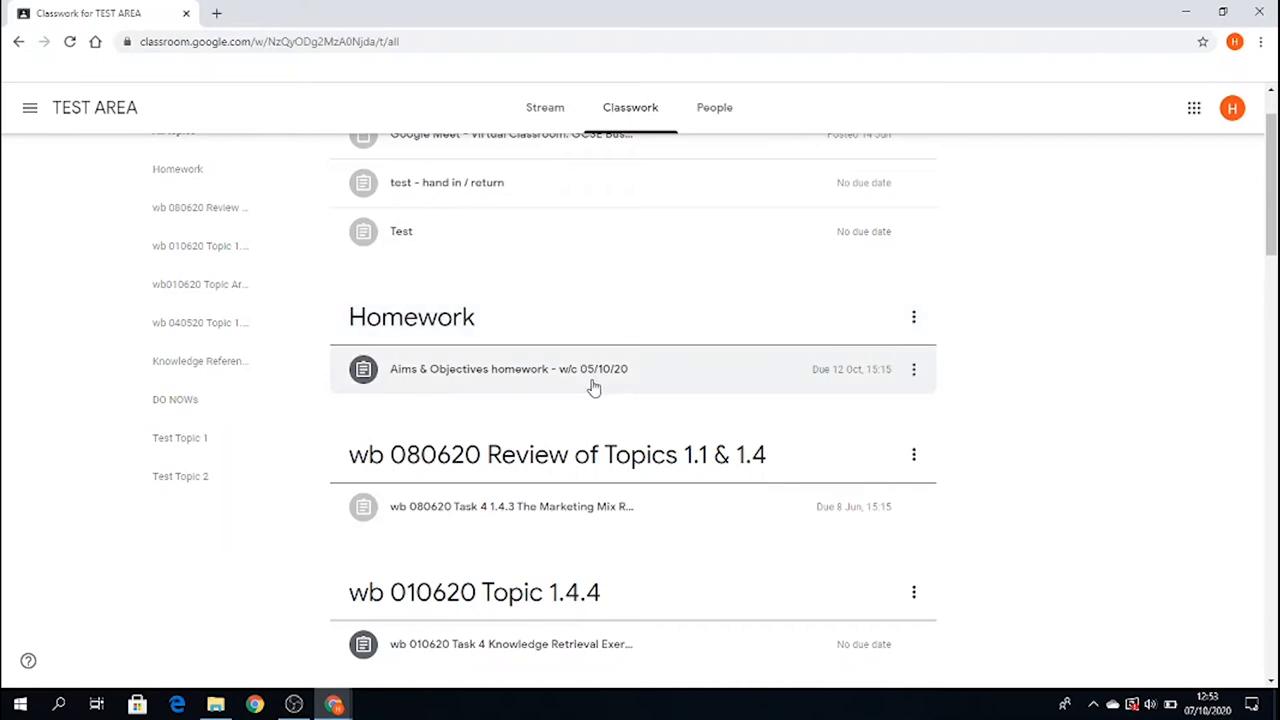
mouse_move(438, 380)
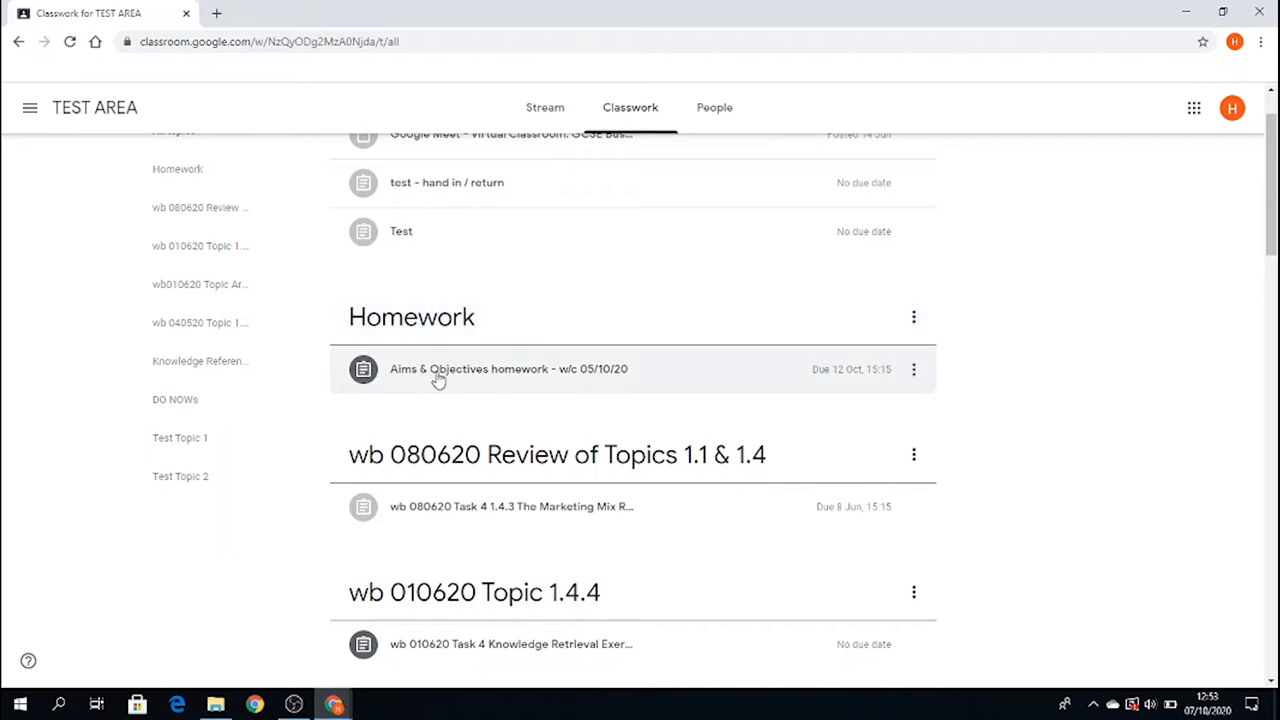
mouse_move(616, 372)
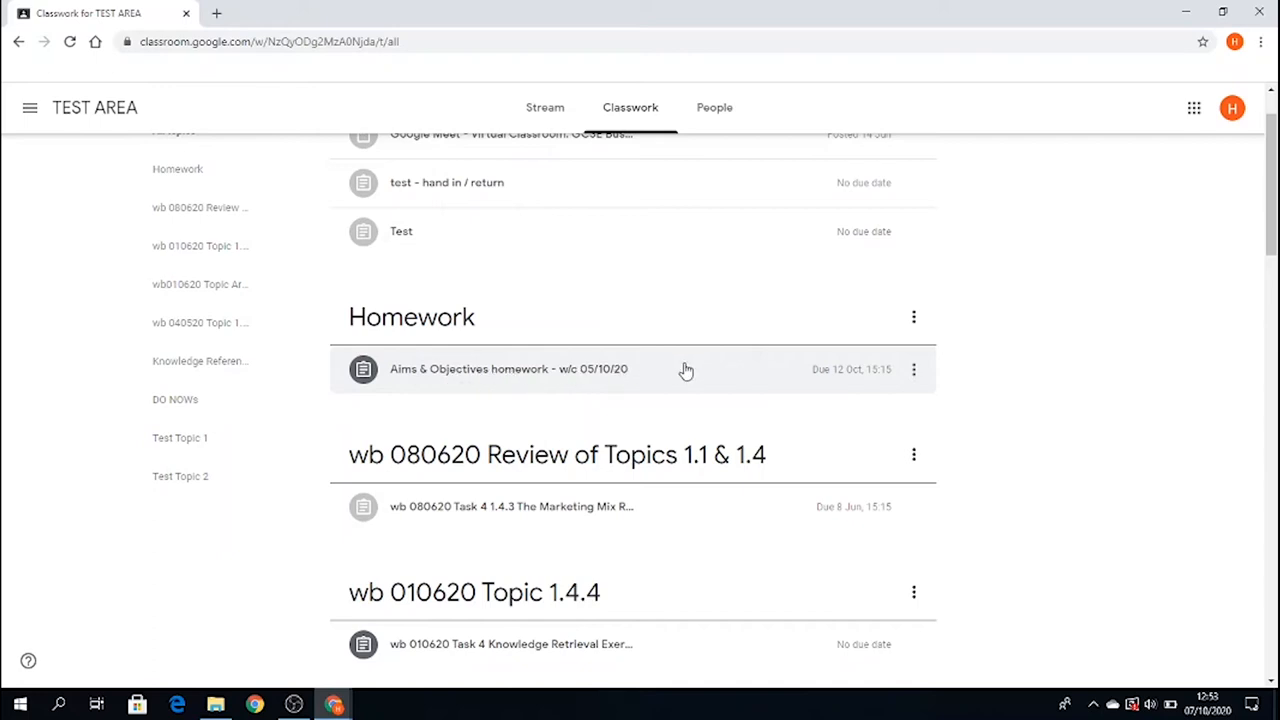
- Expand the Aims & Objectives homework to see its instructions and attached Slides and Docs files
click(508, 368)
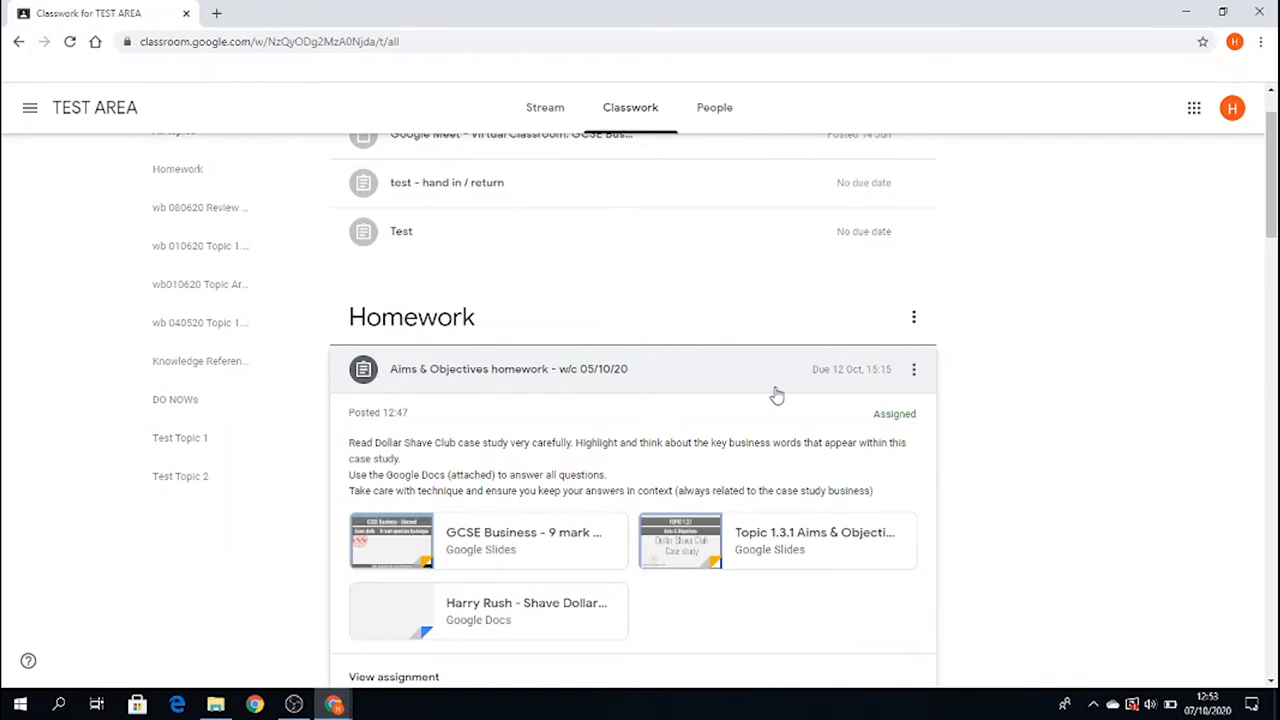
scroll(down, 3)
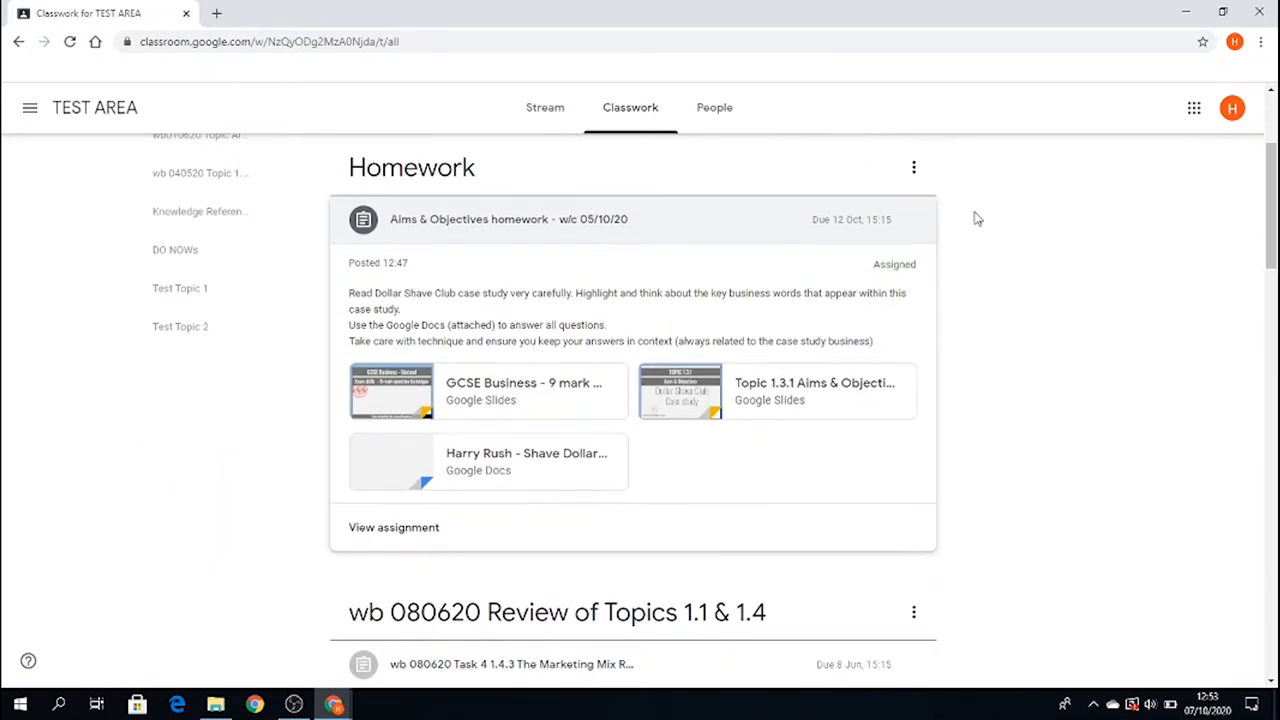
mouse_move(622, 338)
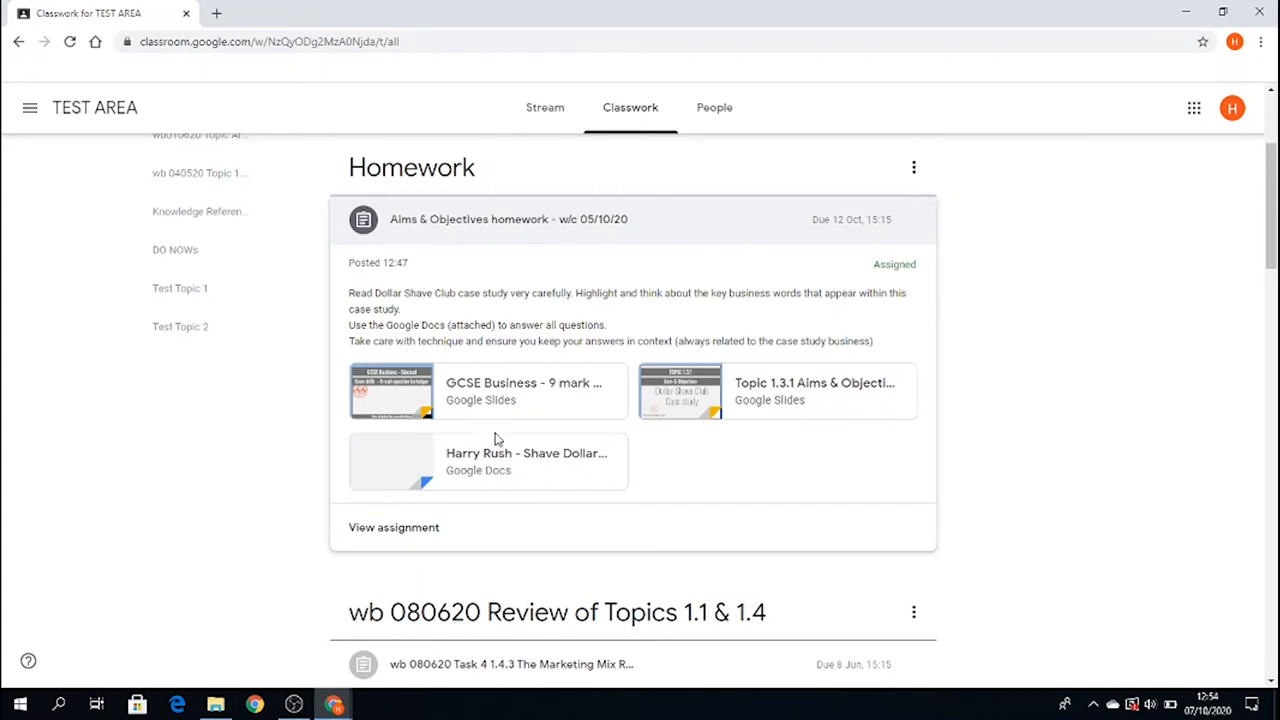
mouse_move(556, 404)
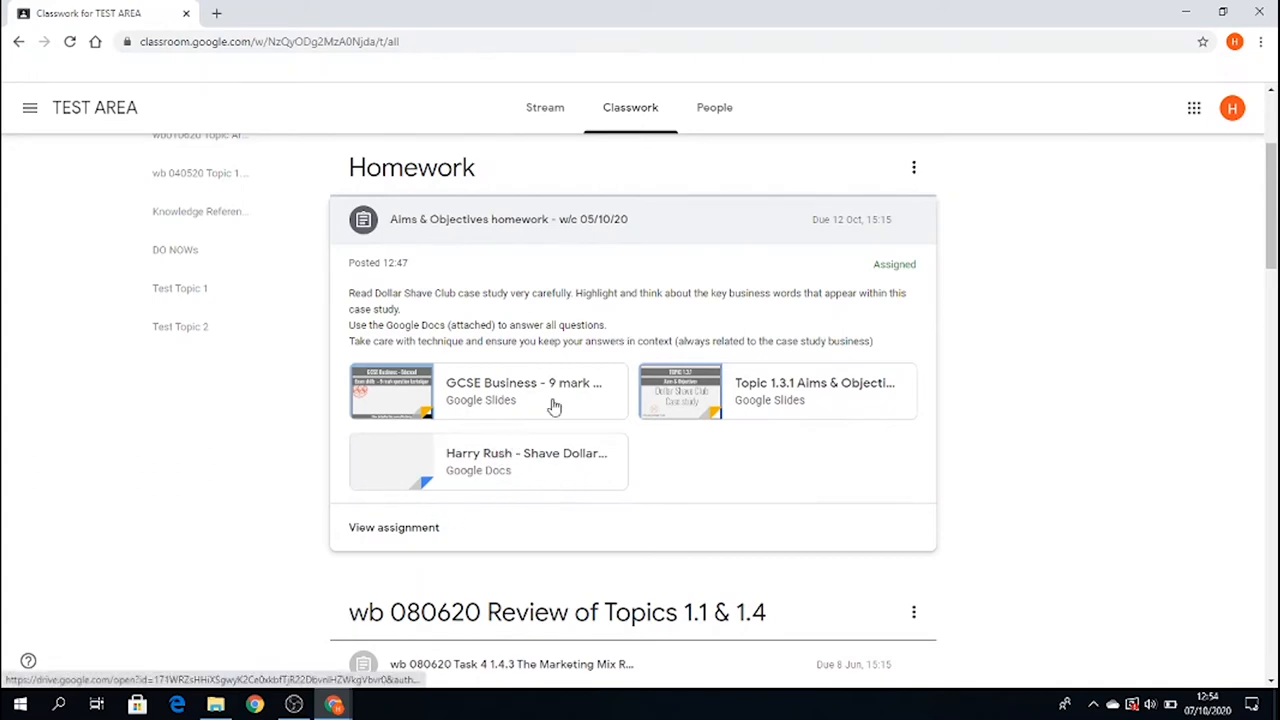
mouse_move(450, 392)
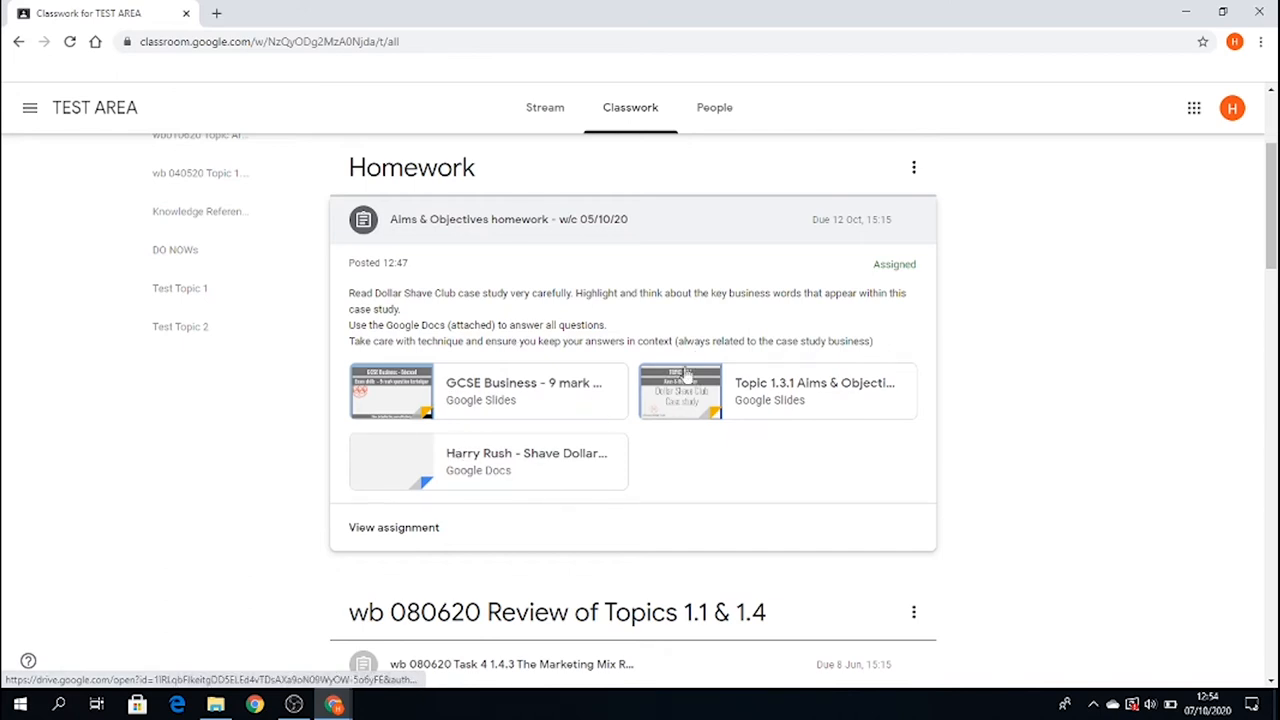
mouse_move(310, 534)
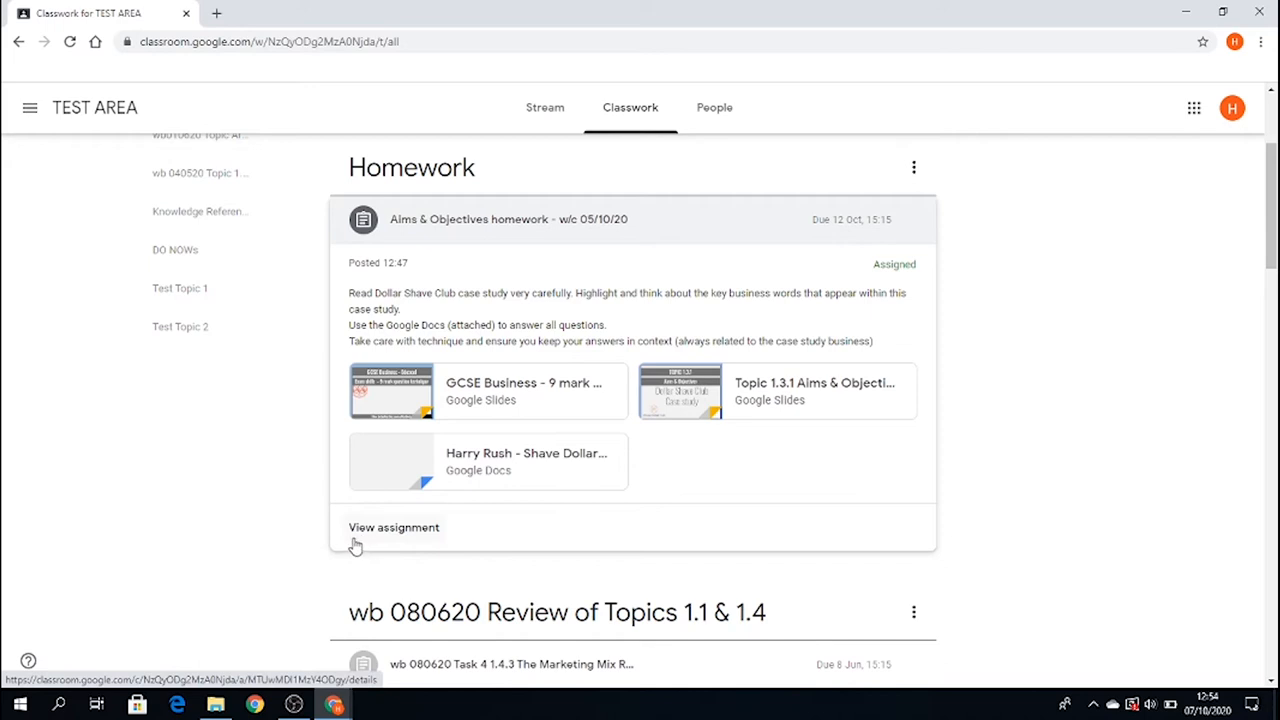
mouse_move(410, 536)
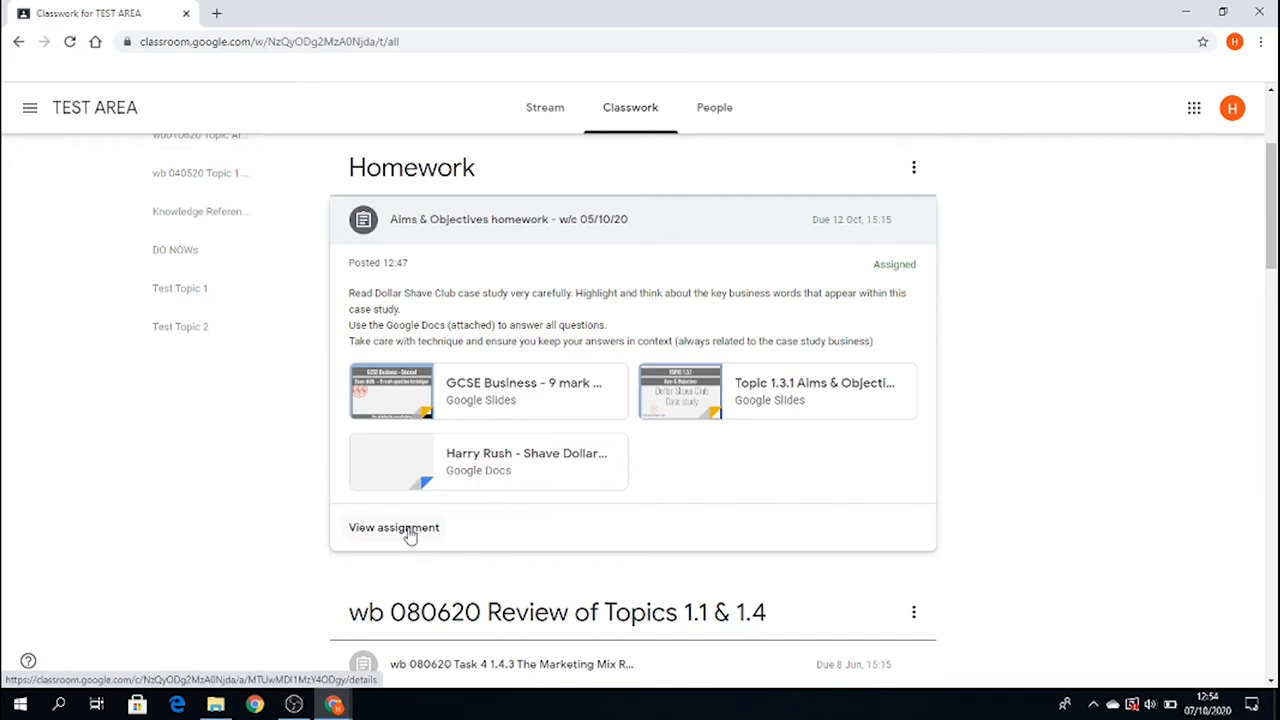
click(394, 528)
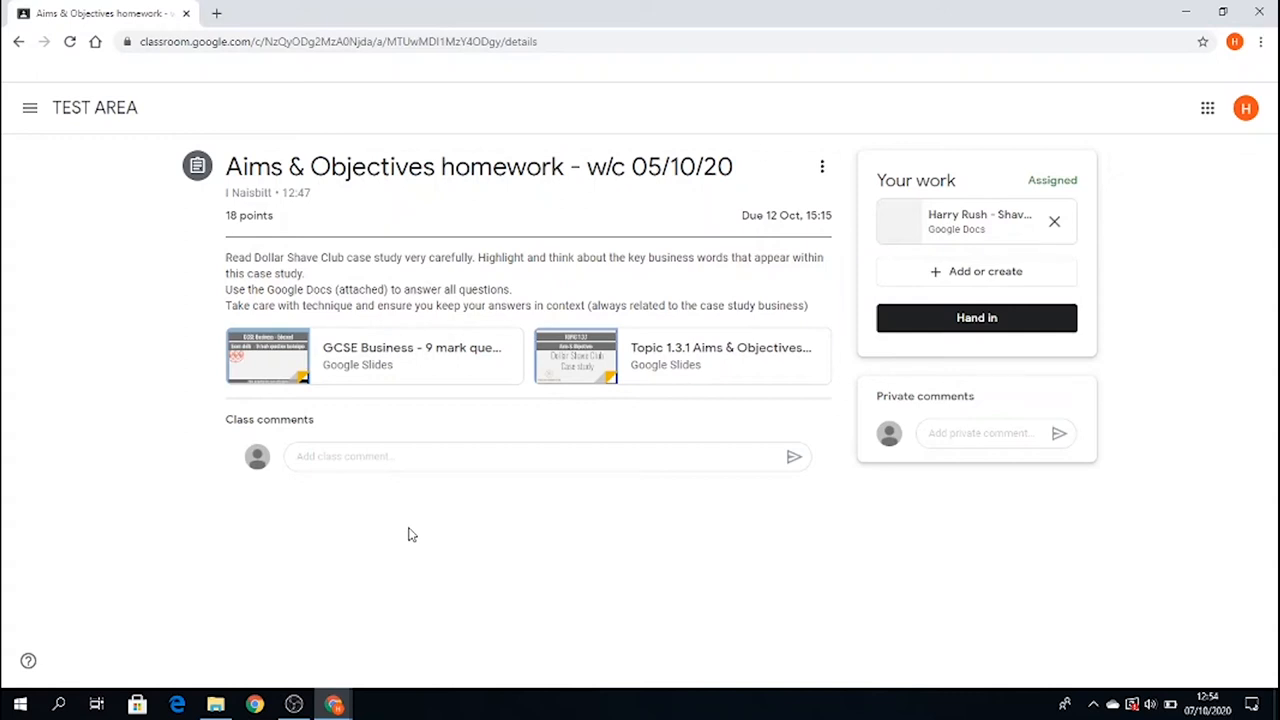
mouse_move(376, 320)
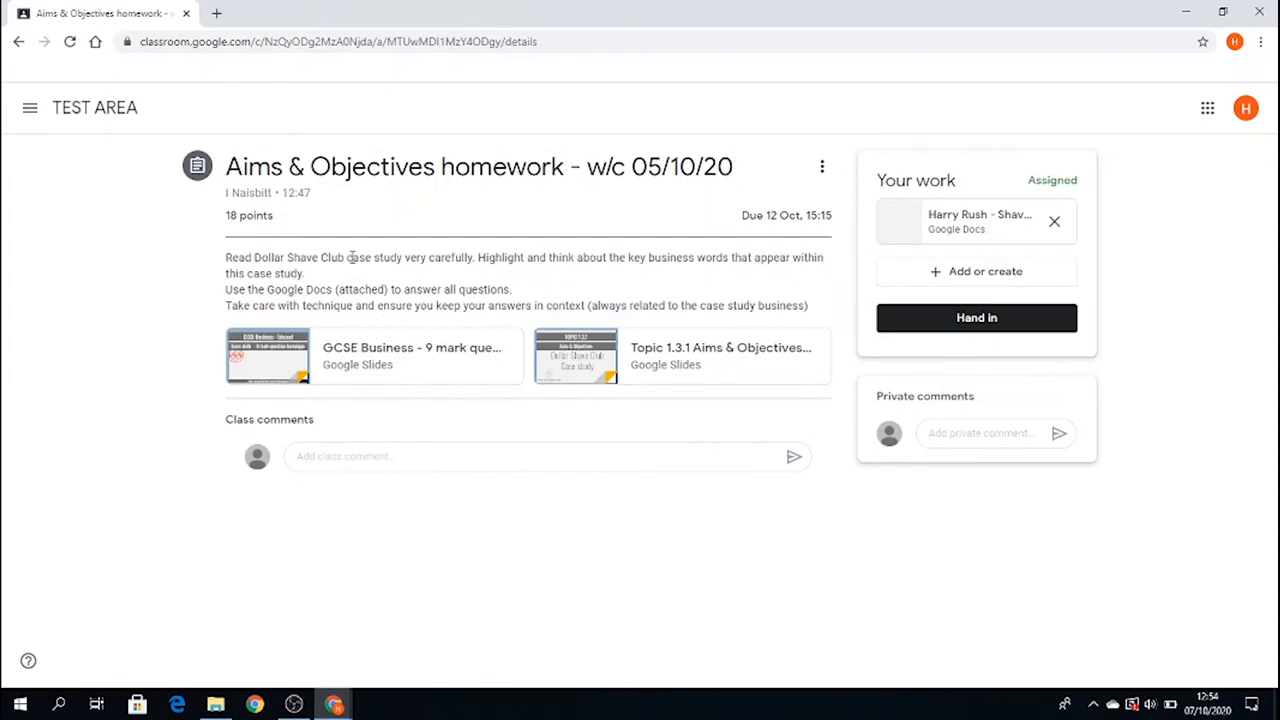
mouse_move(670, 230)
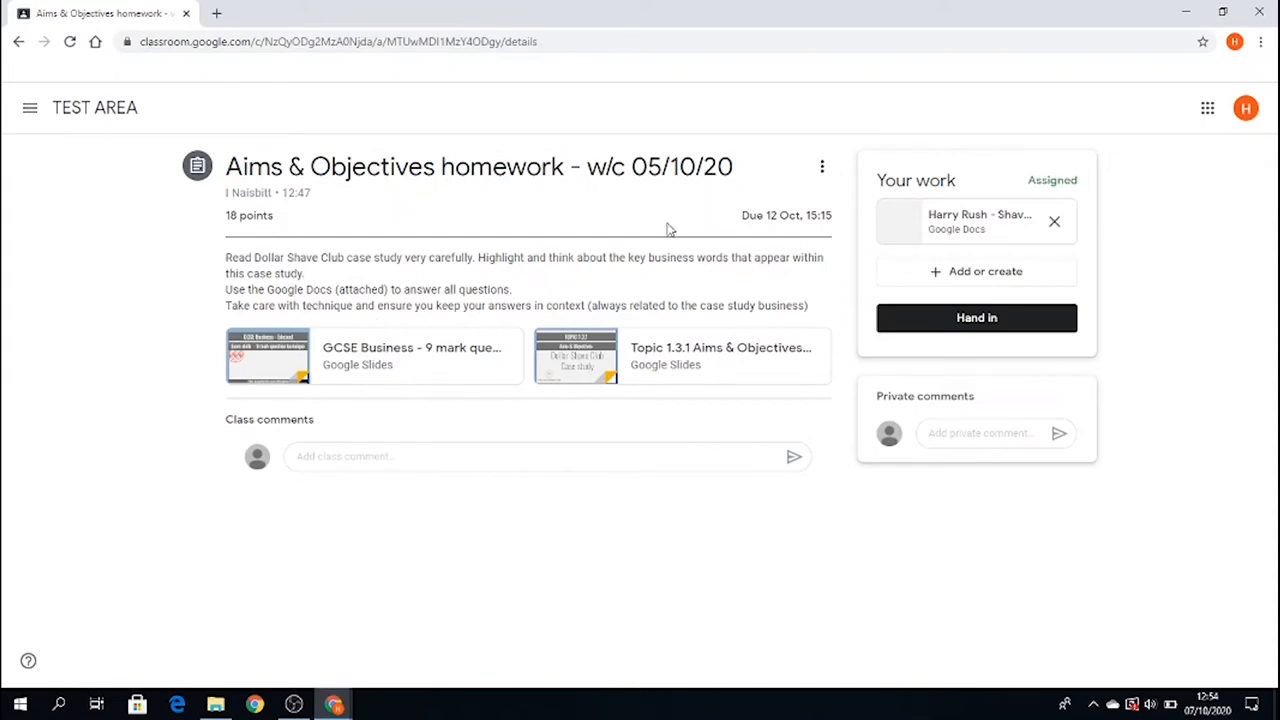
mouse_move(800, 230)
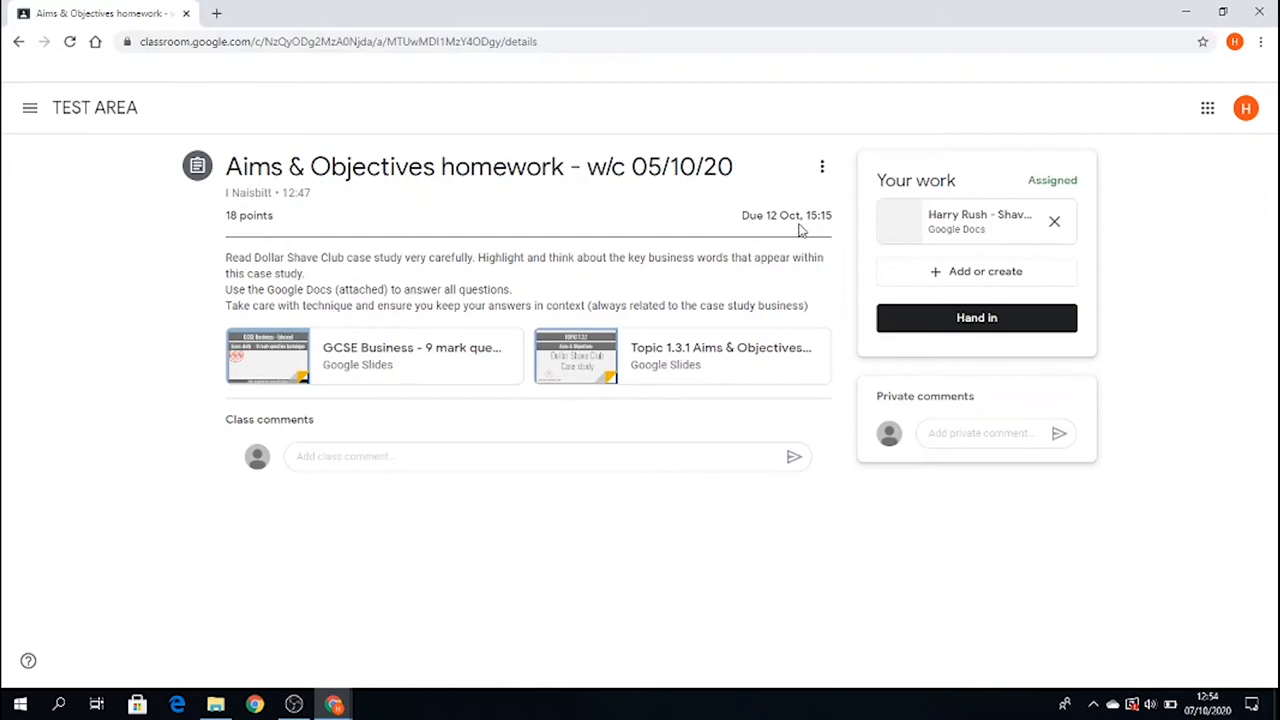
mouse_move(808, 216)
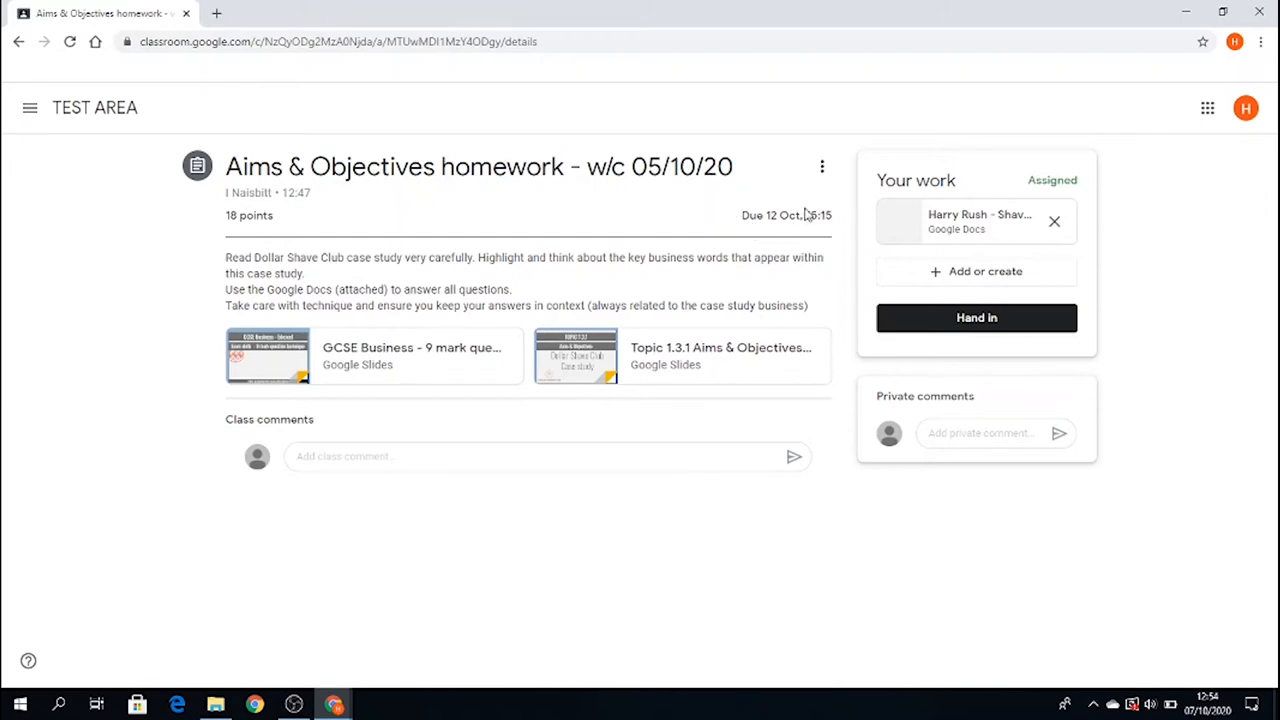
mouse_move(796, 218)
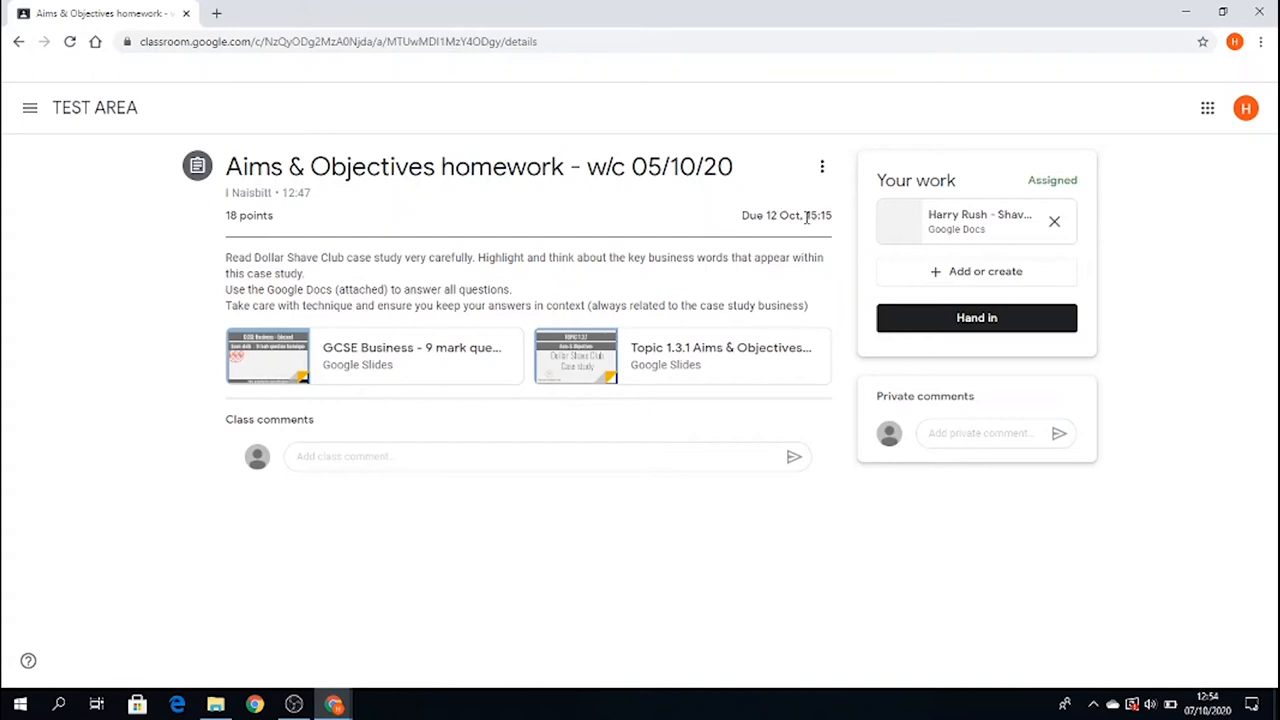
mouse_move(780, 232)
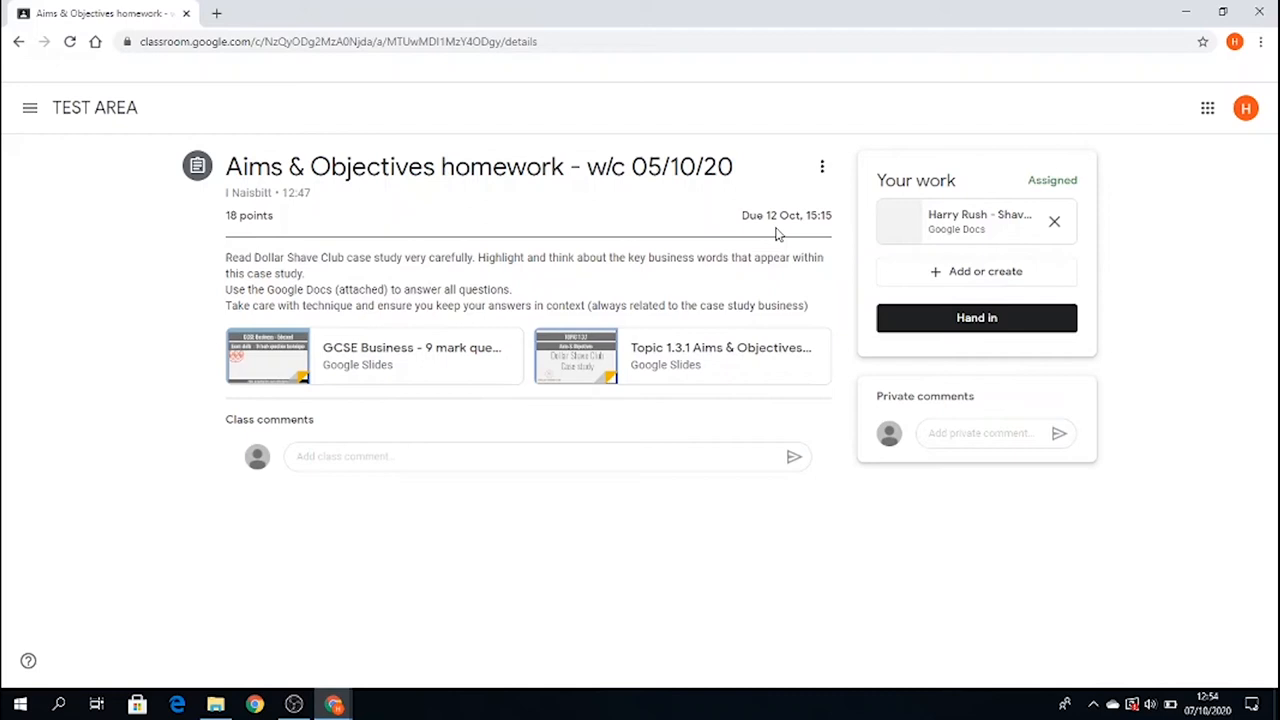
mouse_move(560, 236)
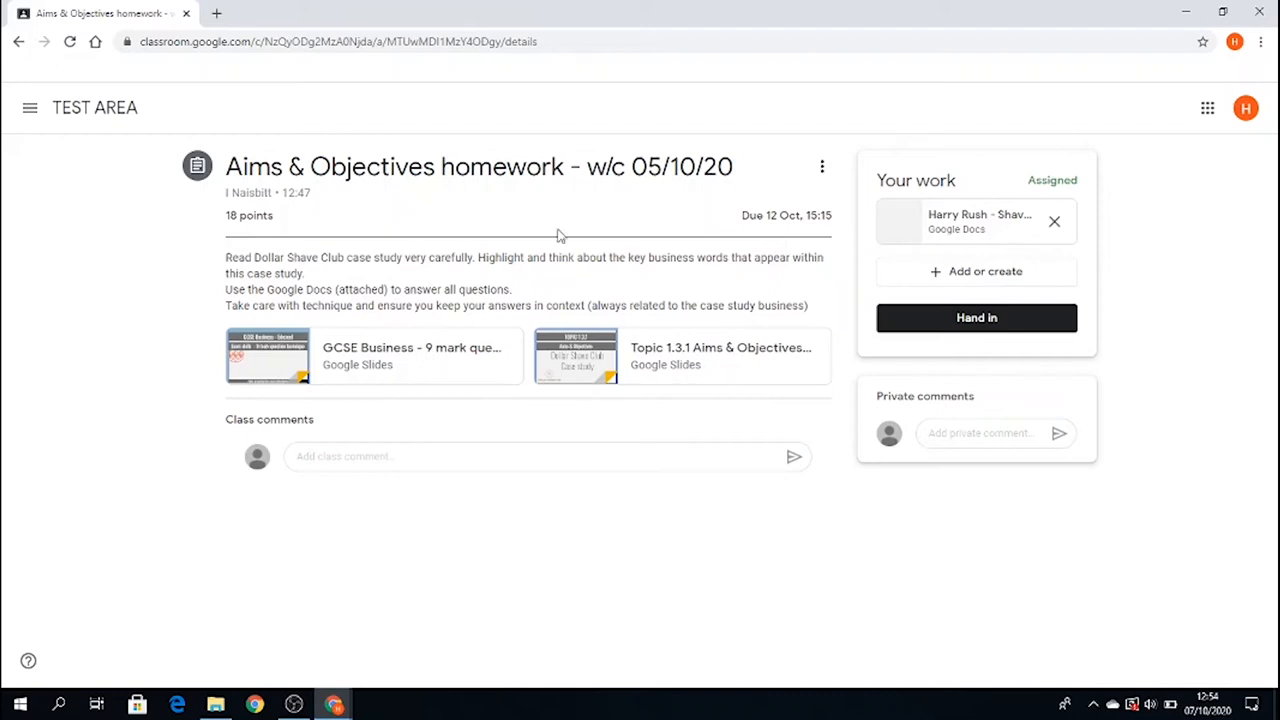
mouse_move(516, 356)
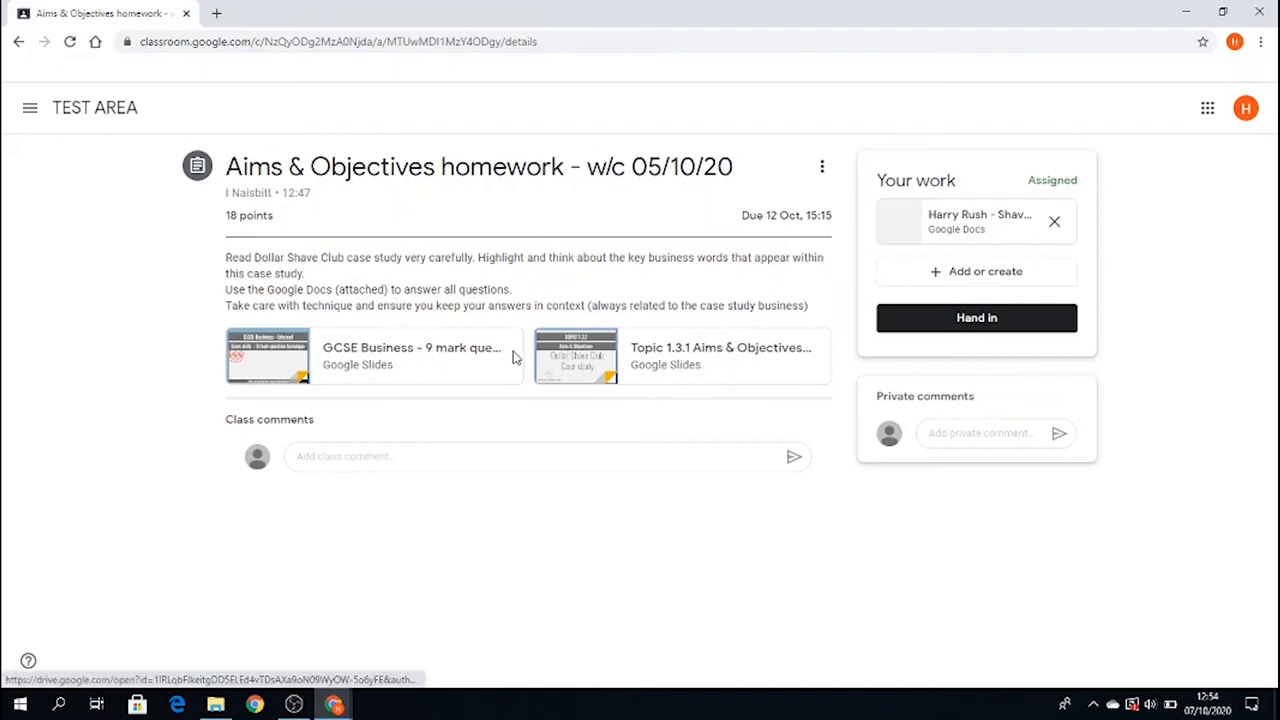
mouse_move(590, 358)
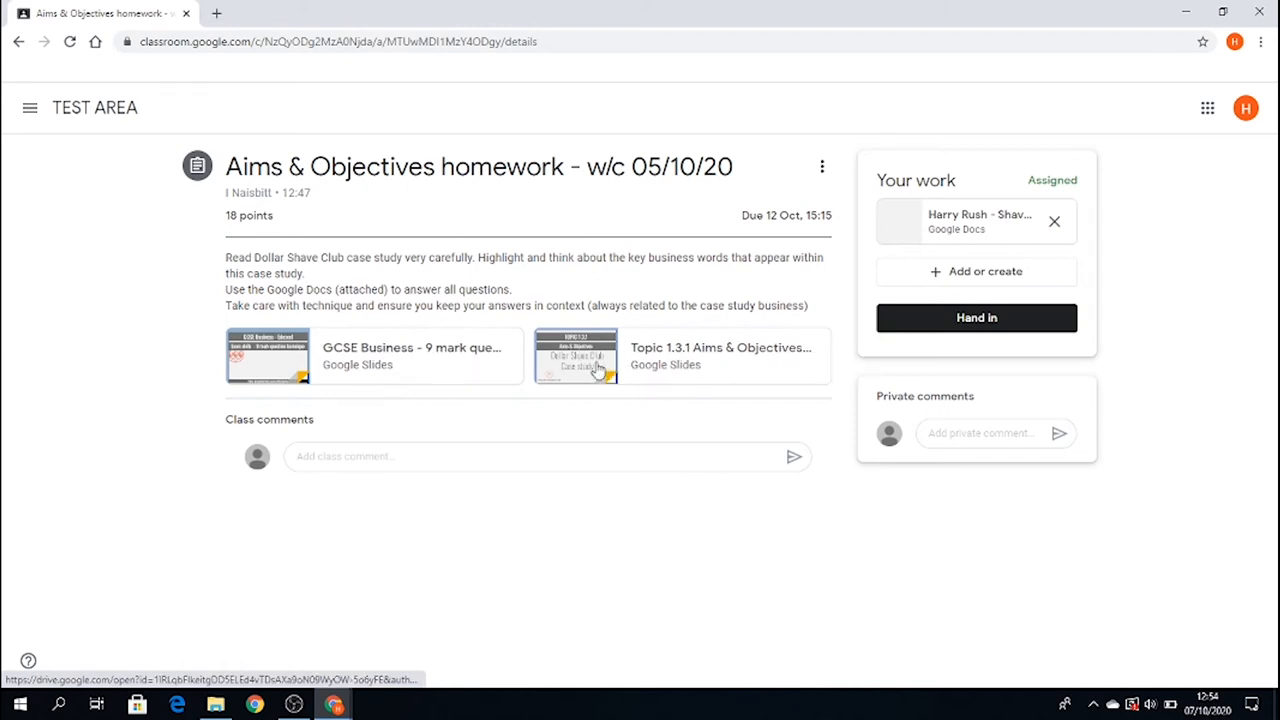
mouse_move(624, 360)
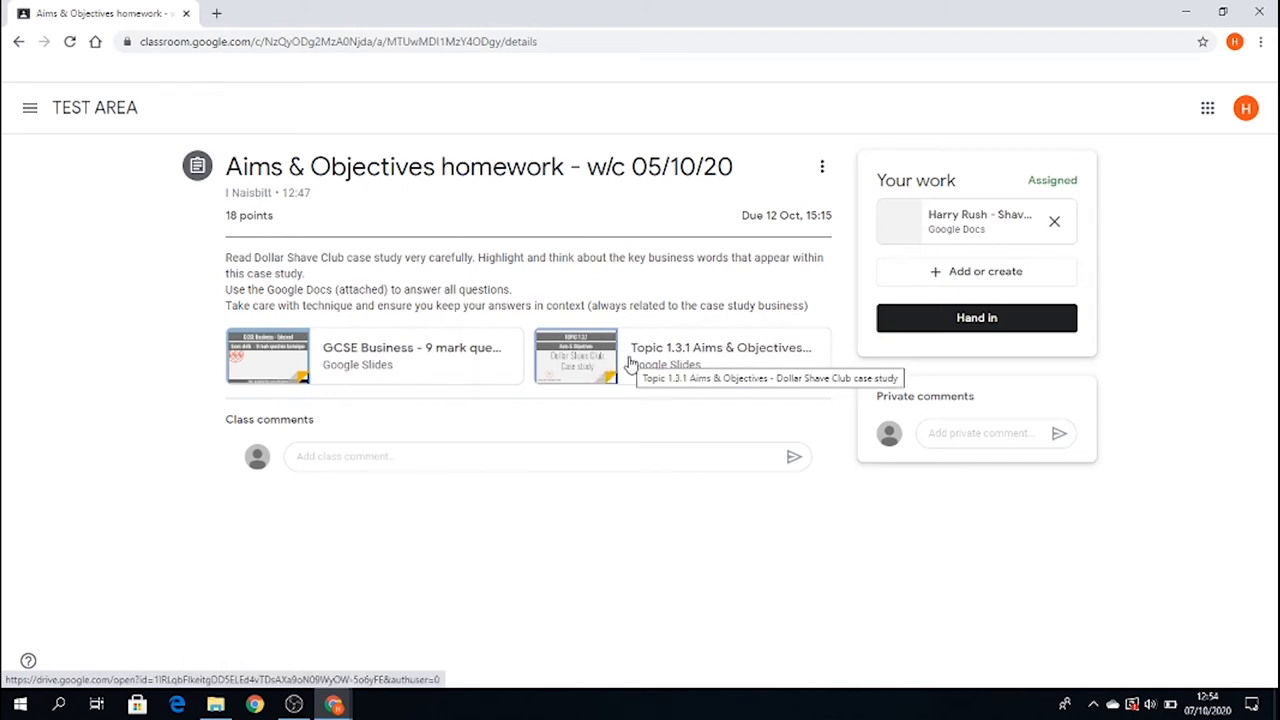
mouse_move(424, 356)
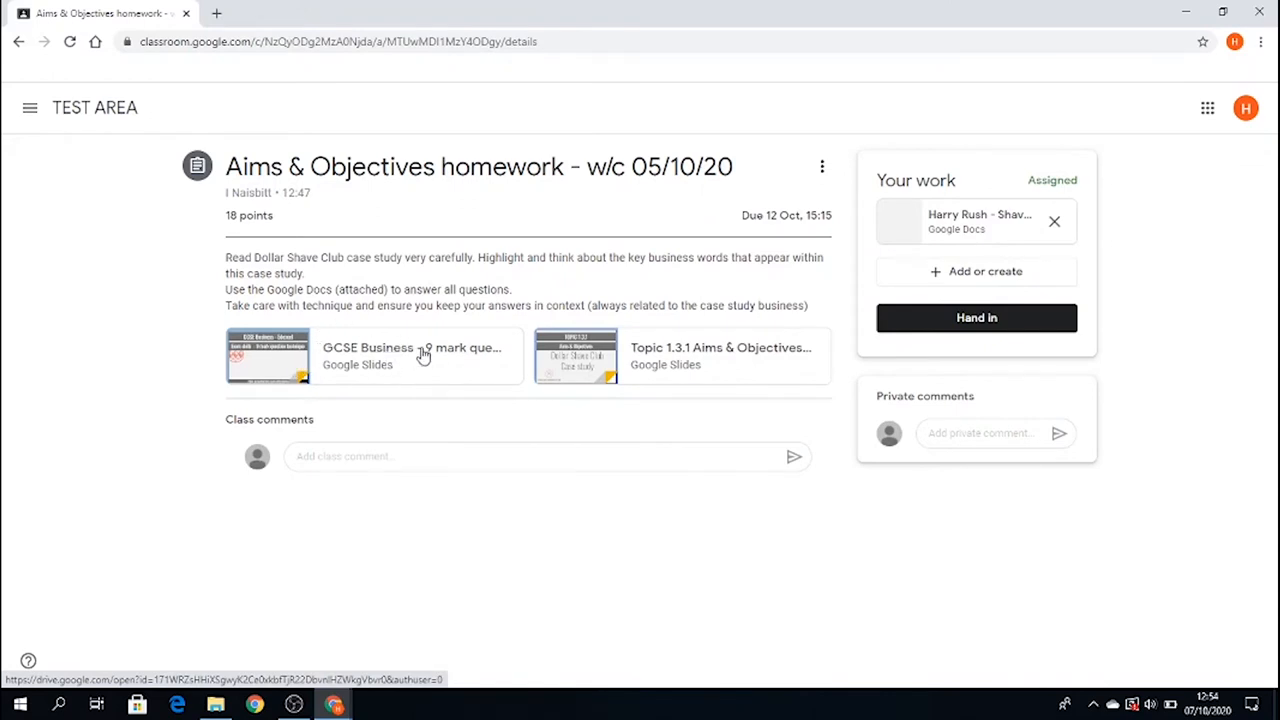
mouse_move(420, 356)
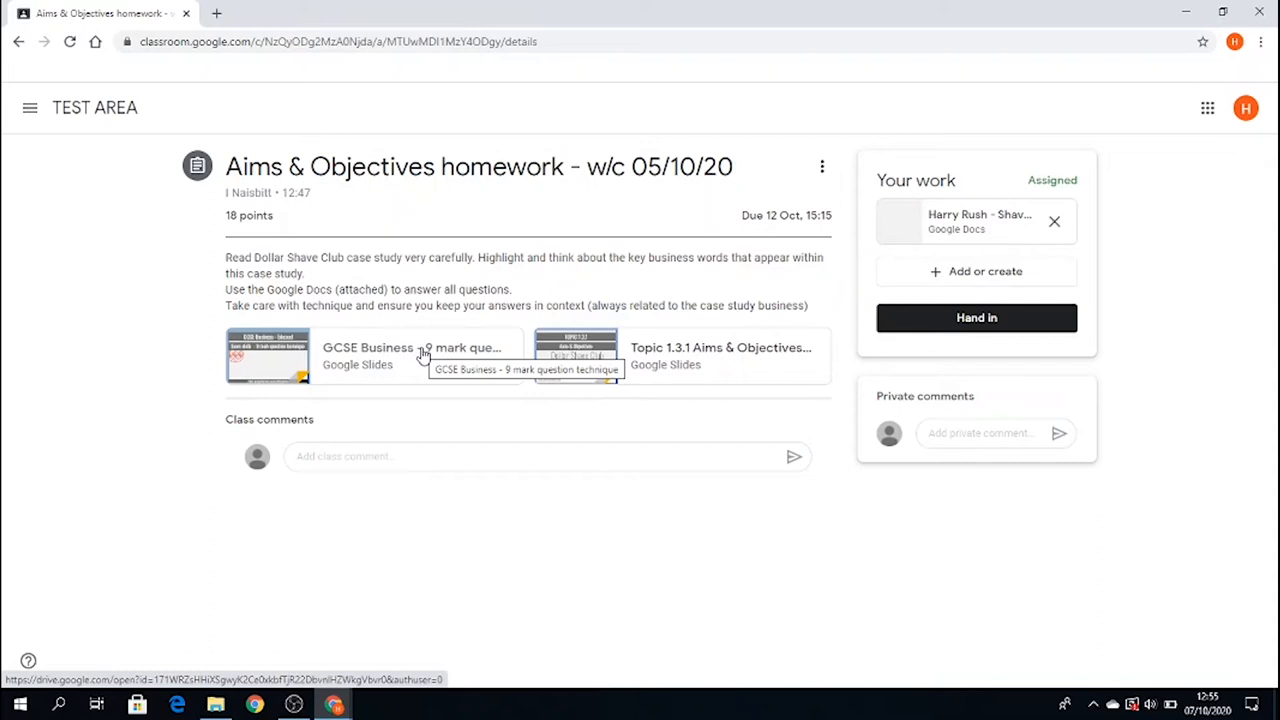
mouse_move(956, 212)
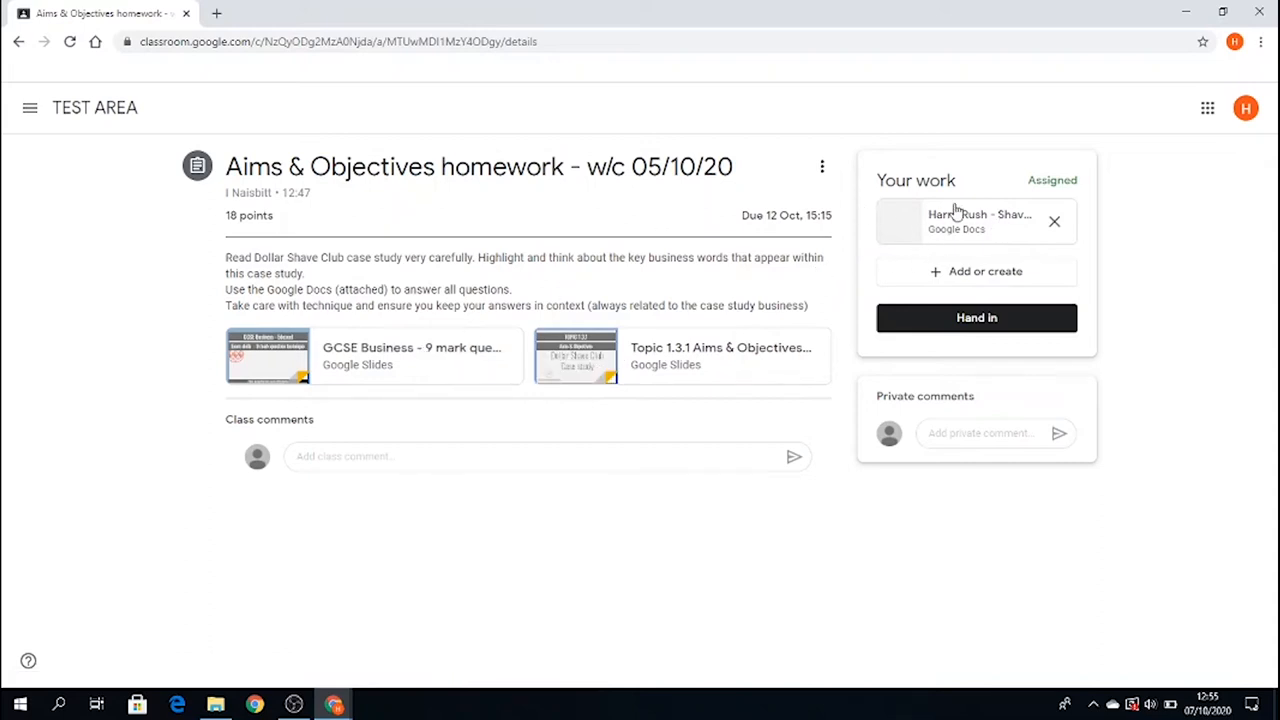
mouse_move(918, 158)
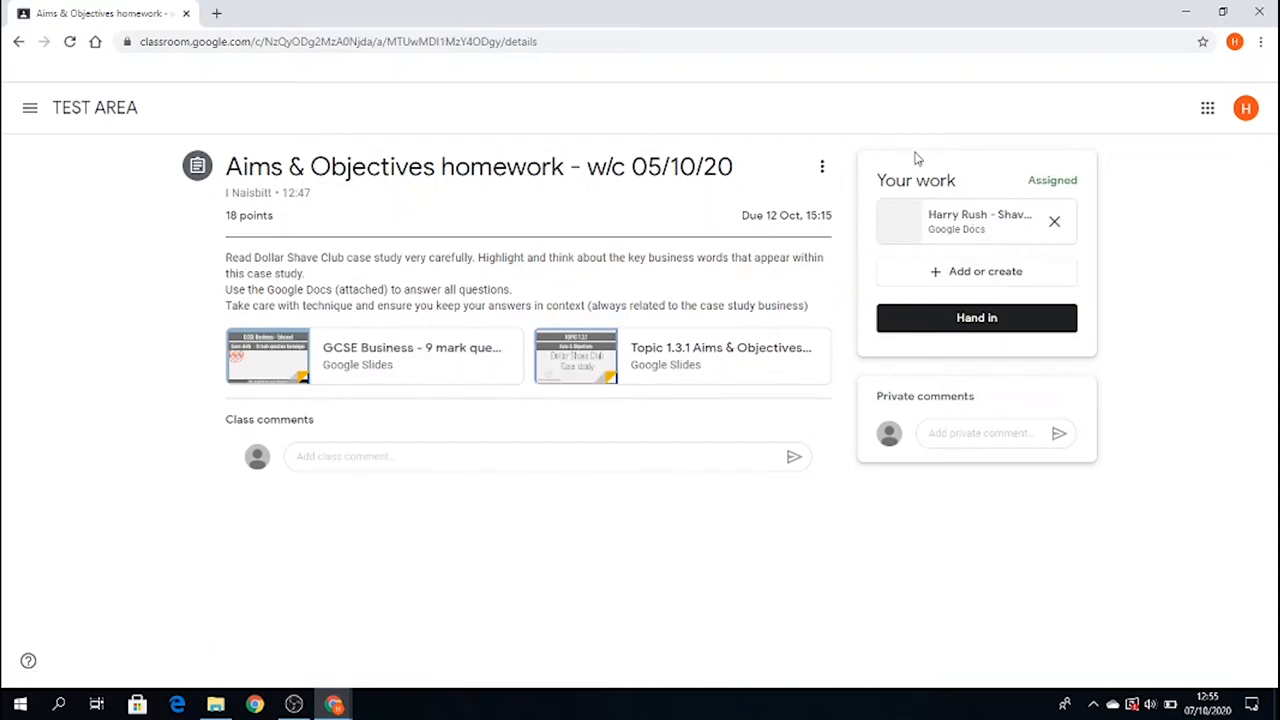
mouse_move(960, 220)
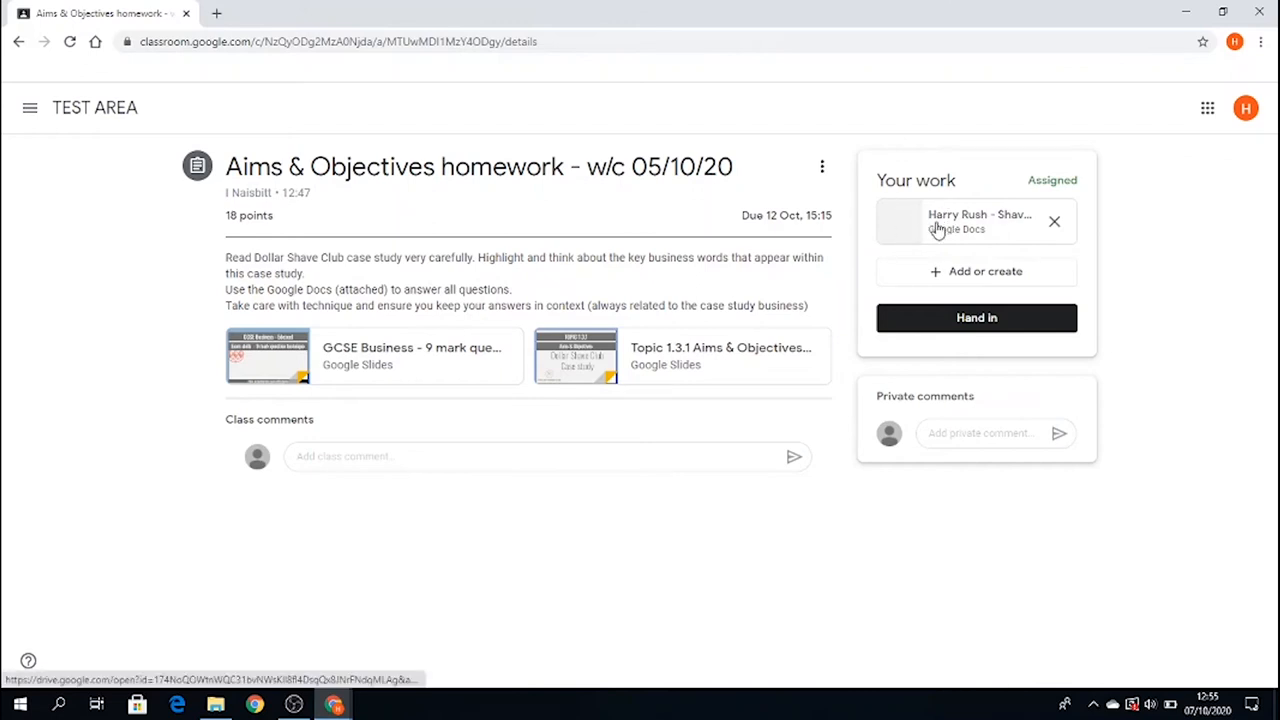
mouse_move(936, 222)
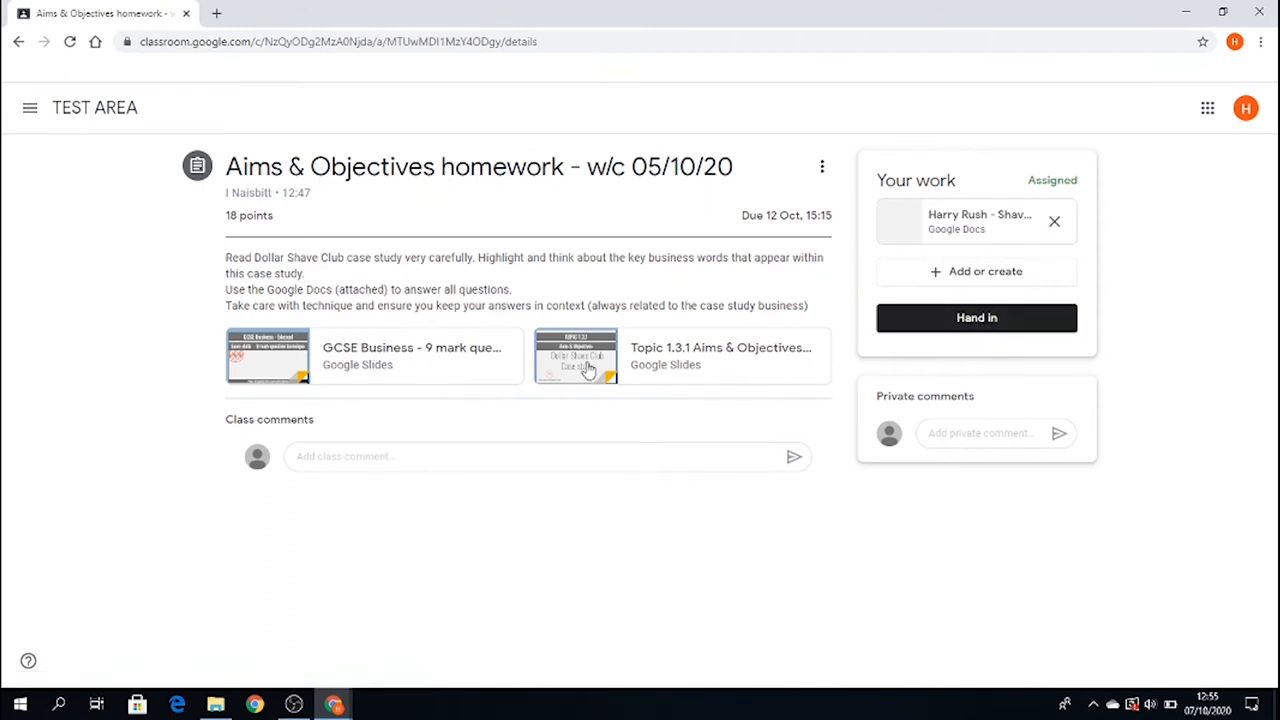
- Read the Topic 1.3.1 Dollar Shave Club case study slides, switching back to the assignment page
click(576, 356)
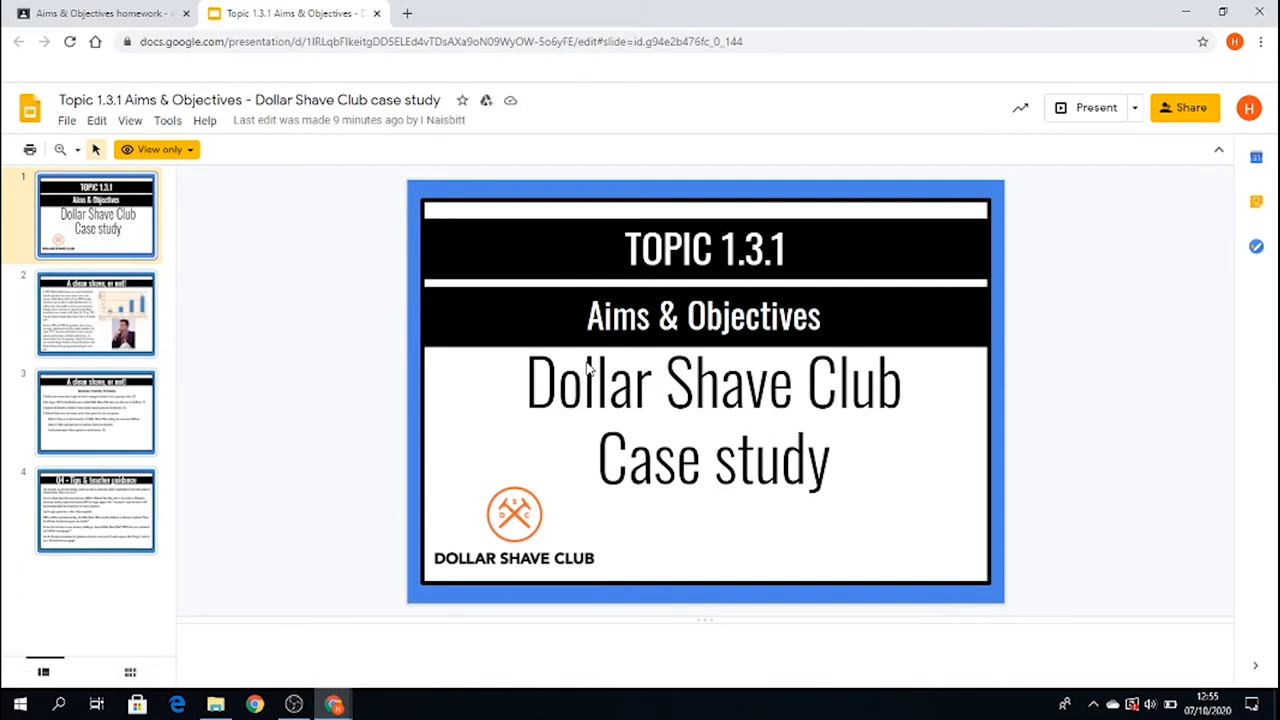
mouse_move(310, 8)
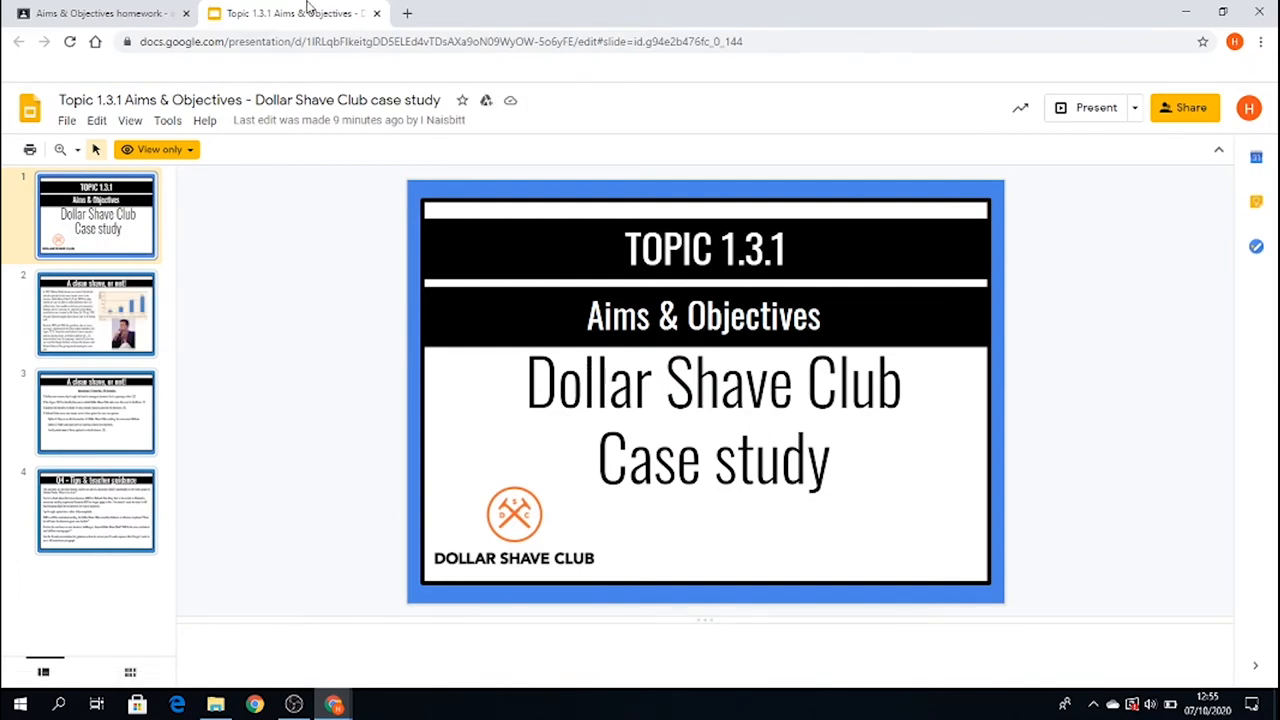
click(100, 12)
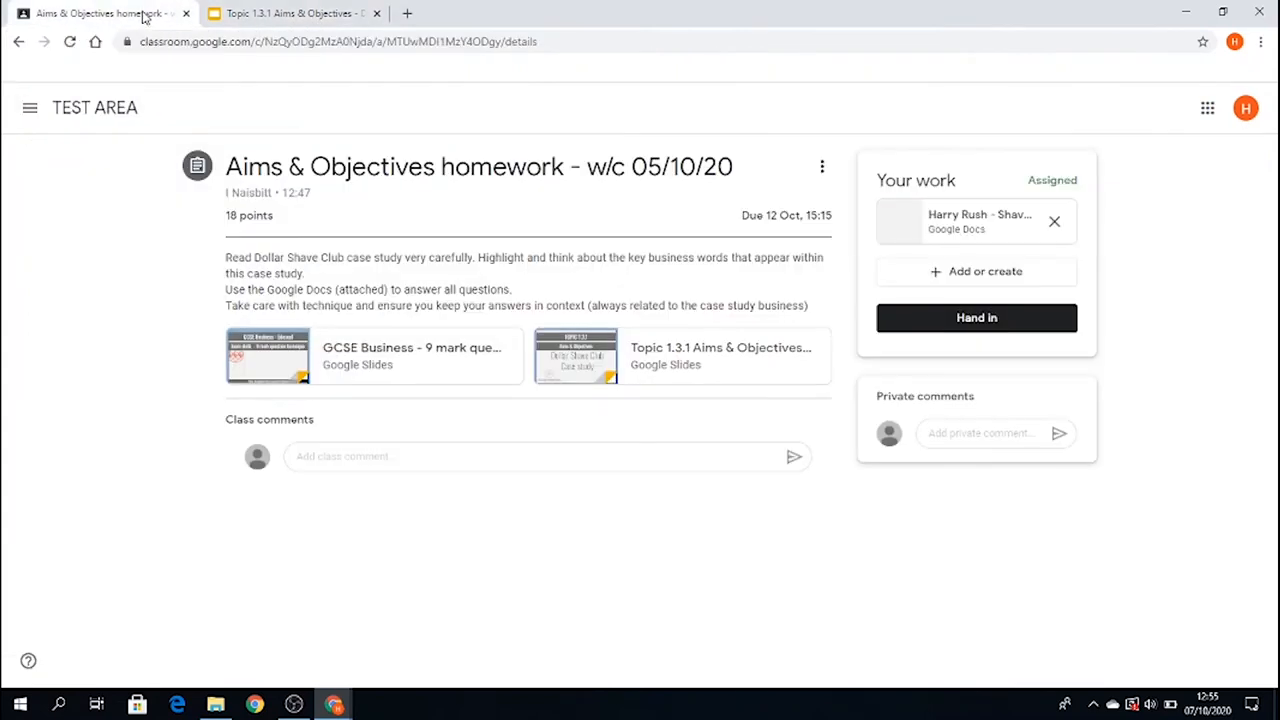
click(290, 12)
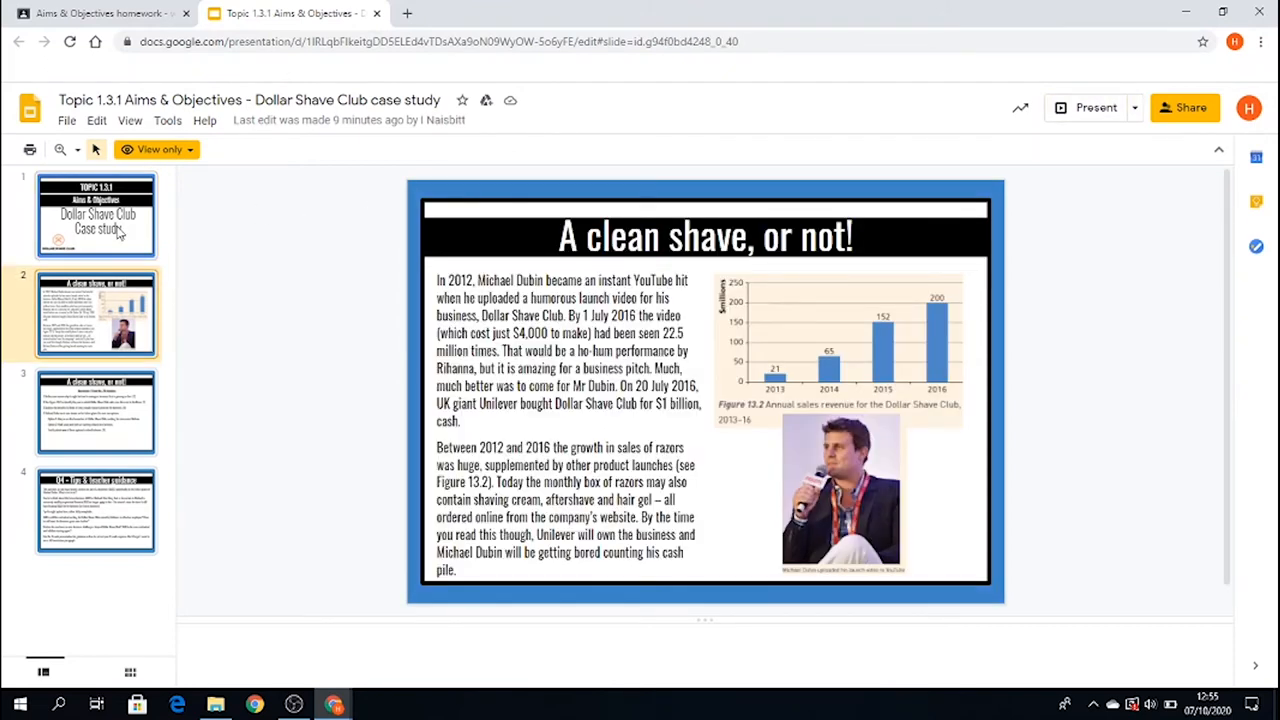
click(96, 412)
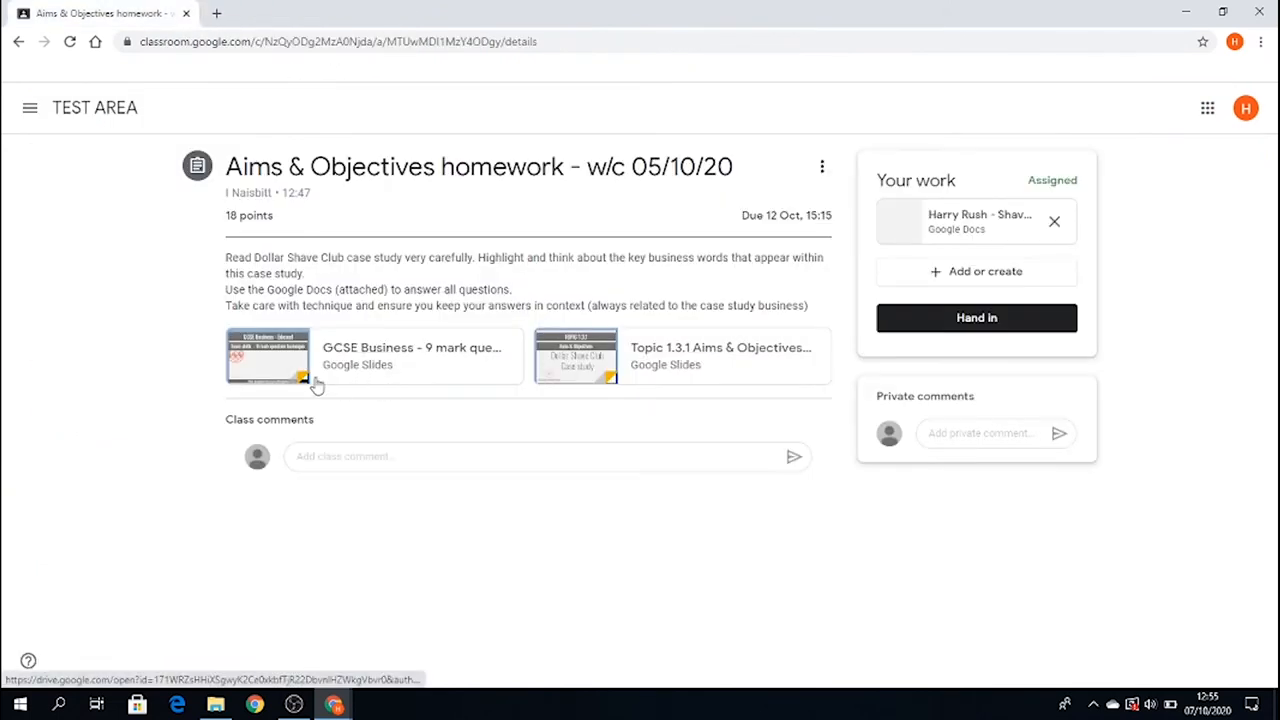
- View the 9-mark question technique deck's 'Justify' and Zoella Beauty slides, then return to the assignment
click(268, 356)
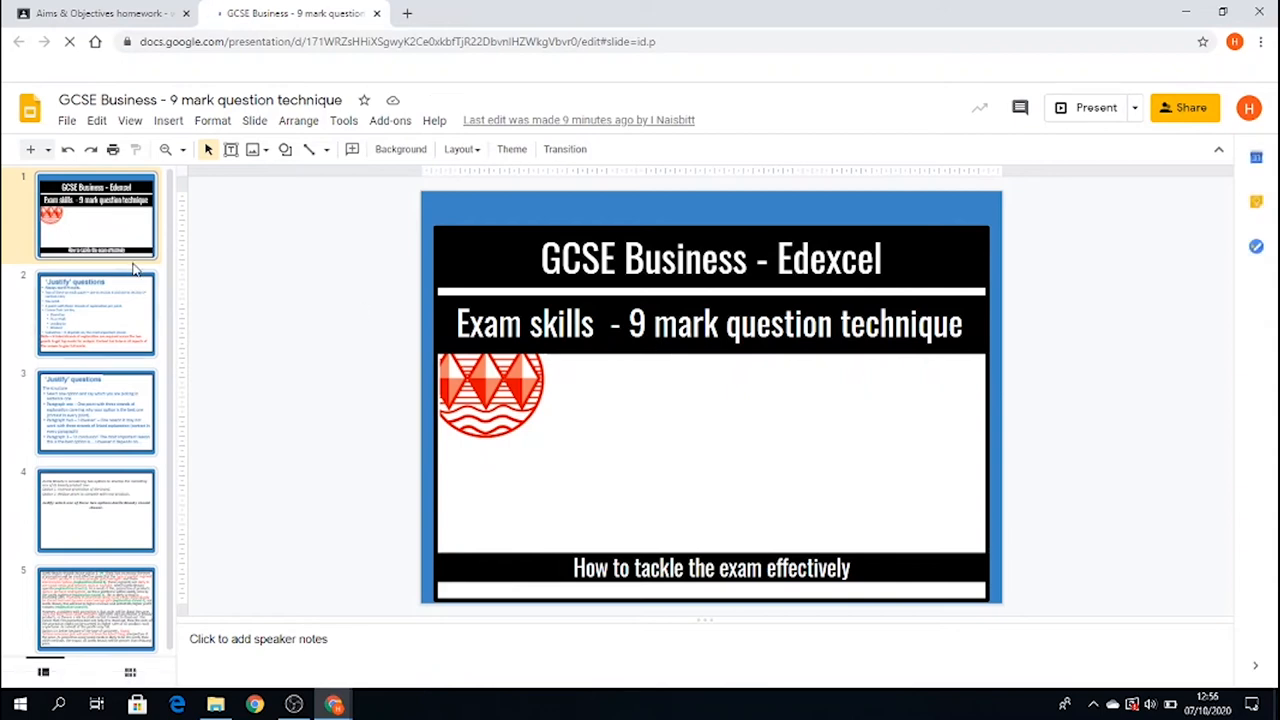
click(96, 312)
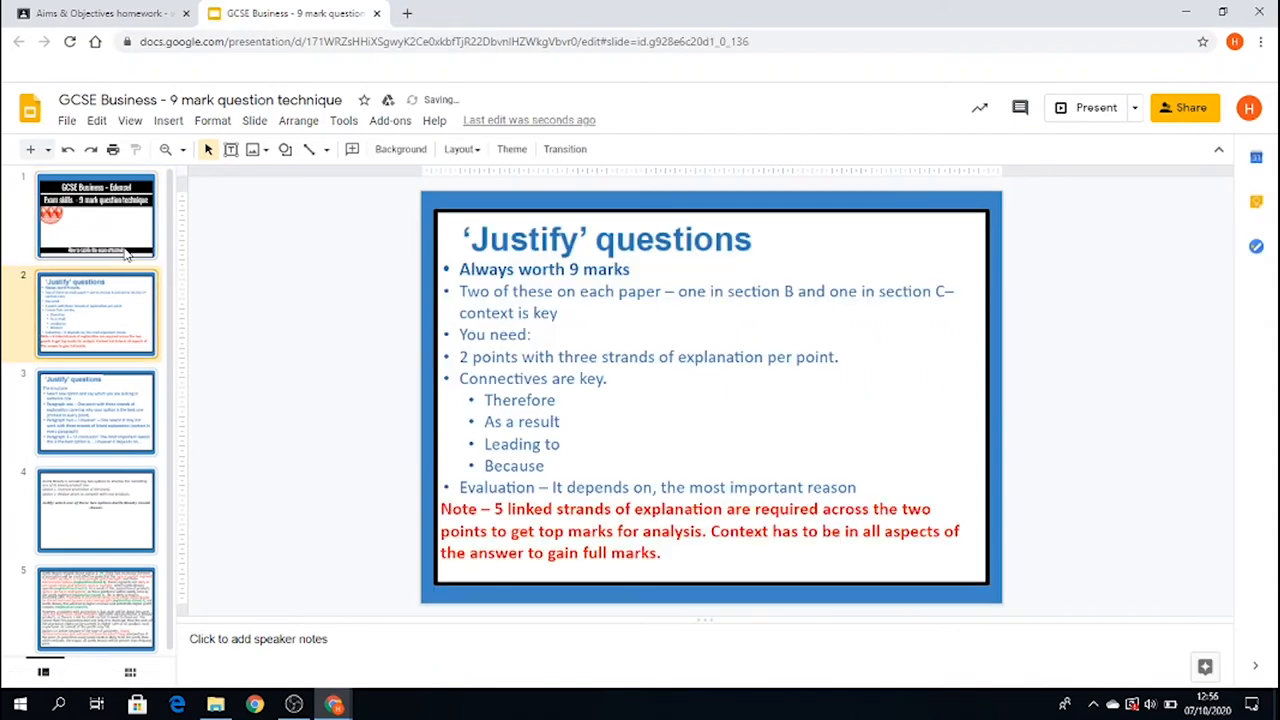
click(96, 510)
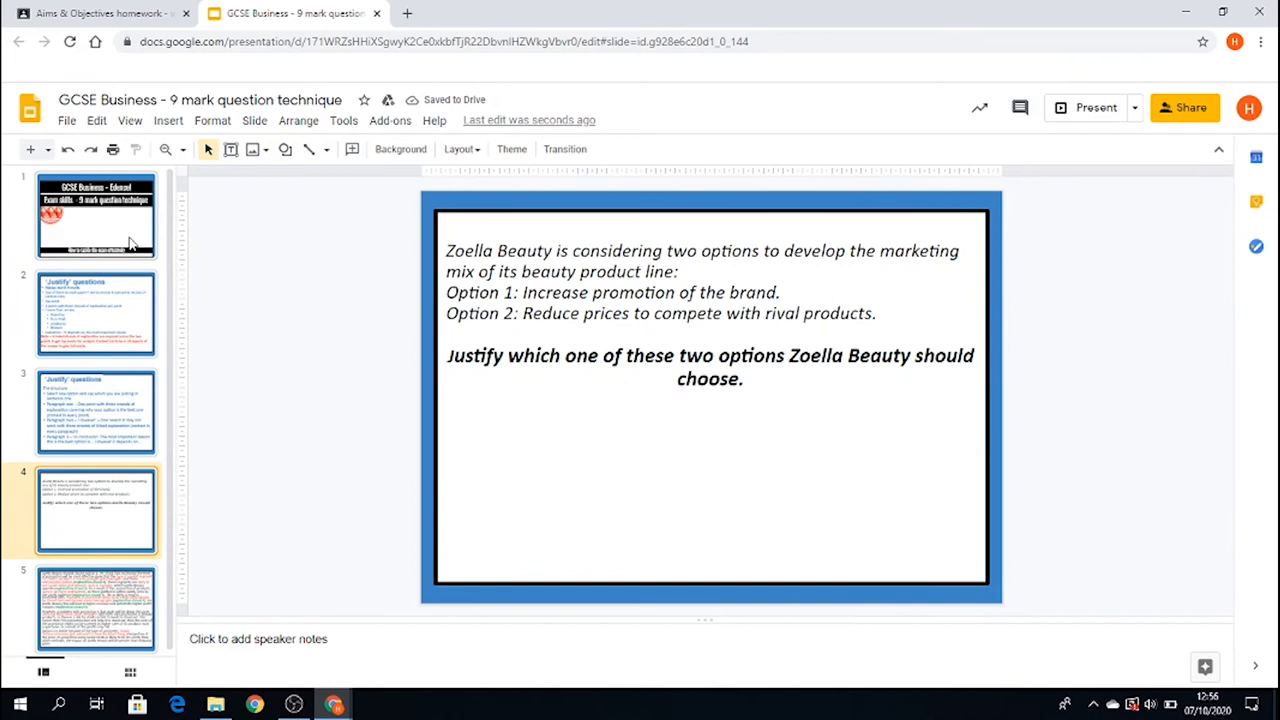
click(100, 12)
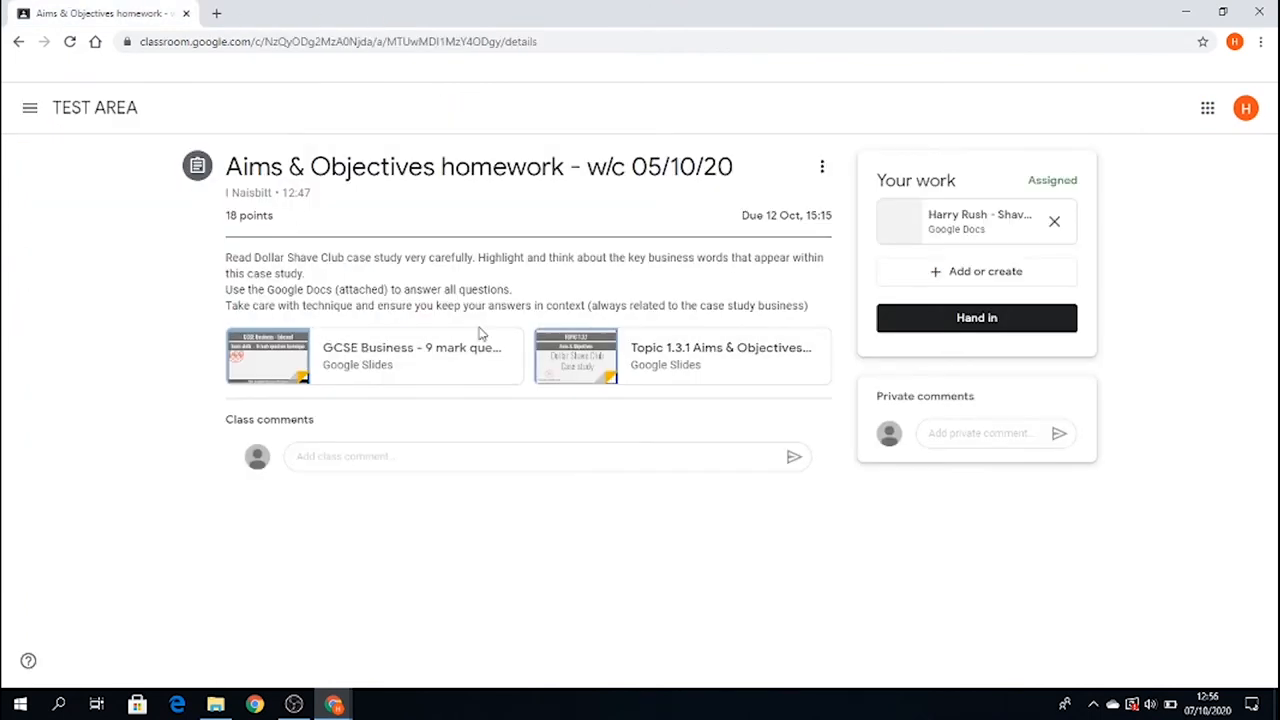
mouse_move(616, 376)
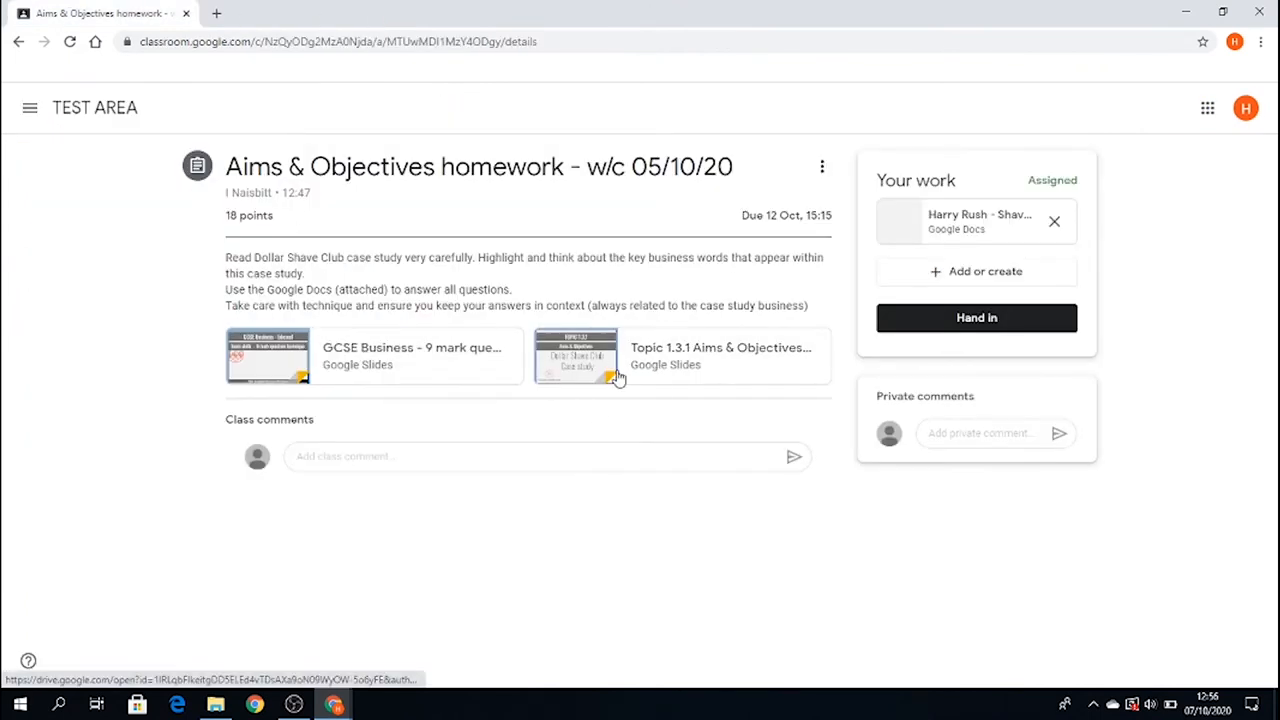
- Revisit the Dollar Shave Club case study and return to the homework assignment page
click(576, 356)
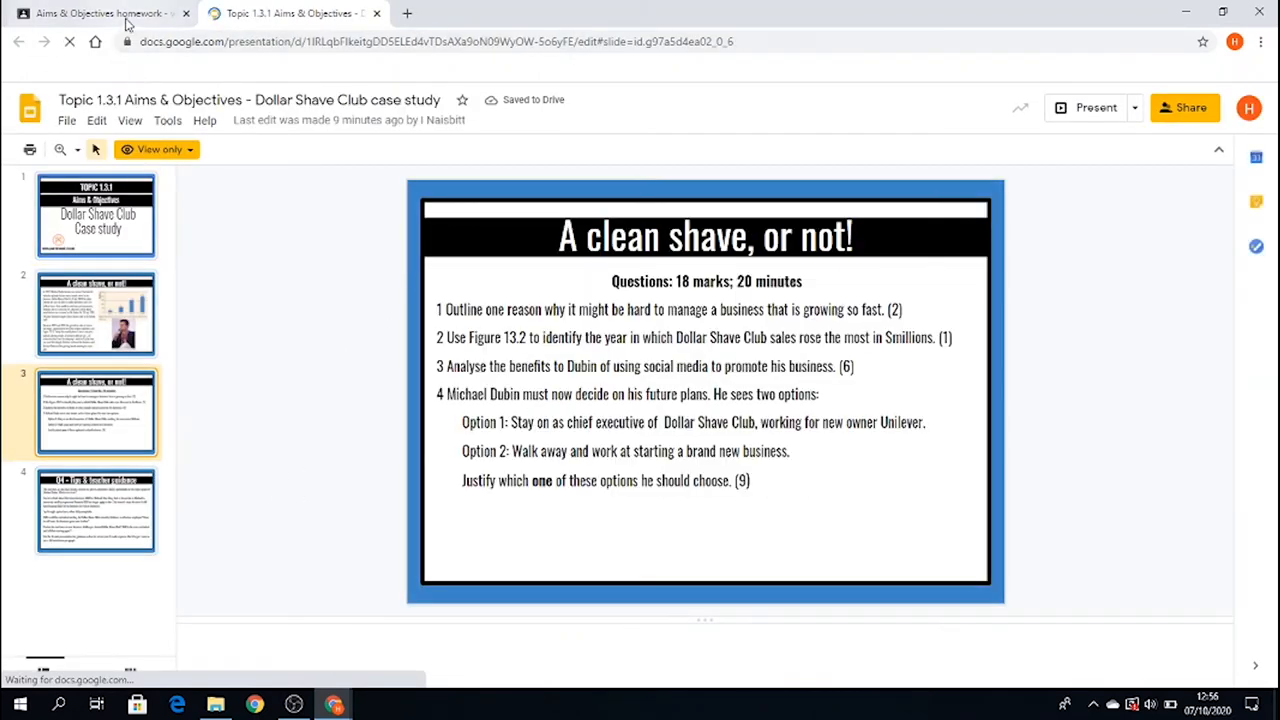
click(96, 12)
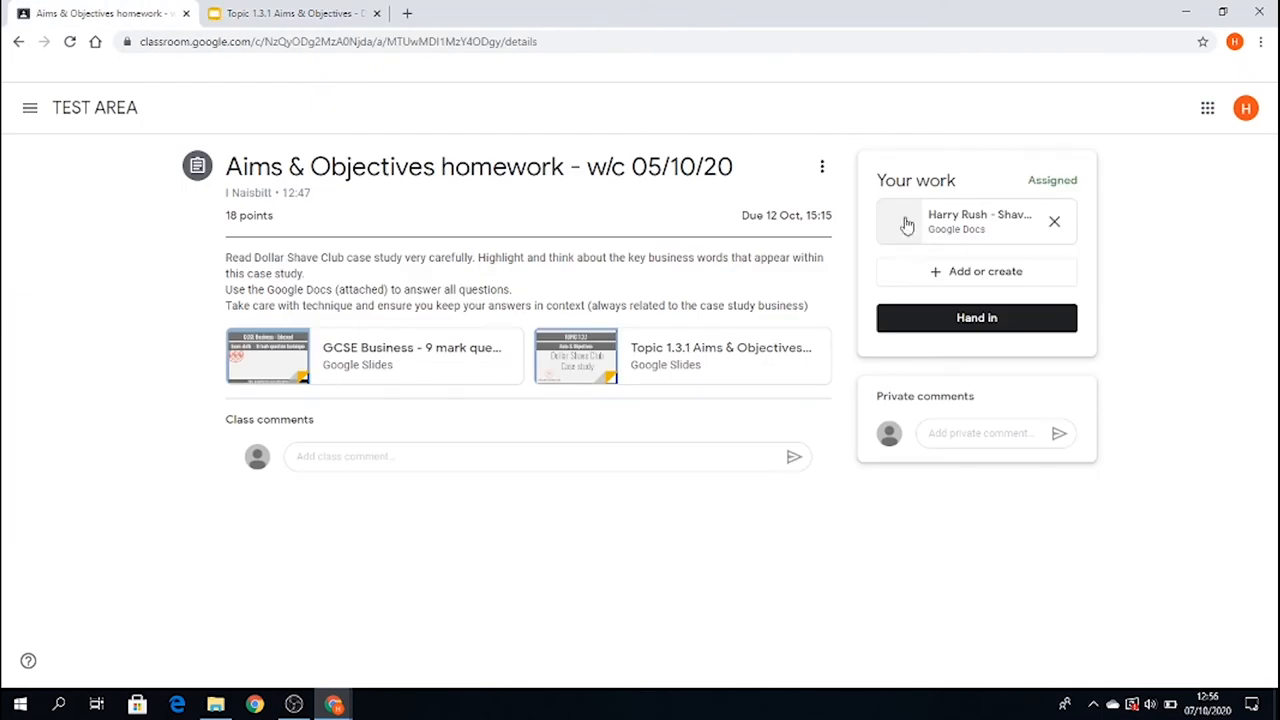
mouse_move(940, 228)
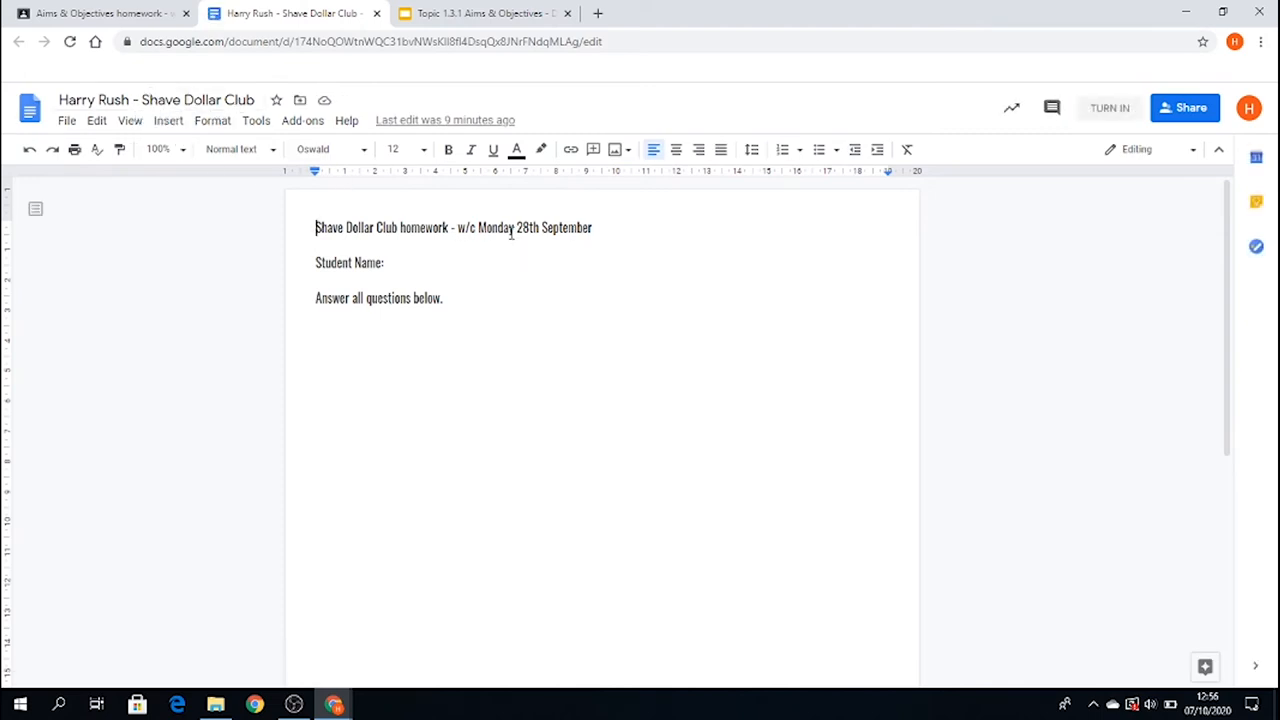
mouse_move(492, 262)
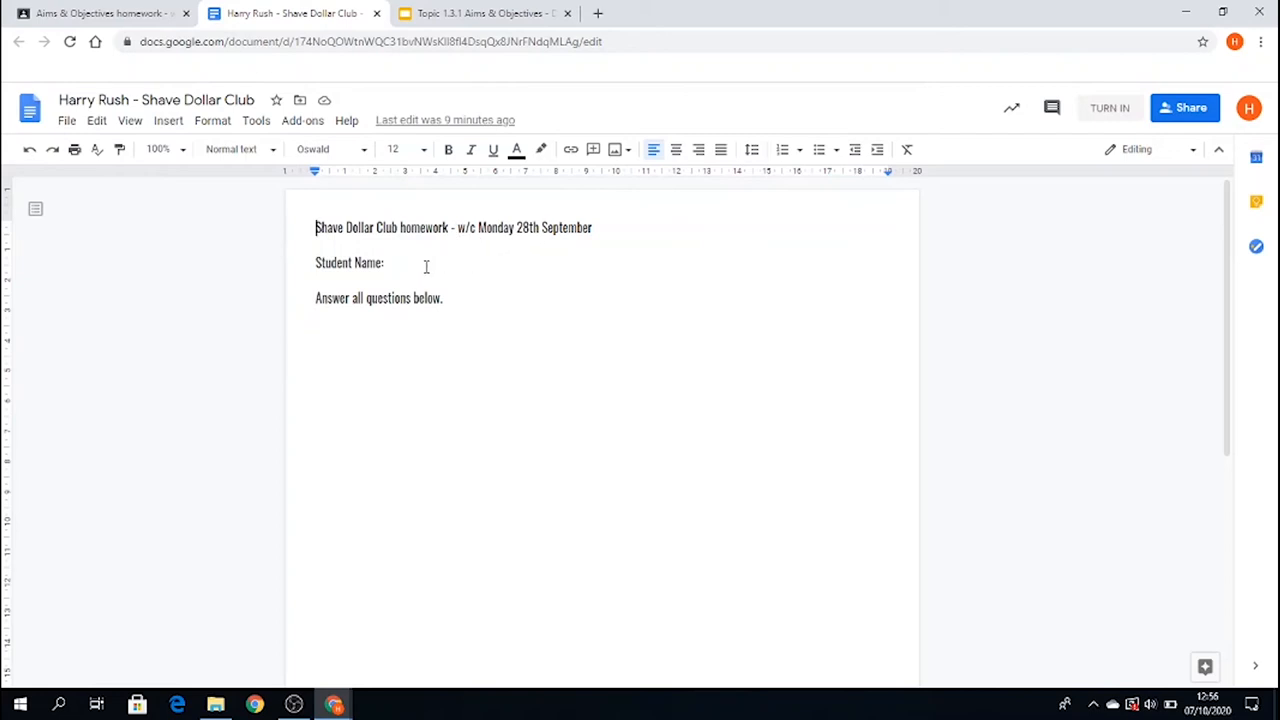
- Enter 'Jo Bloggs' on the Student Name line, correcting the mistyped surname
click(384, 262)
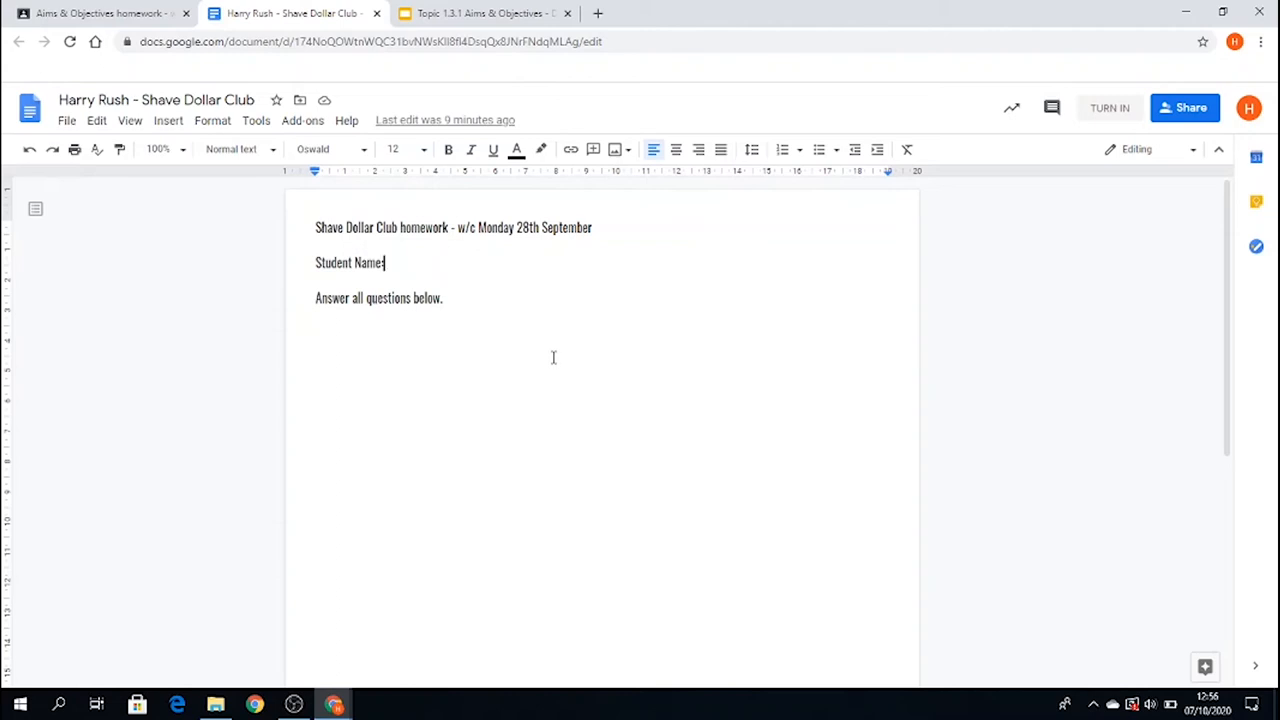
text(Jo)
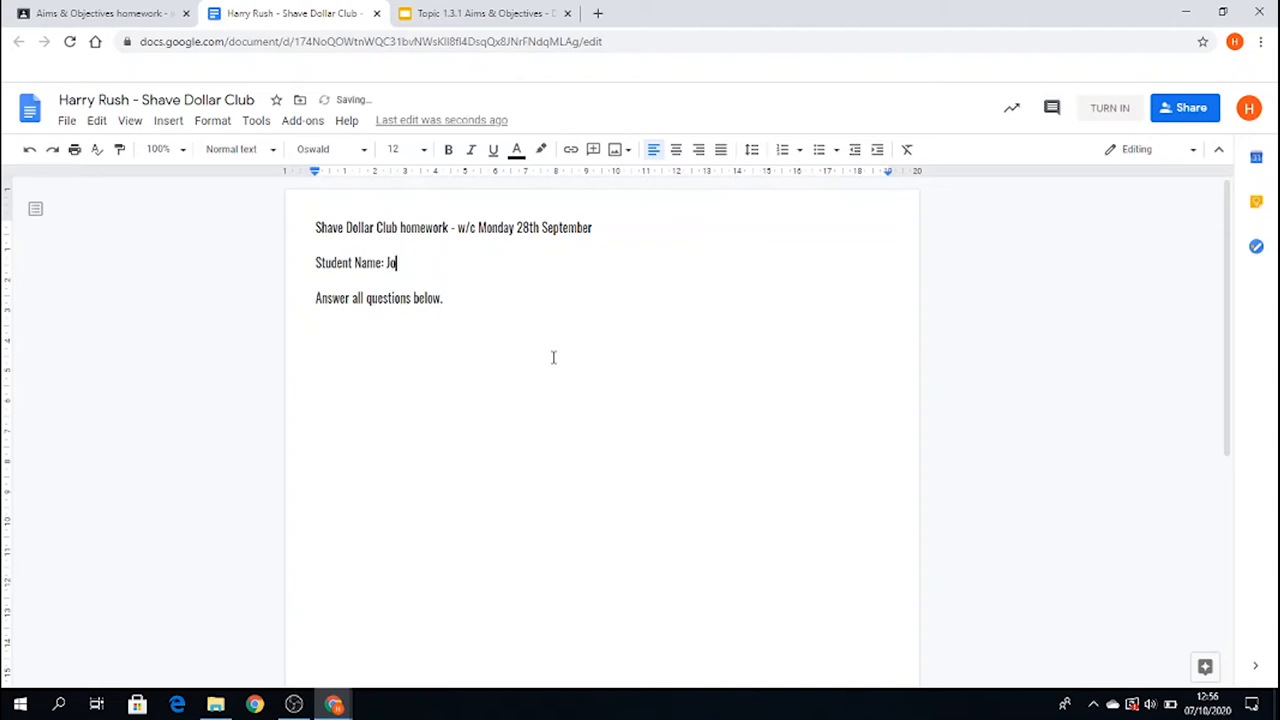
text(Bloggs)
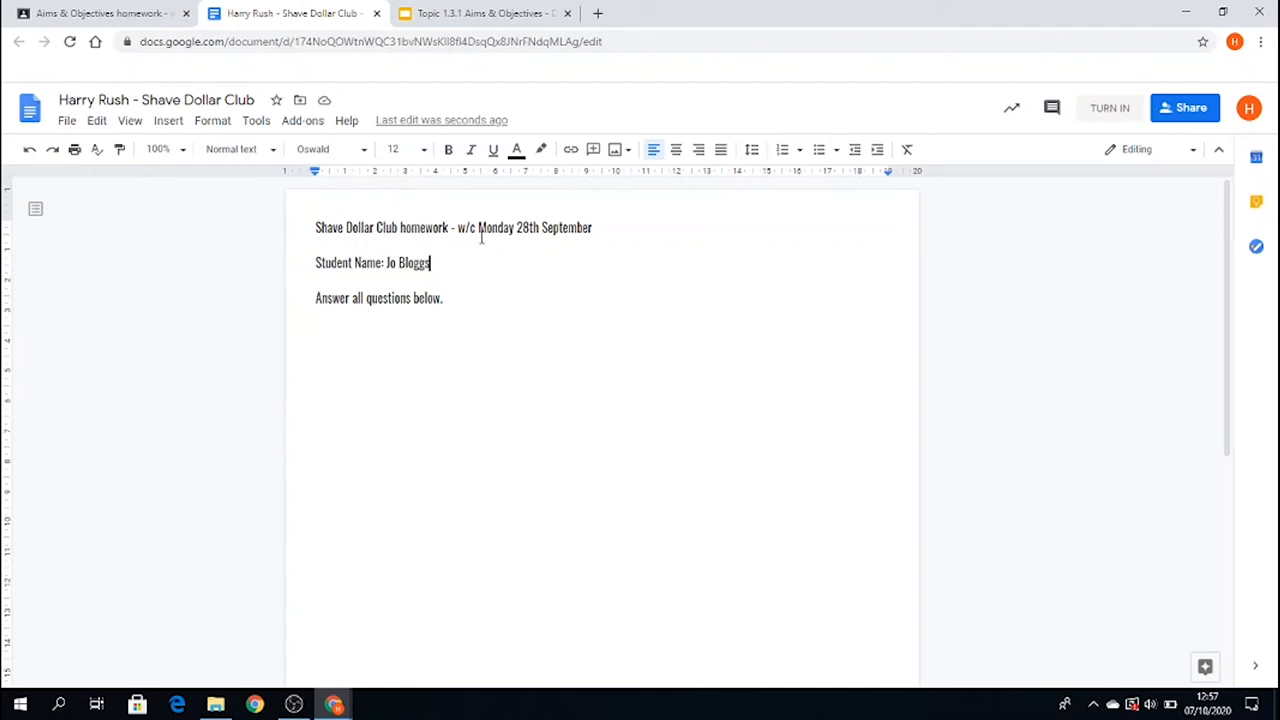
key(BackSpace)
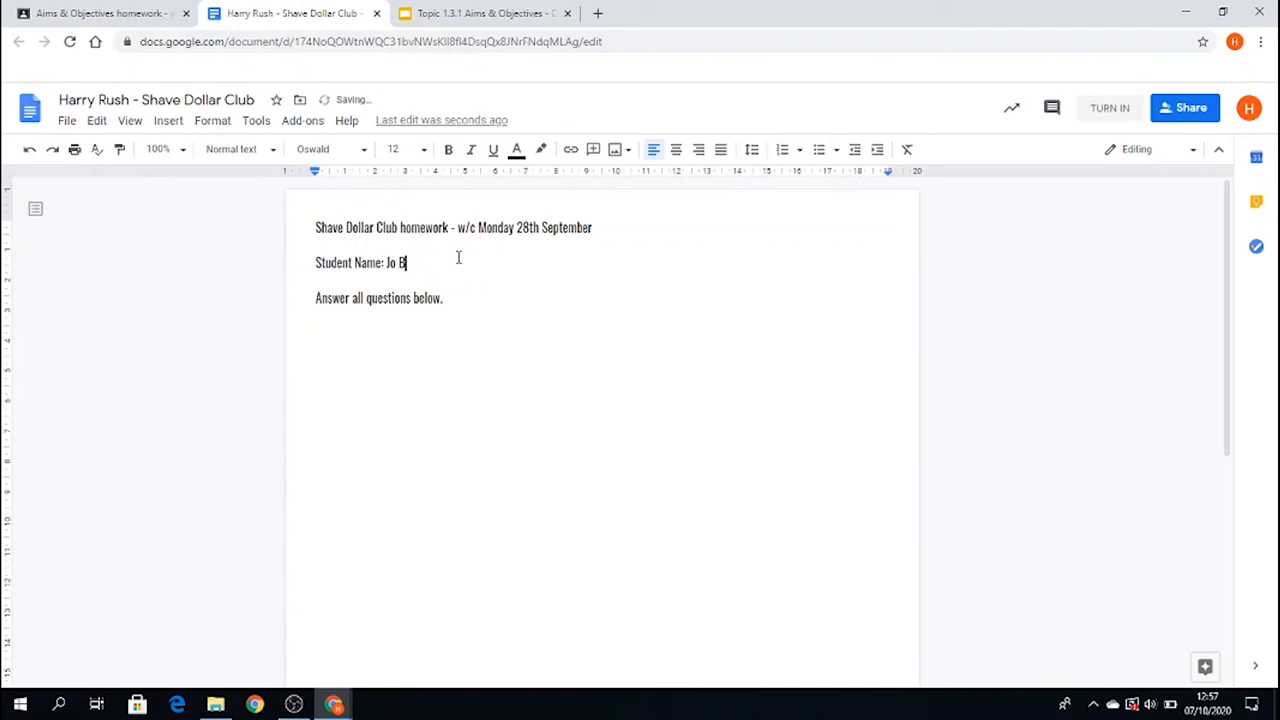
text(lo)
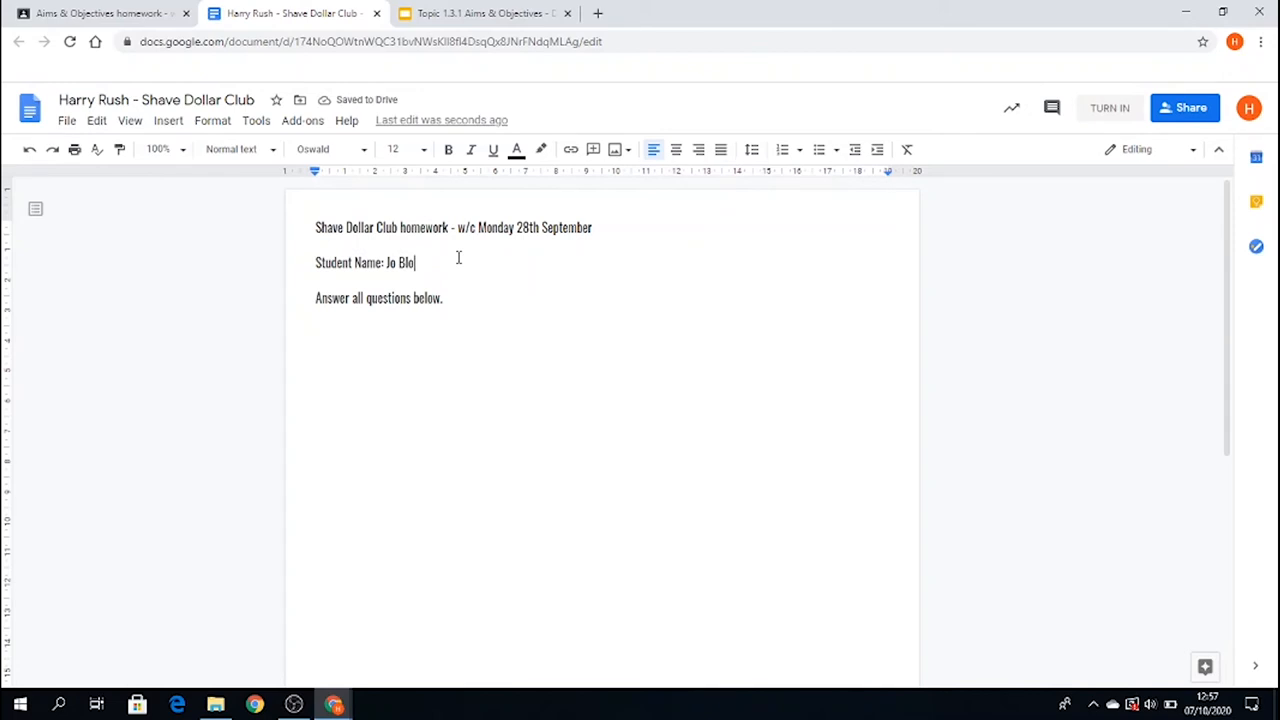
text(ggs)
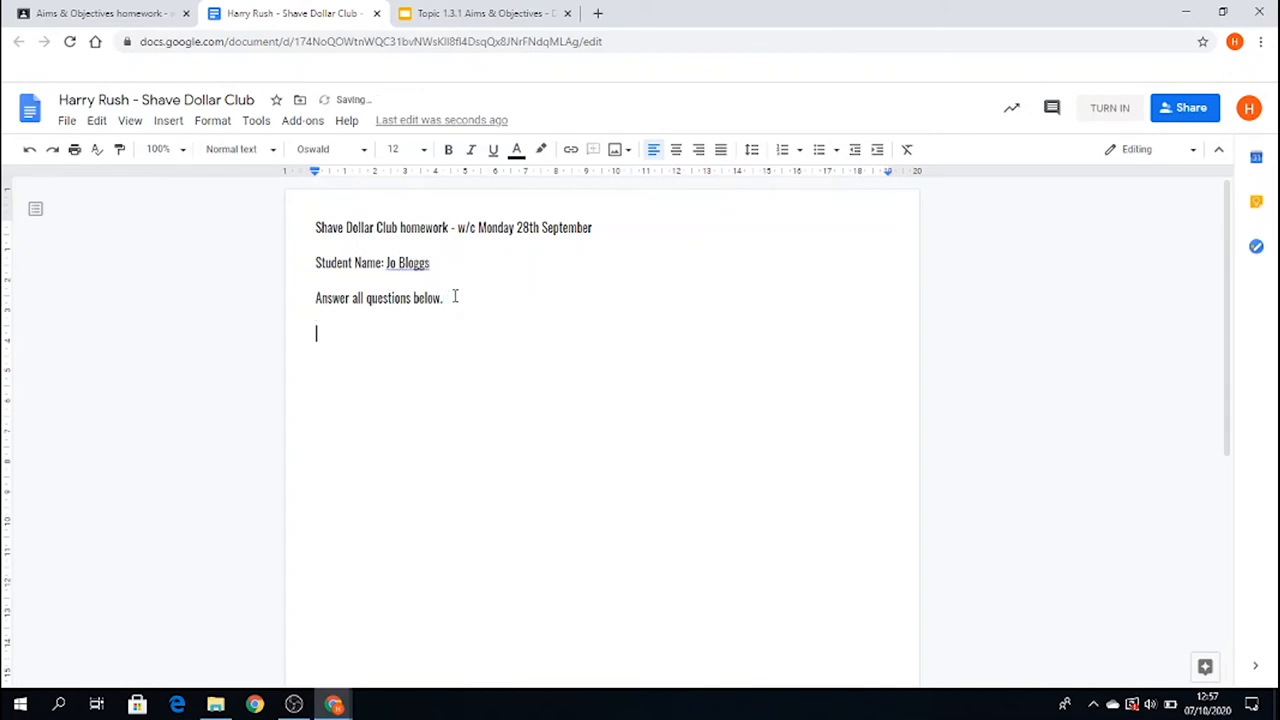
- Write the Q1 answer line 'Answer to question one is as follows', dismissing the Smart Compose tip
text(Q1: The an)
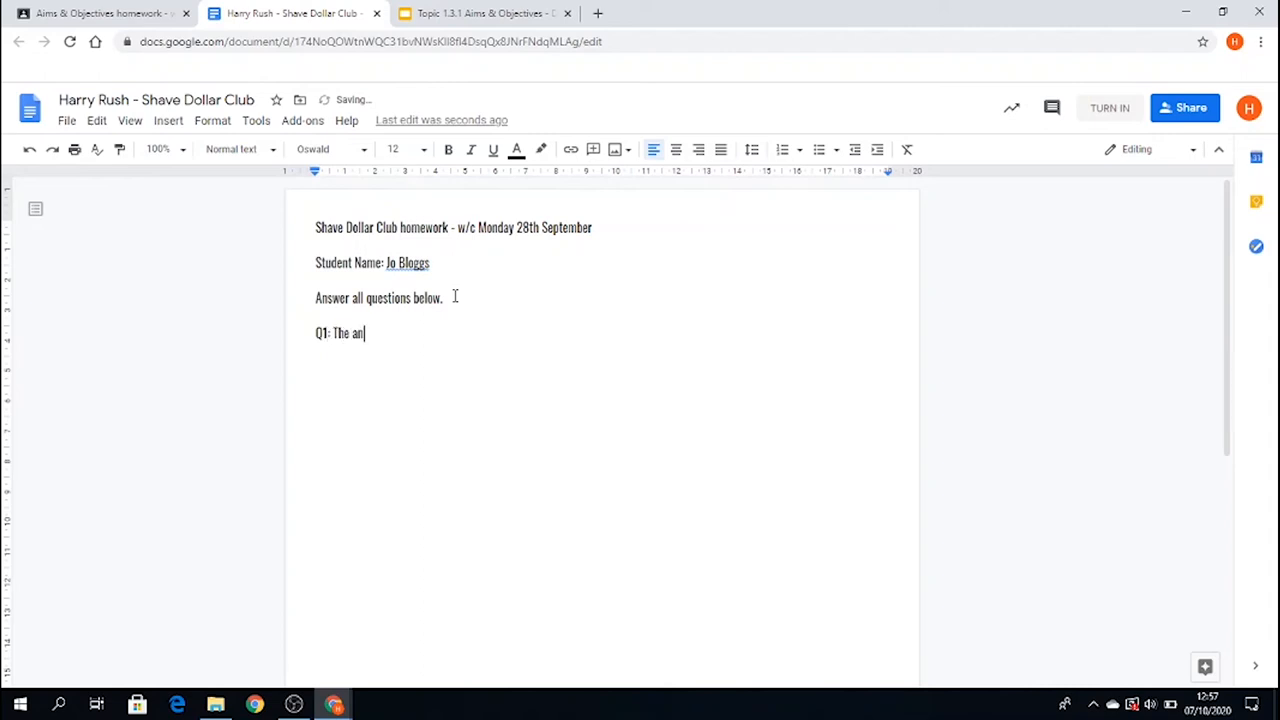
text(swer to q)
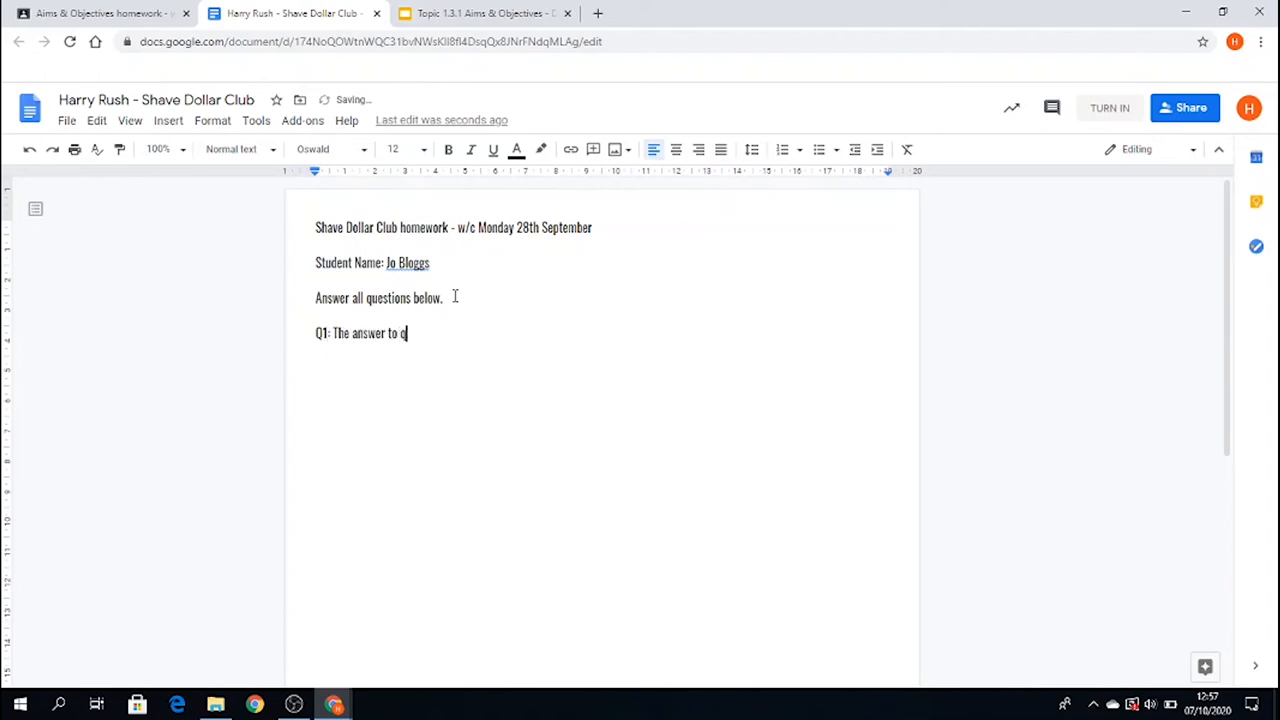
text(uestion o)
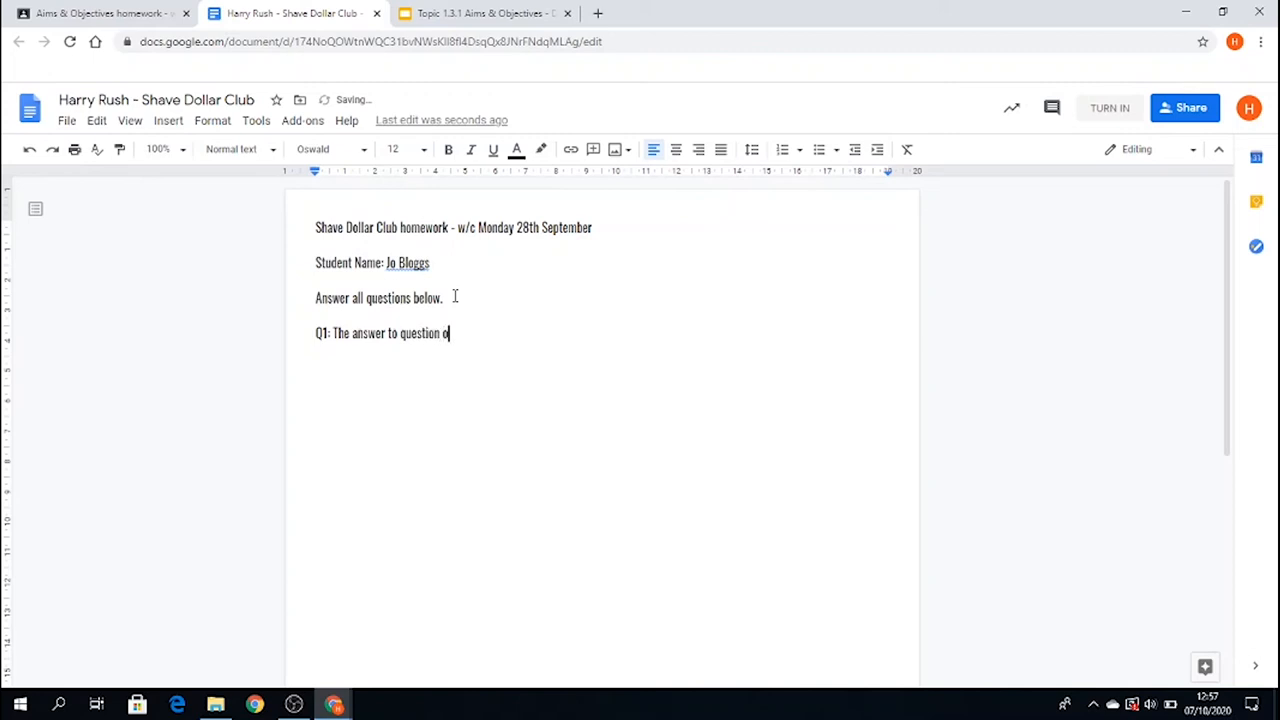
text(ne)
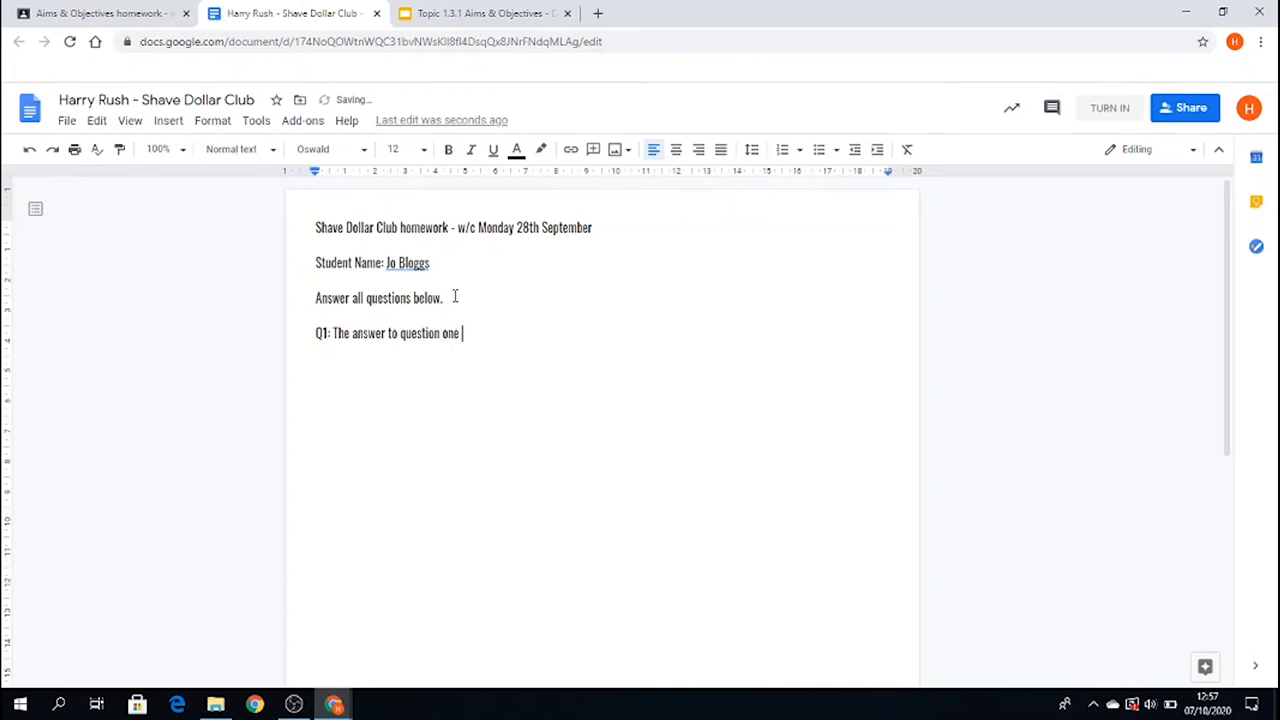
text(is as follows)
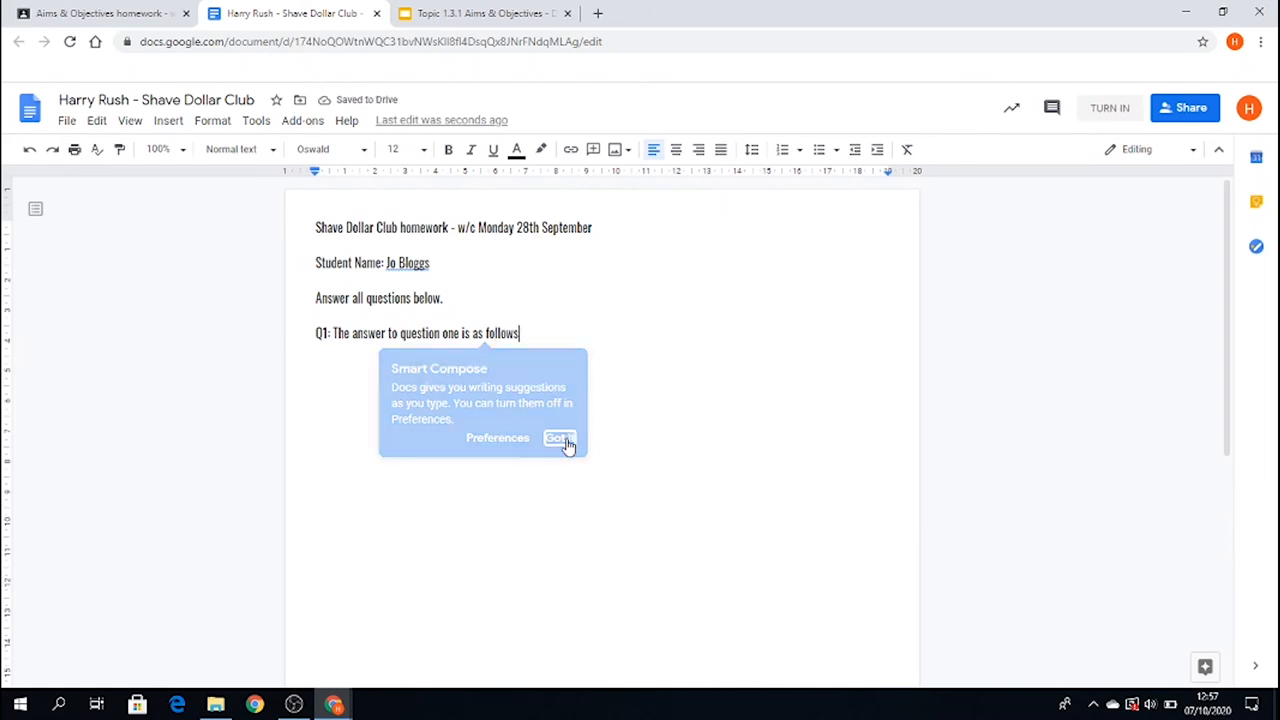
click(560, 438)
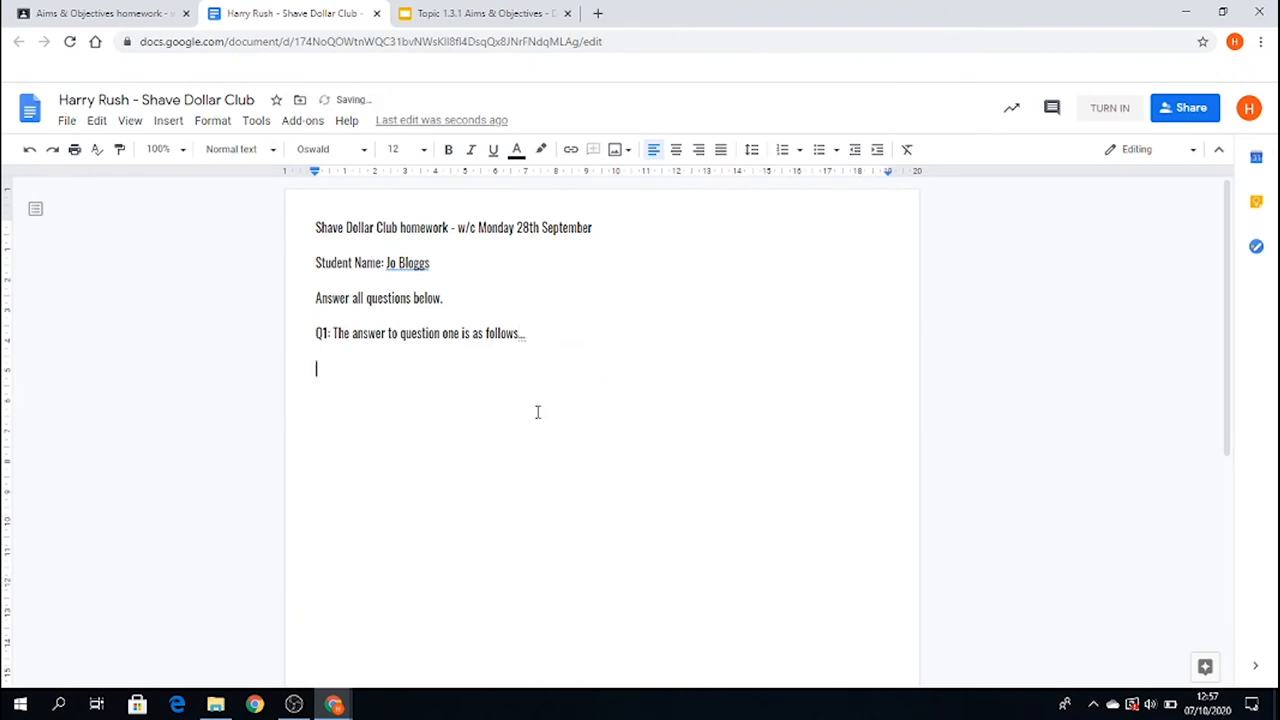
- Add the Q2 and Q3 answer lines beneath Q1
text(Q2)
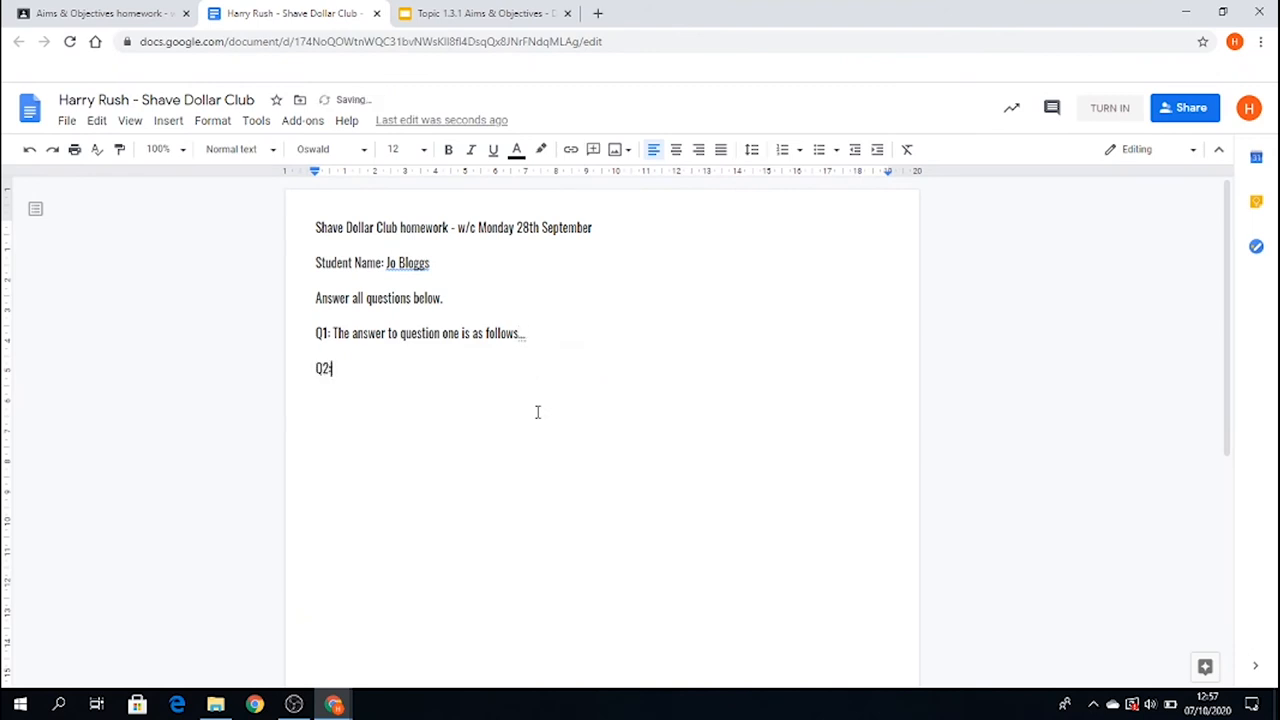
text(Answer the following)
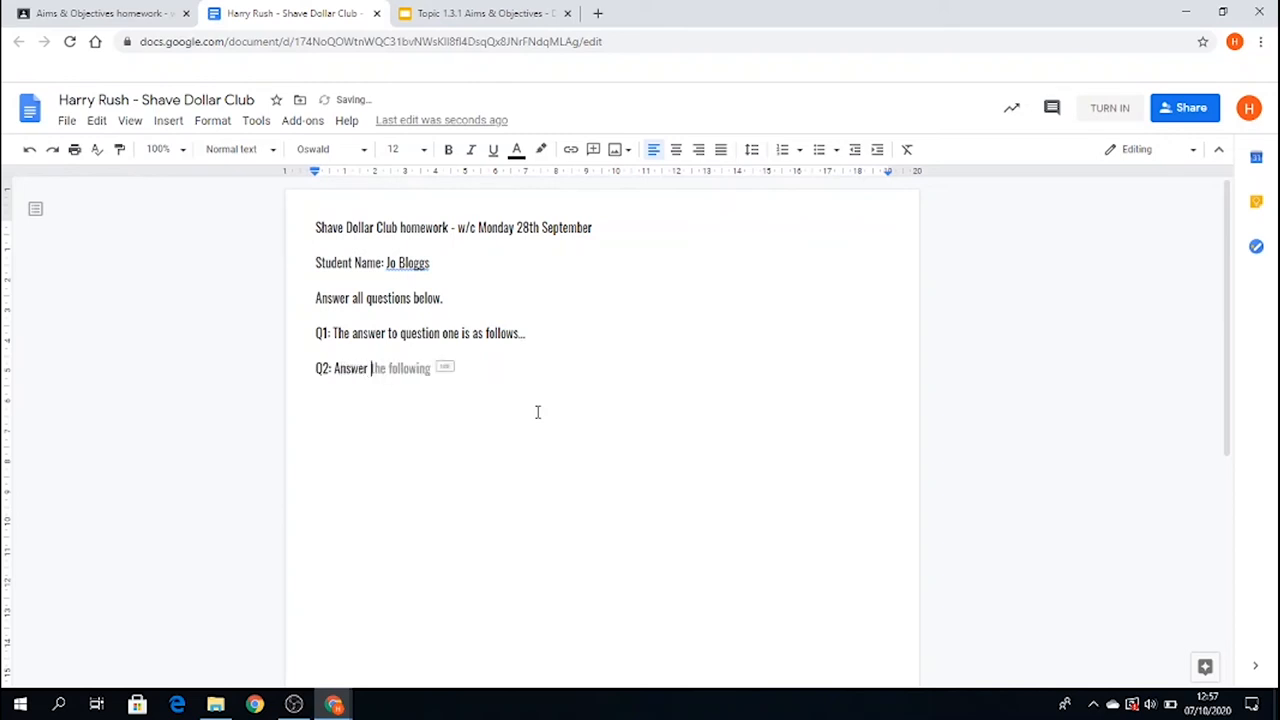
text(to Q2)
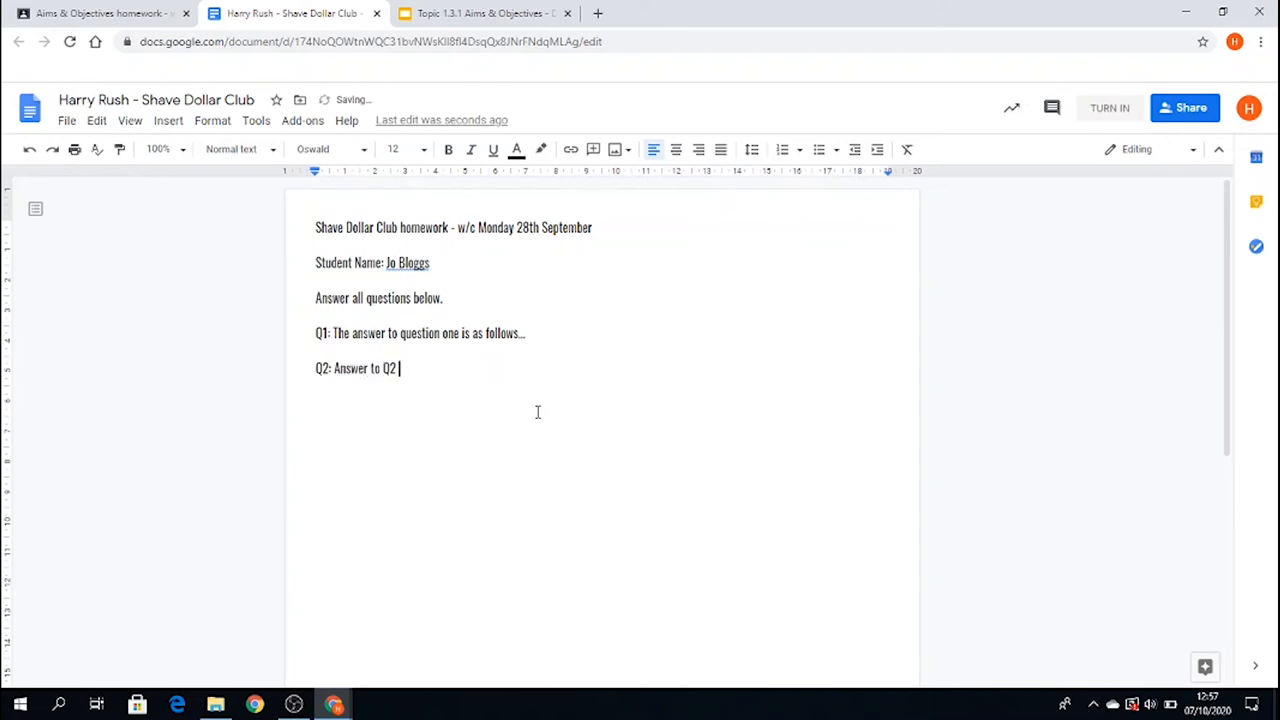
text(is)
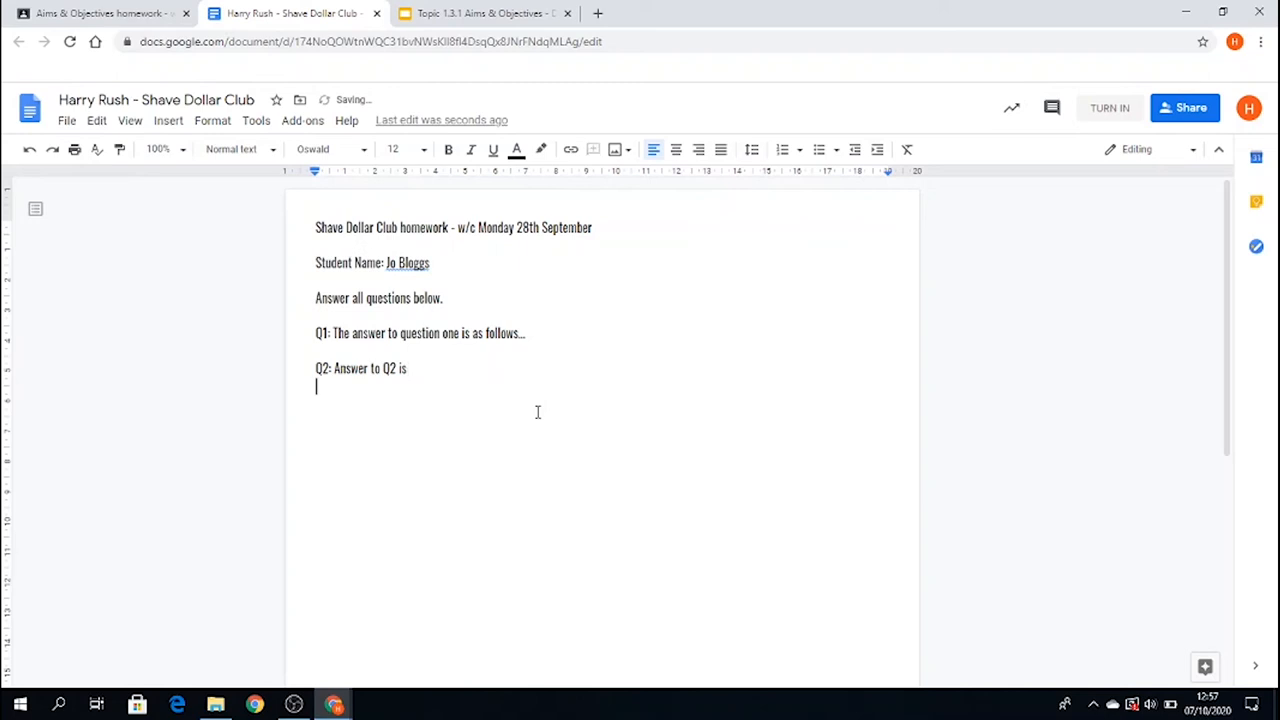
text(A)
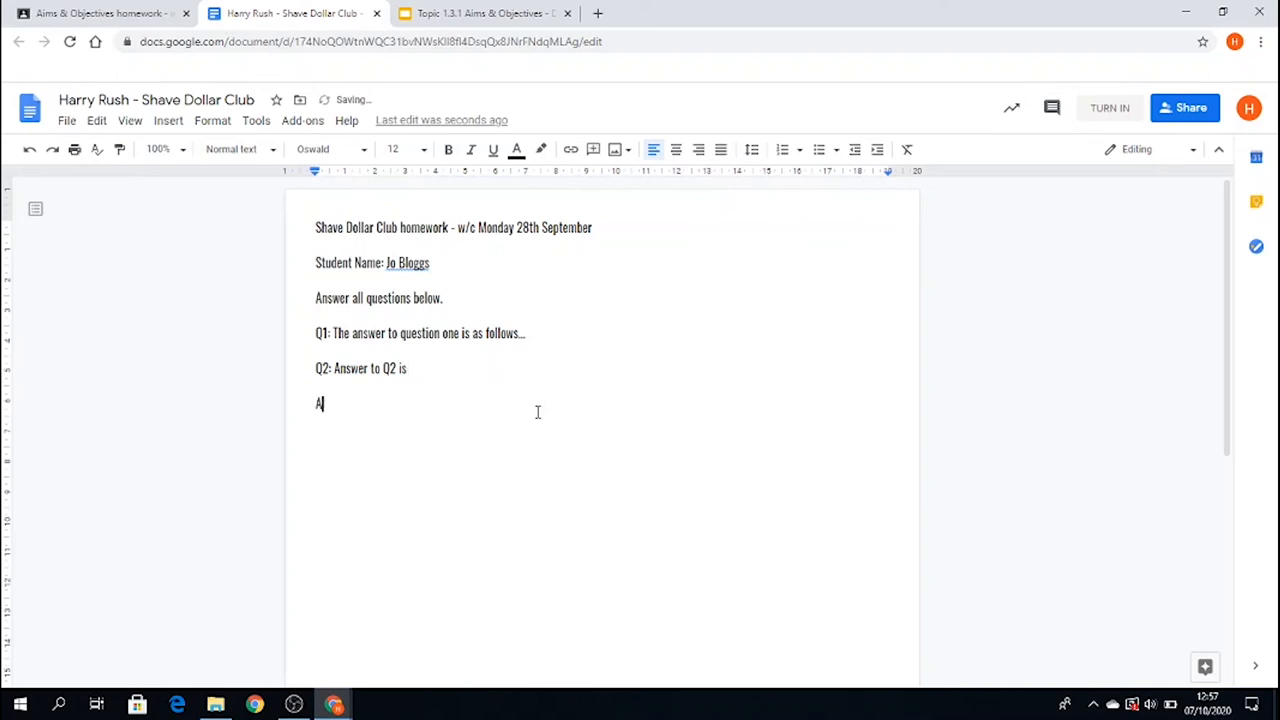
text(Q3)
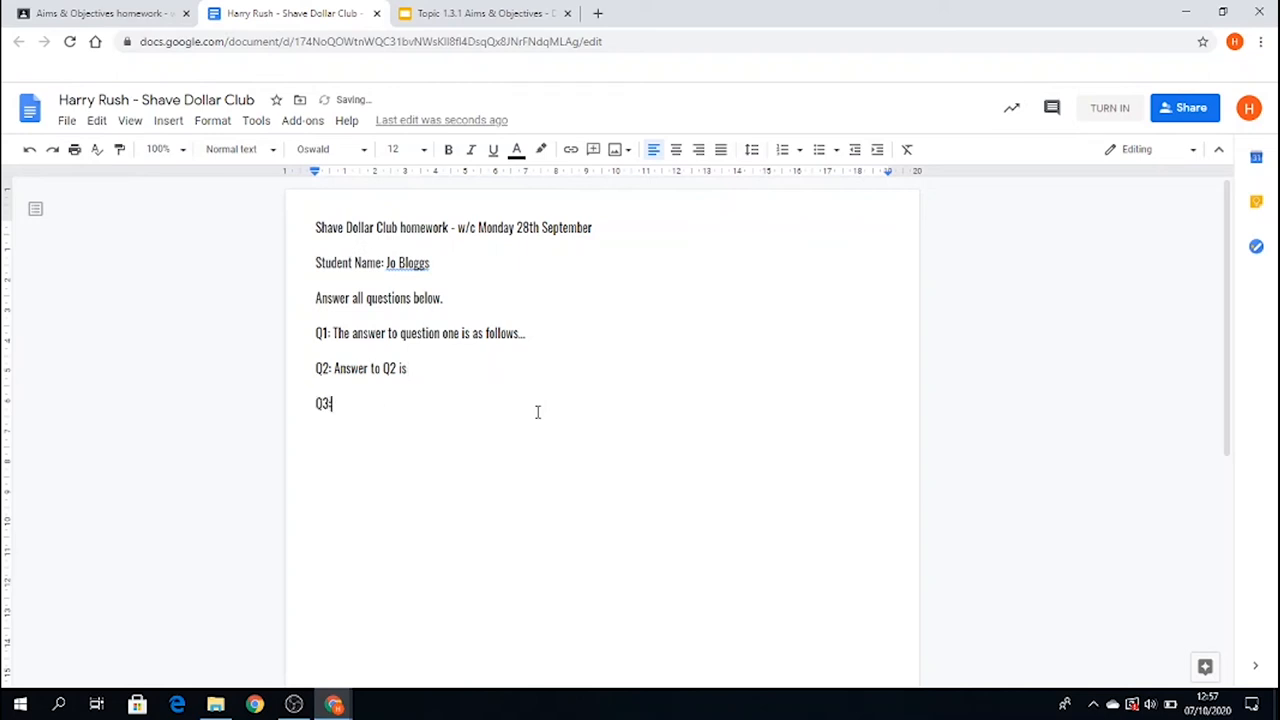
text(: Answer for Q)
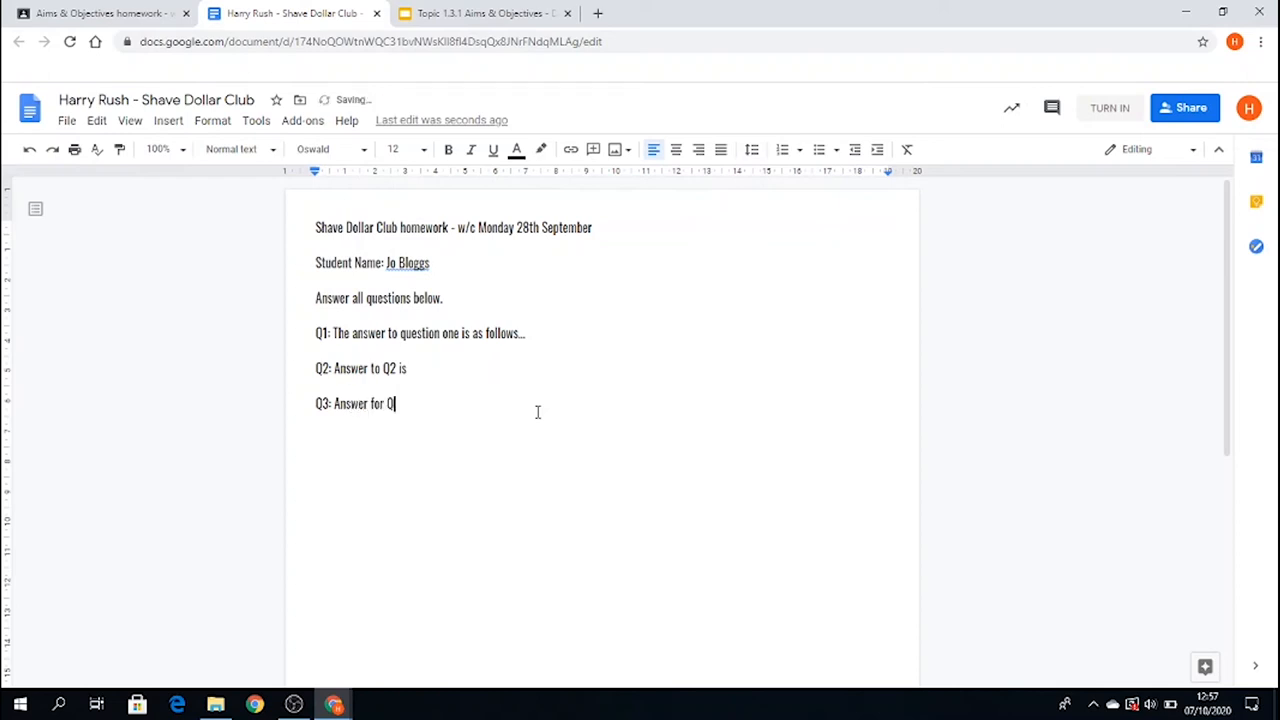
text(is...)
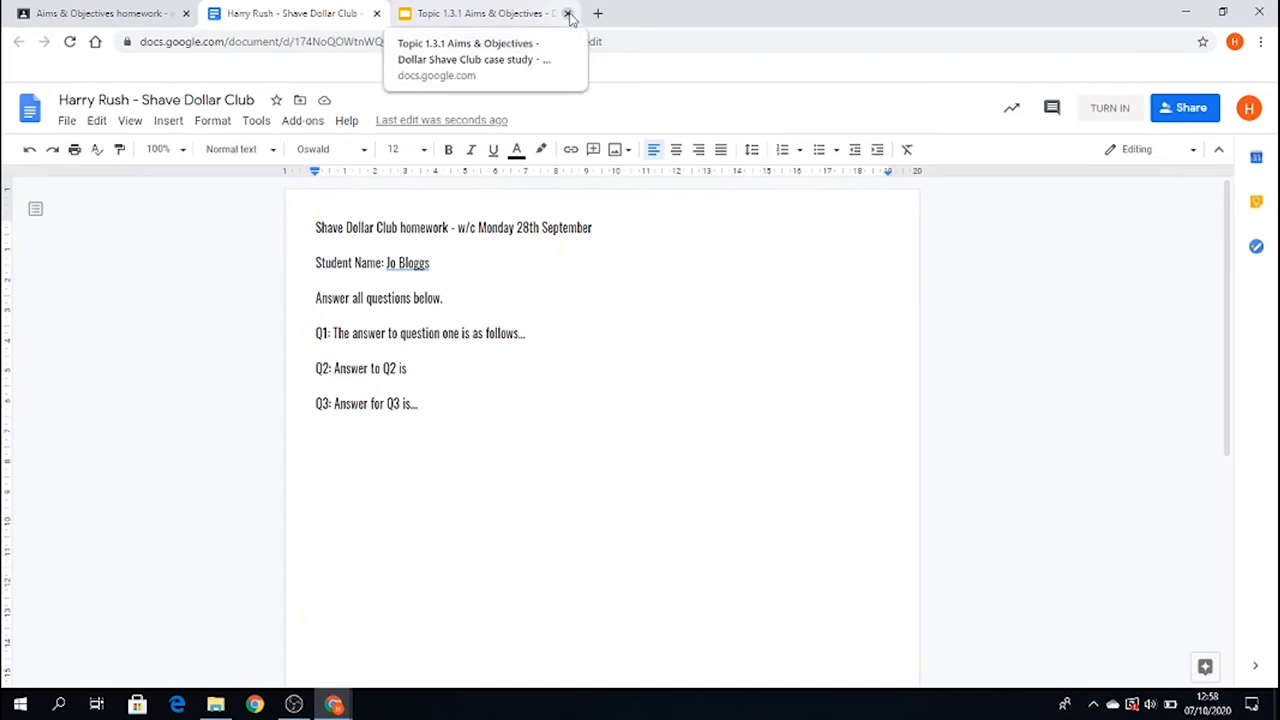
click(568, 12)
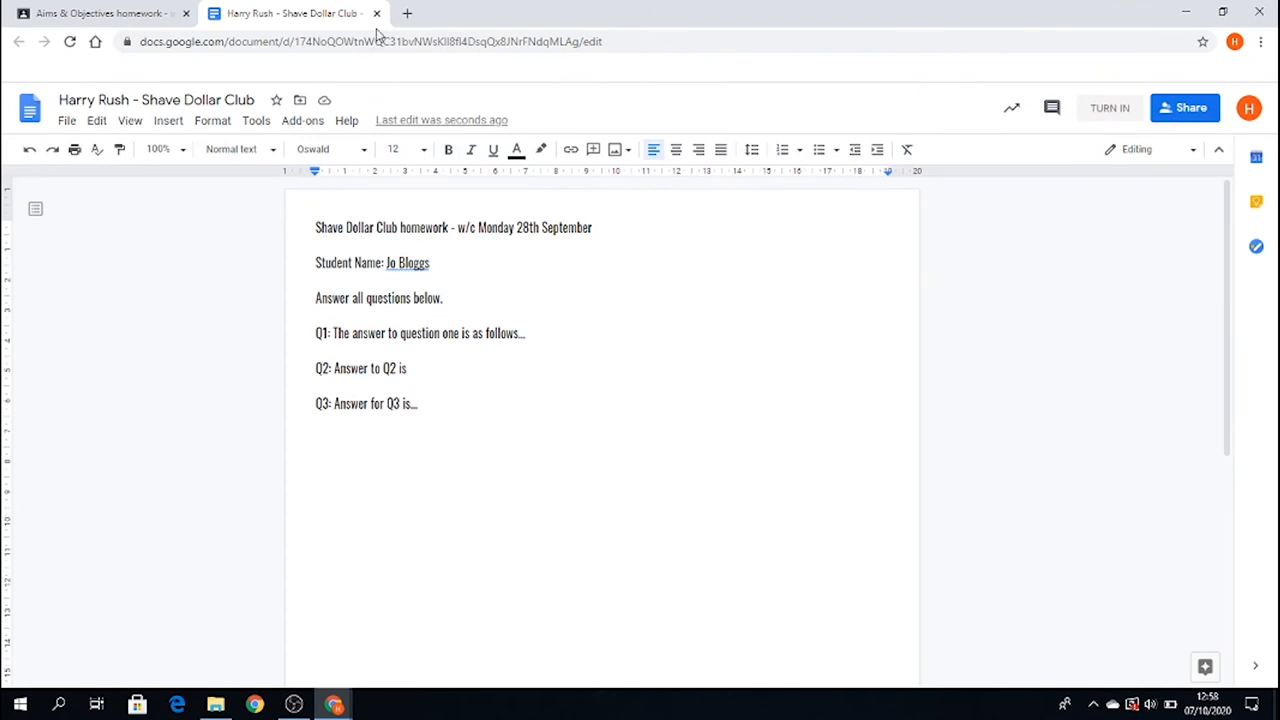
click(100, 12)
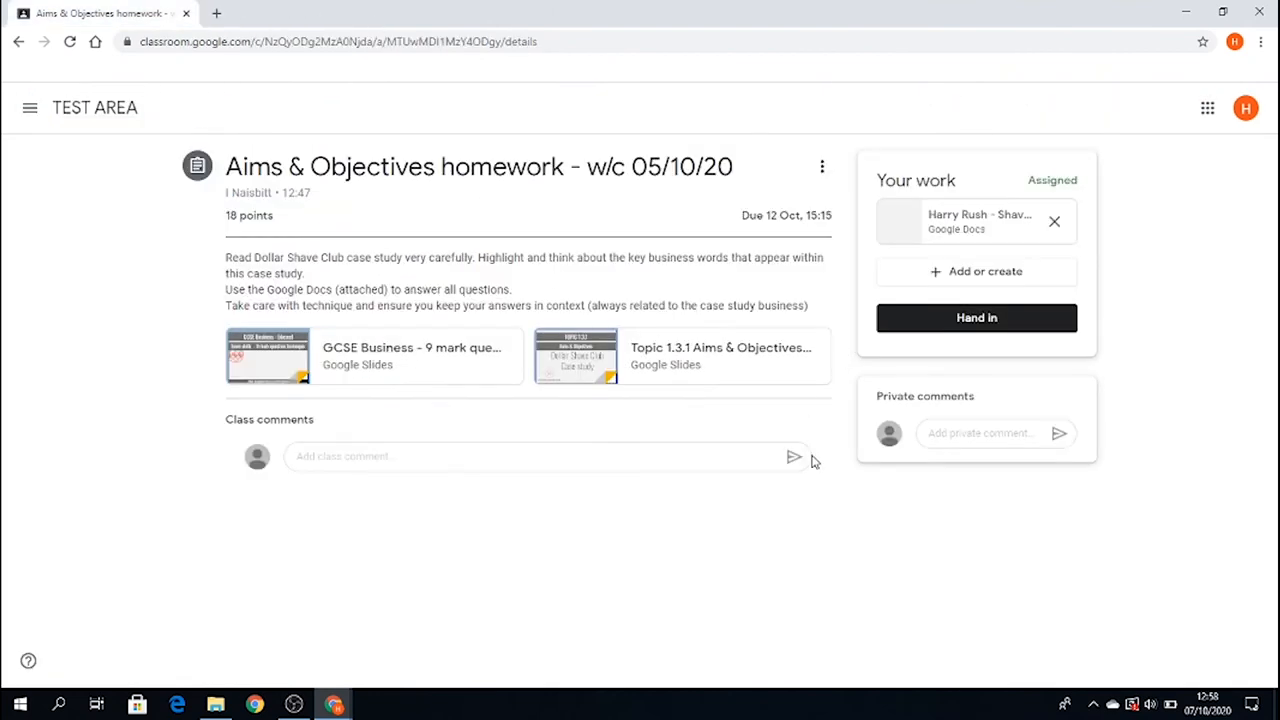
mouse_move(1012, 376)
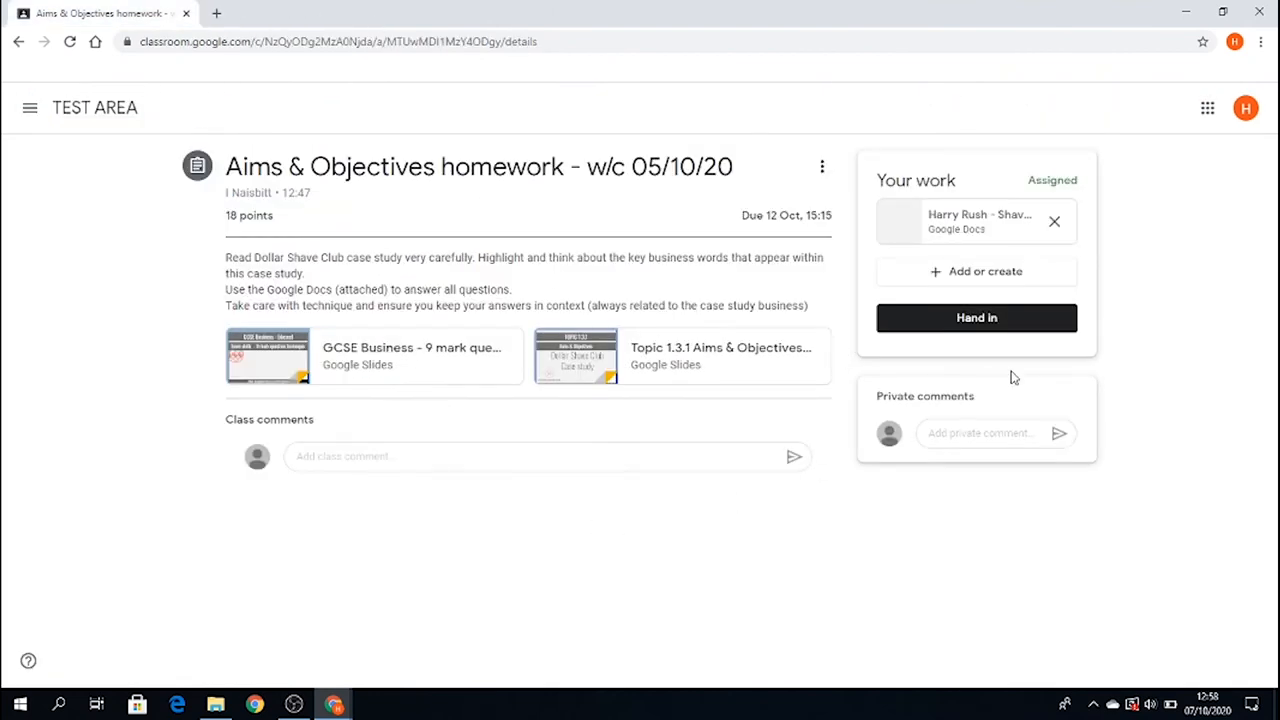
mouse_move(904, 244)
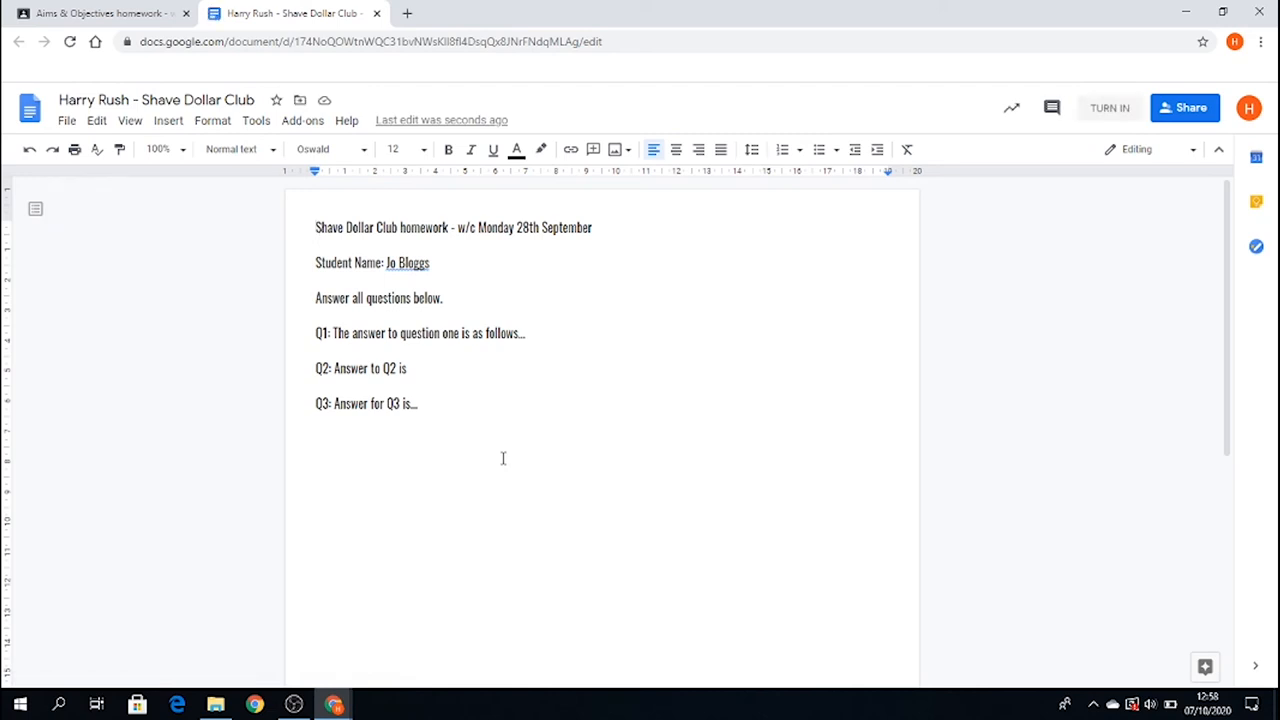
click(100, 12)
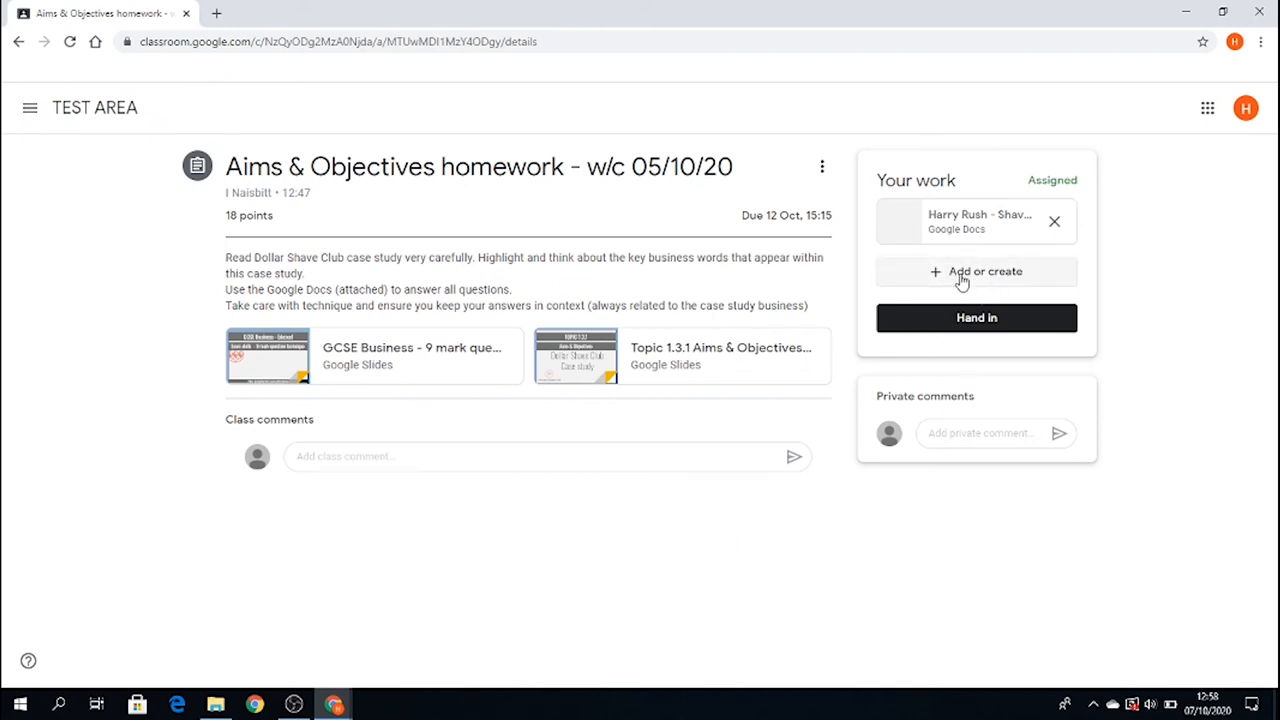
mouse_move(1004, 284)
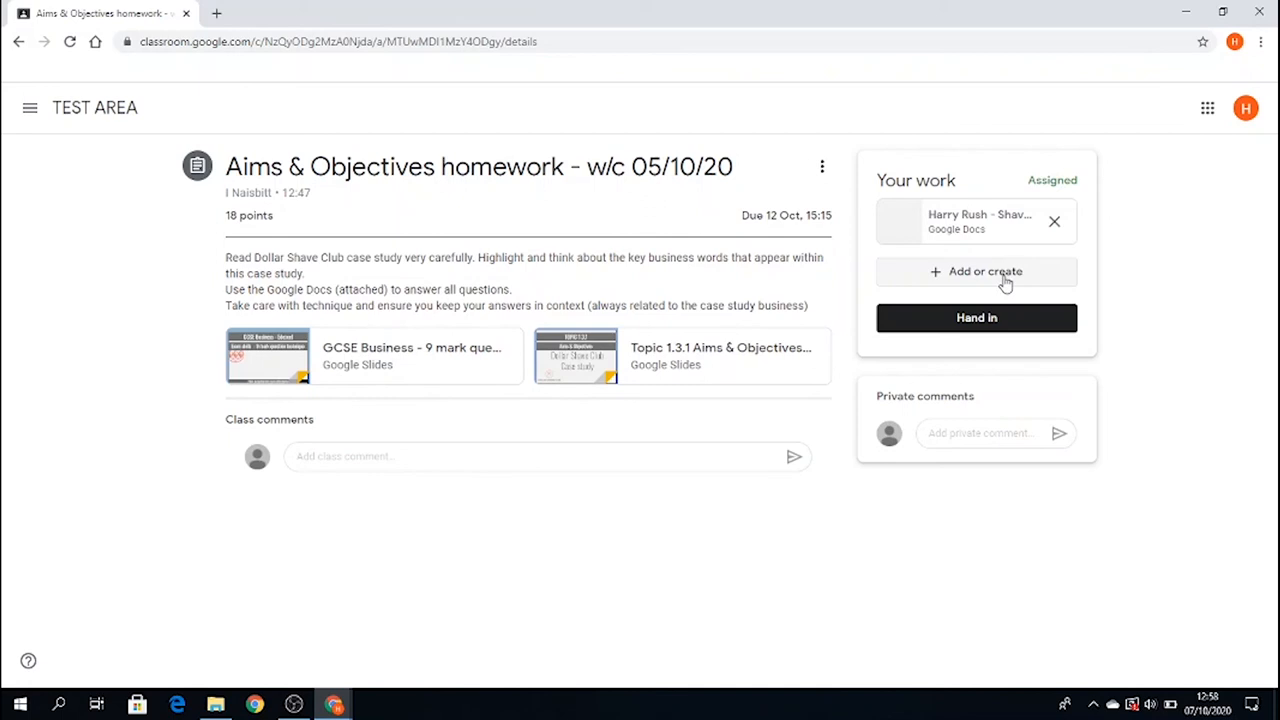
mouse_move(900, 220)
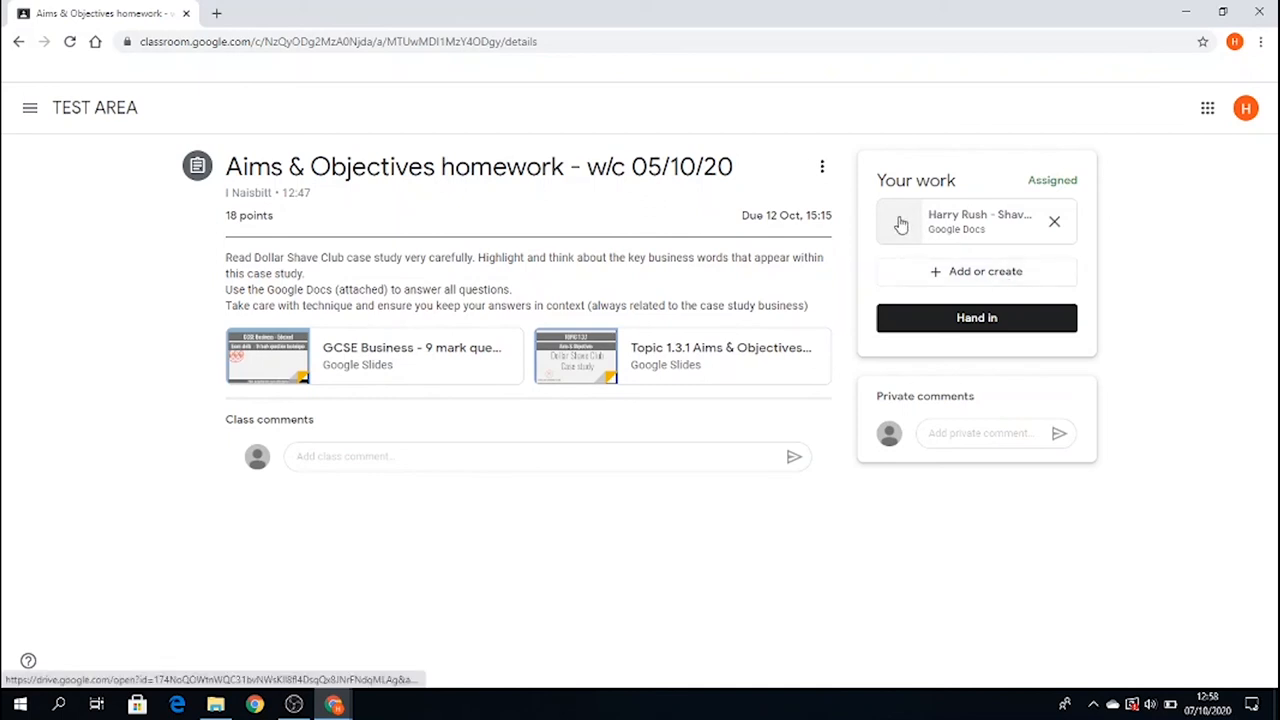
mouse_move(900, 220)
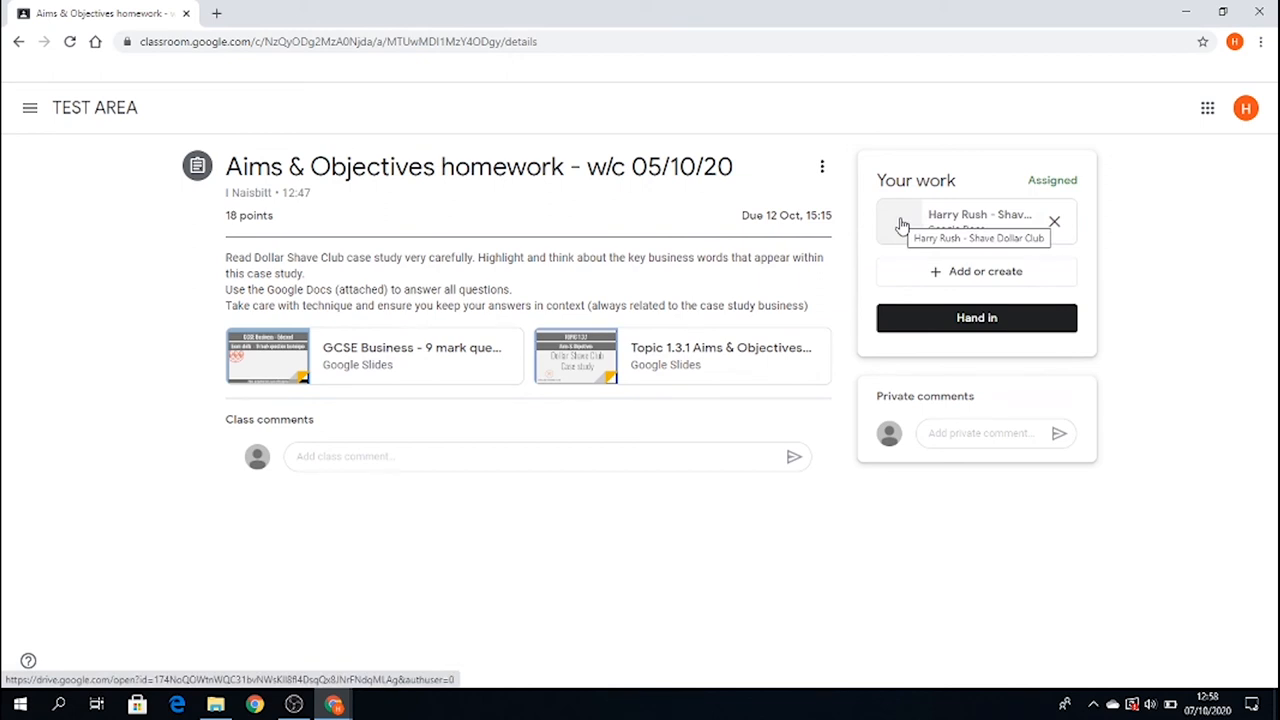
mouse_move(956, 402)
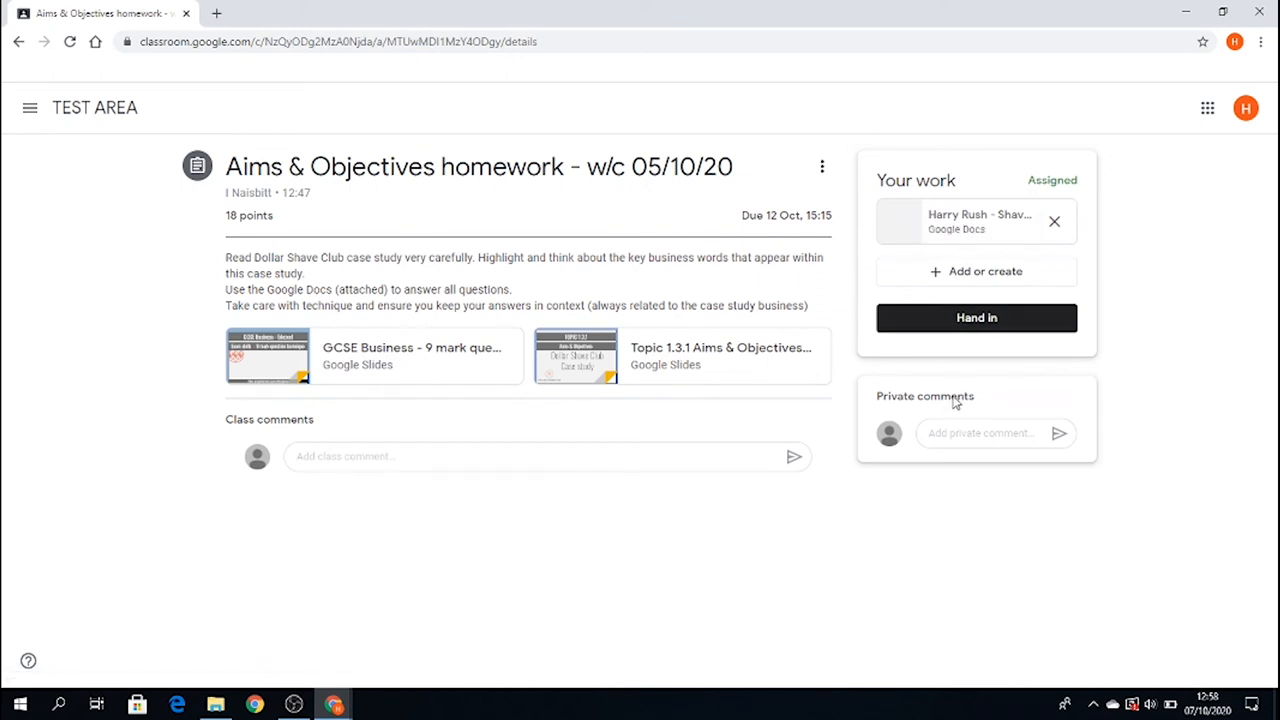
- Post a private comment to the teacher saying the homework is complete and Q4 was difficult
click(990, 432)
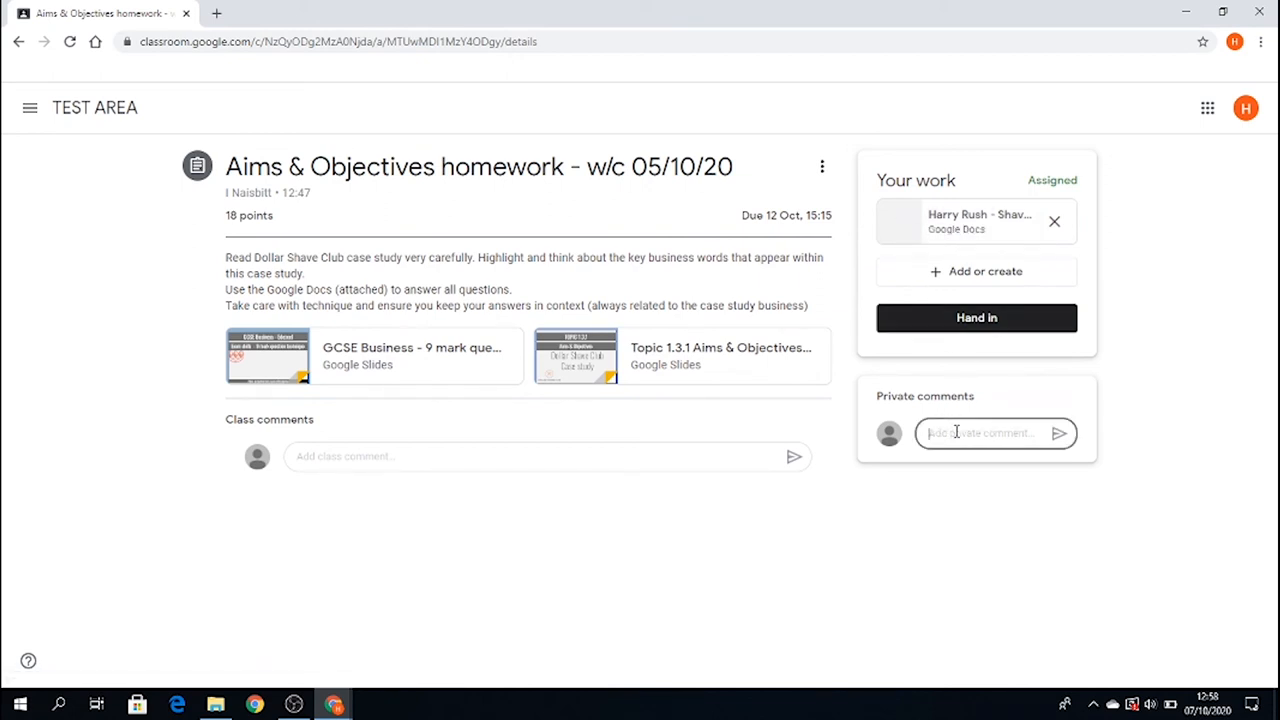
text(Hi Sir, My)
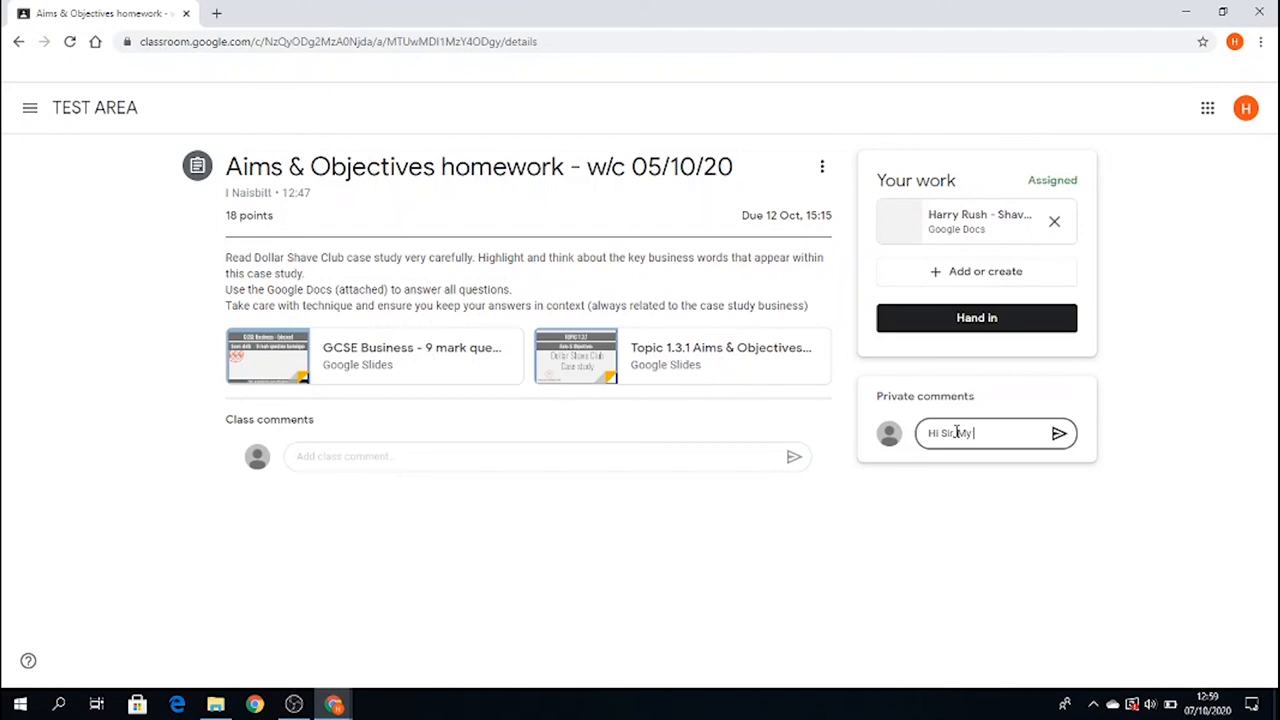
text(homework is complete. I found Q)
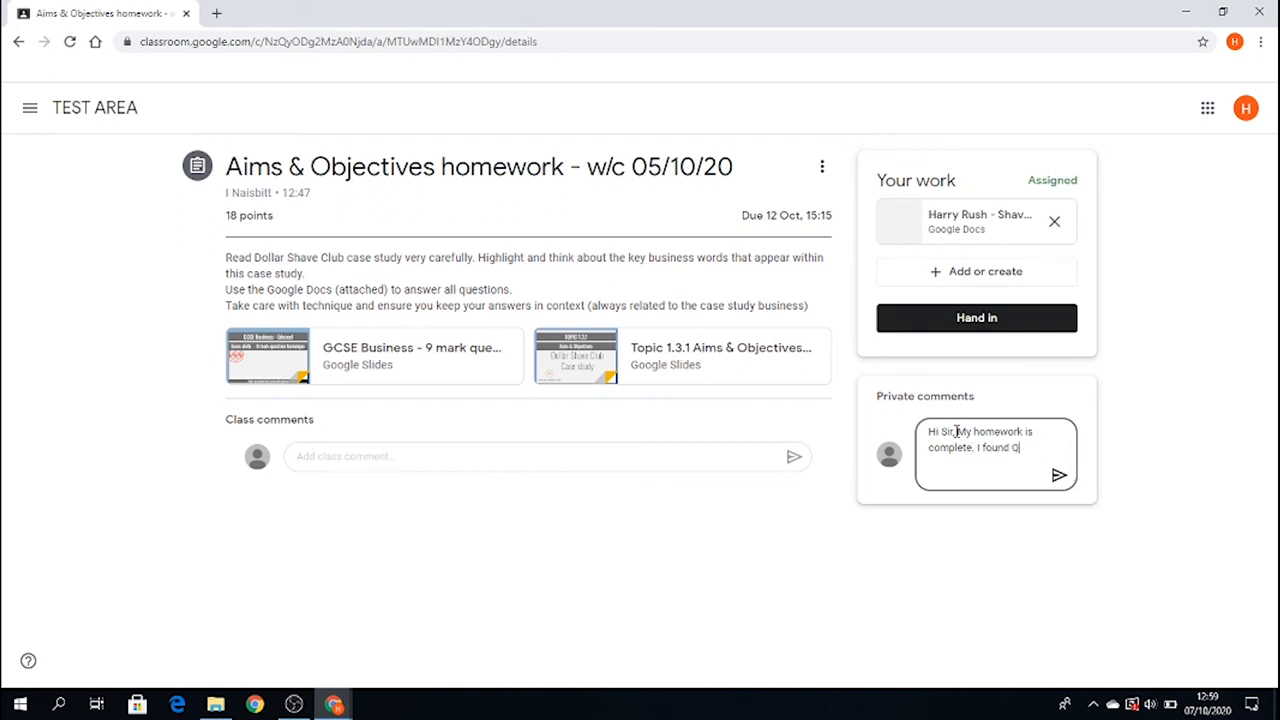
text(4 diff)
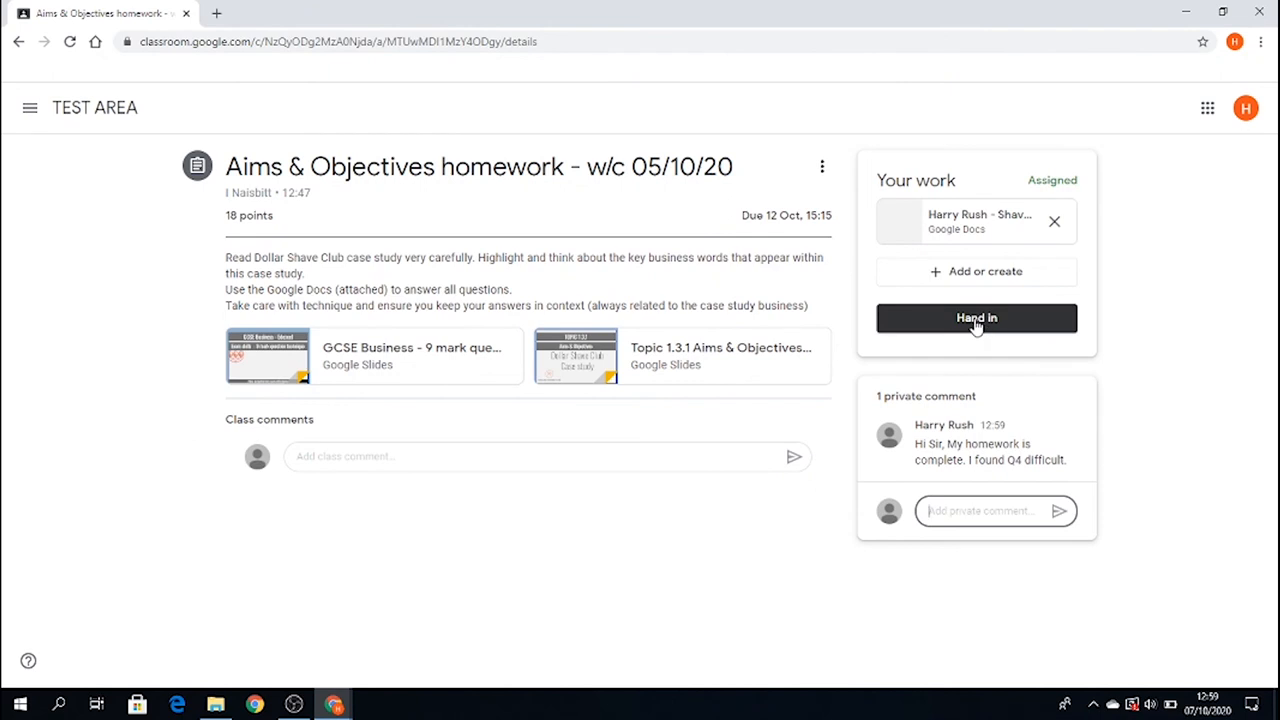
- Hand in the Aims & Objectives homework, confirming so its status changes to Handed in
click(976, 316)
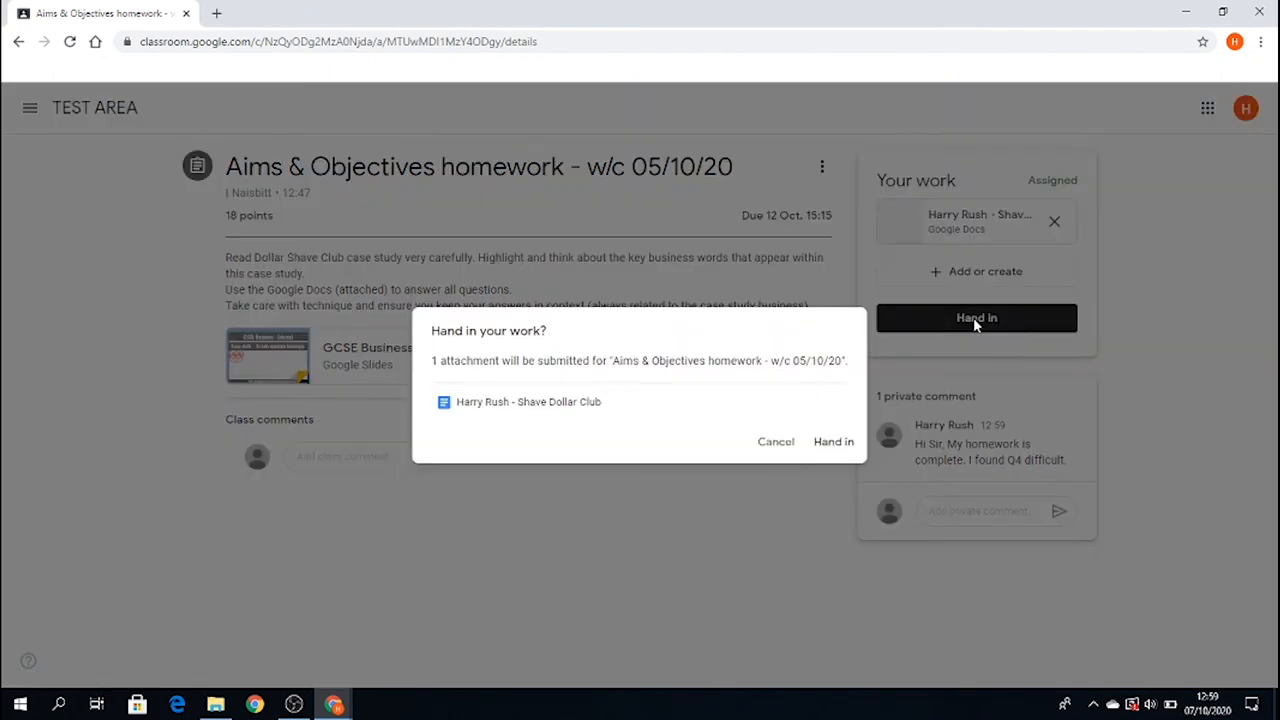
mouse_move(656, 404)
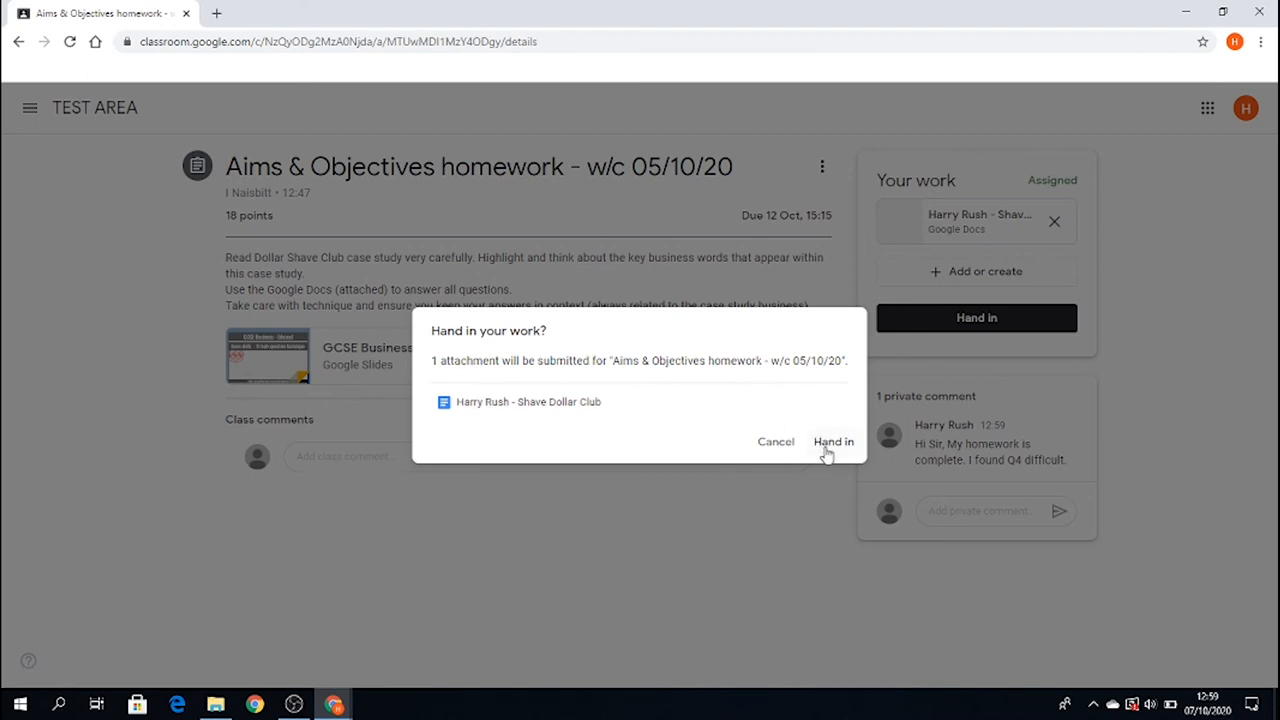
click(832, 442)
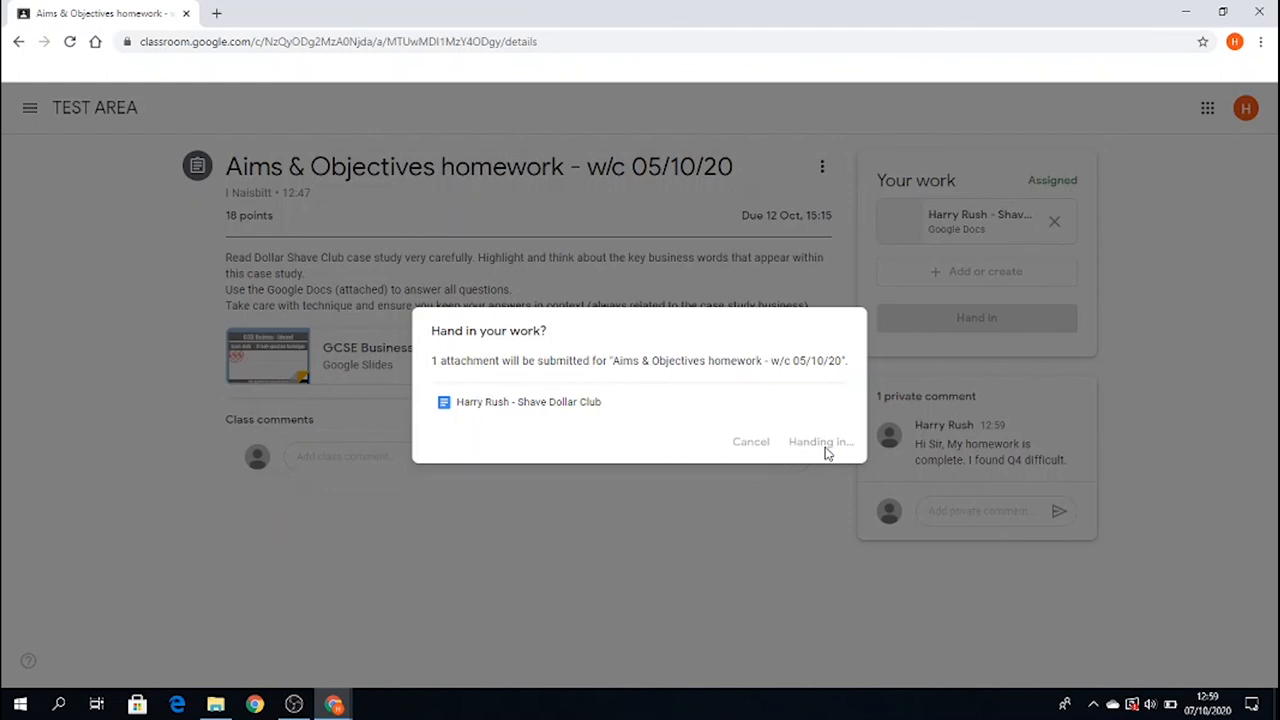
click(820, 442)
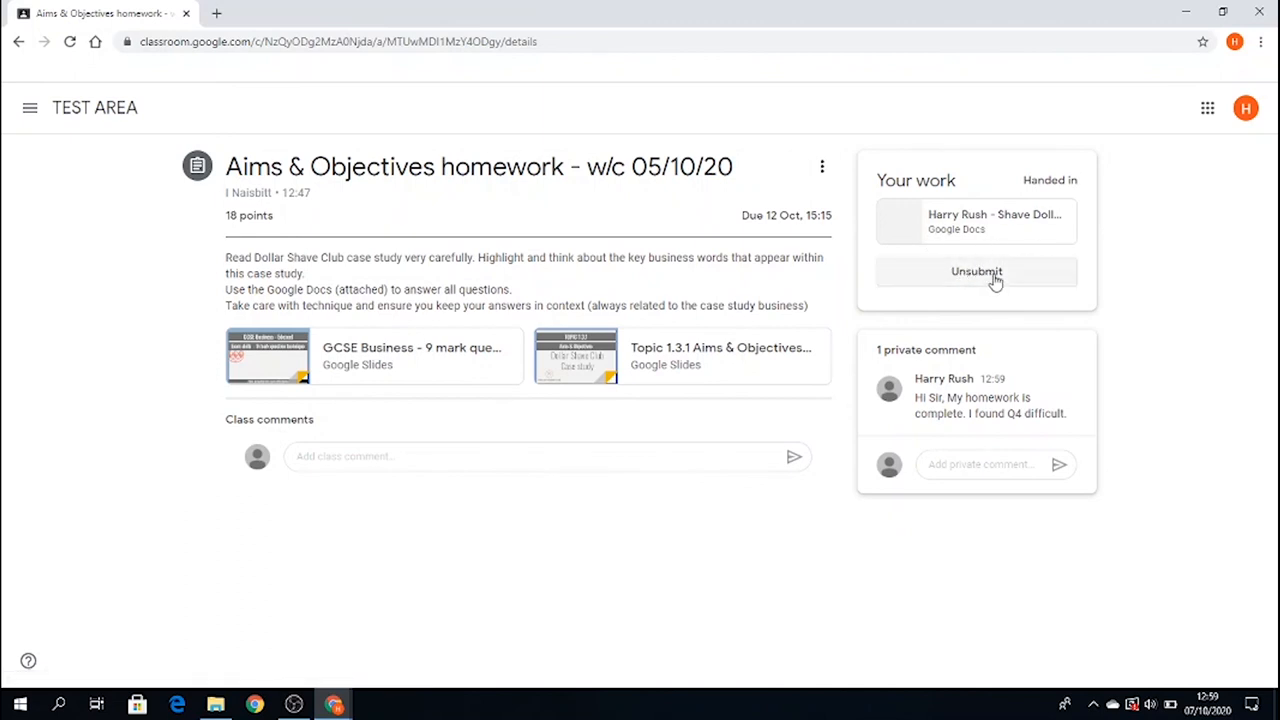
mouse_move(988, 278)
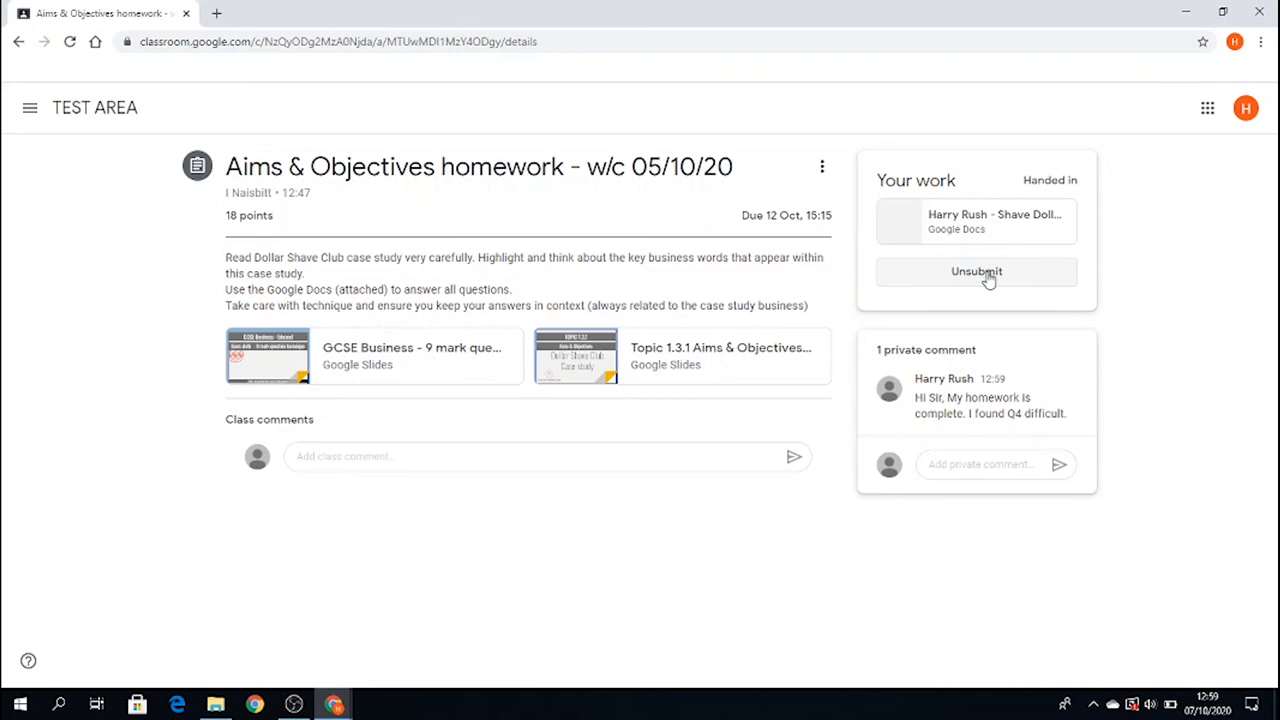
mouse_move(600, 412)
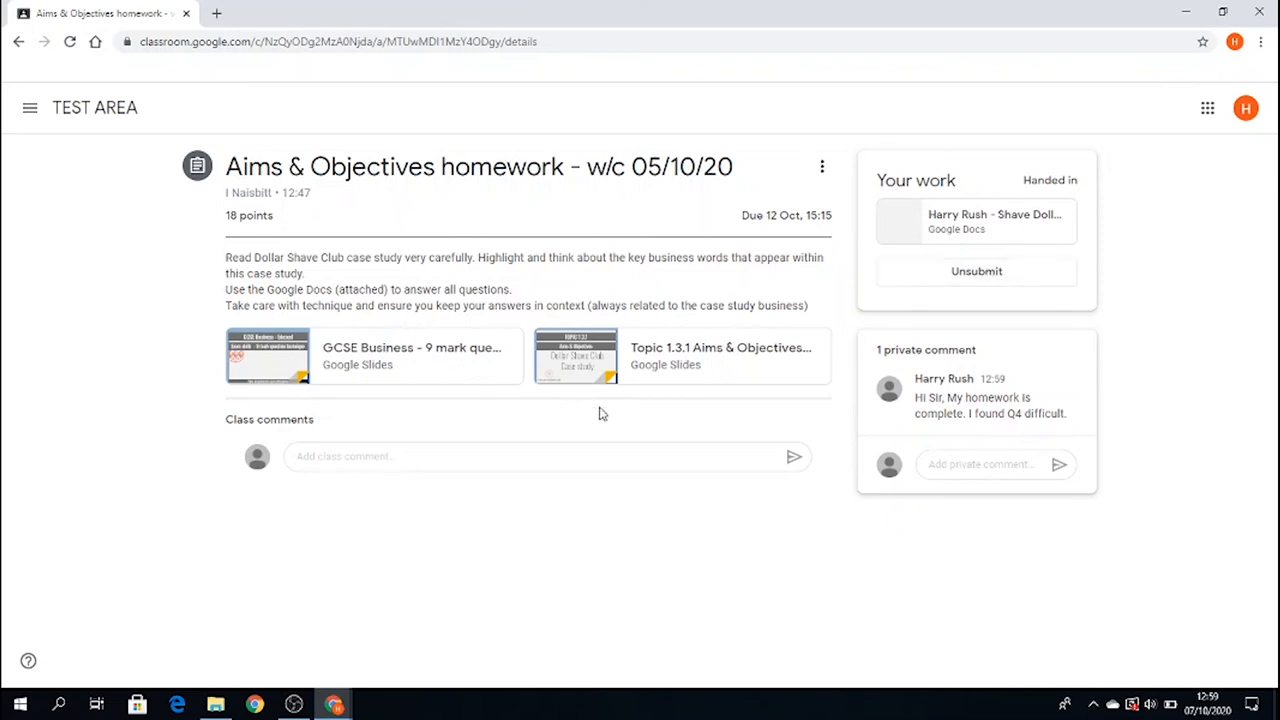
mouse_move(396, 348)
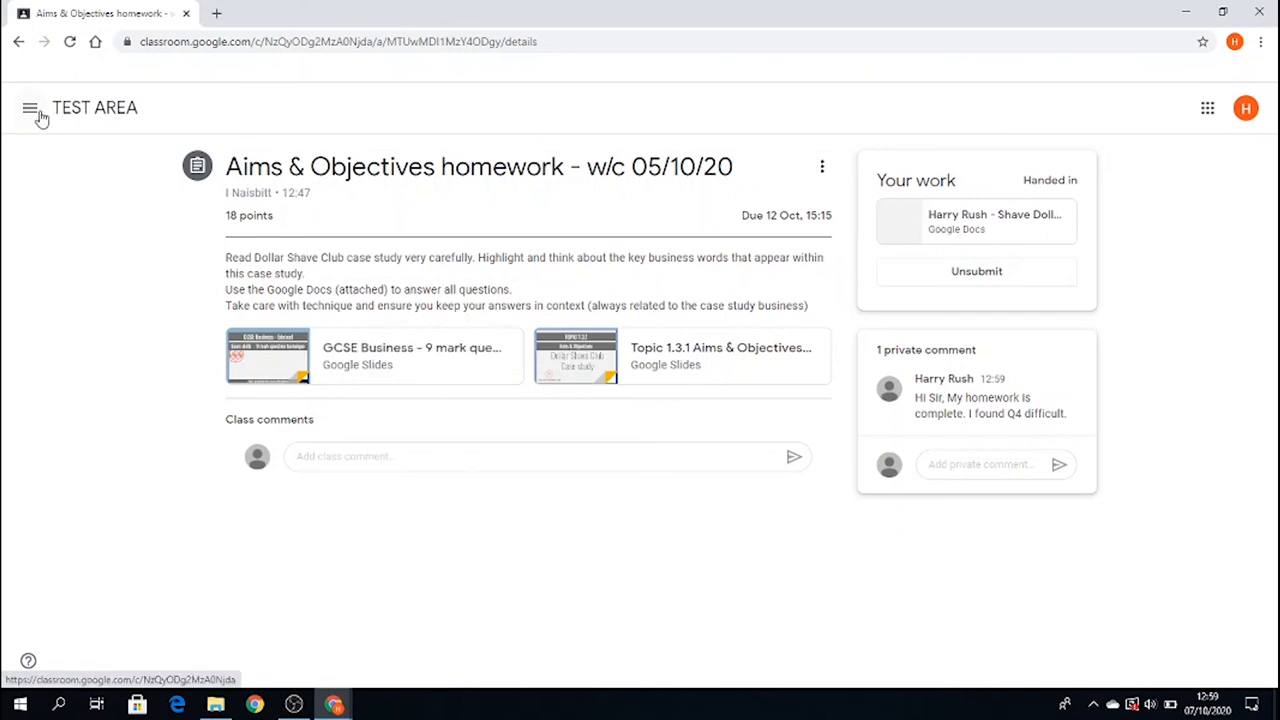
- Return via the class menu to TEST AREA's Classwork list, where the homework shows Handed in
click(30, 108)
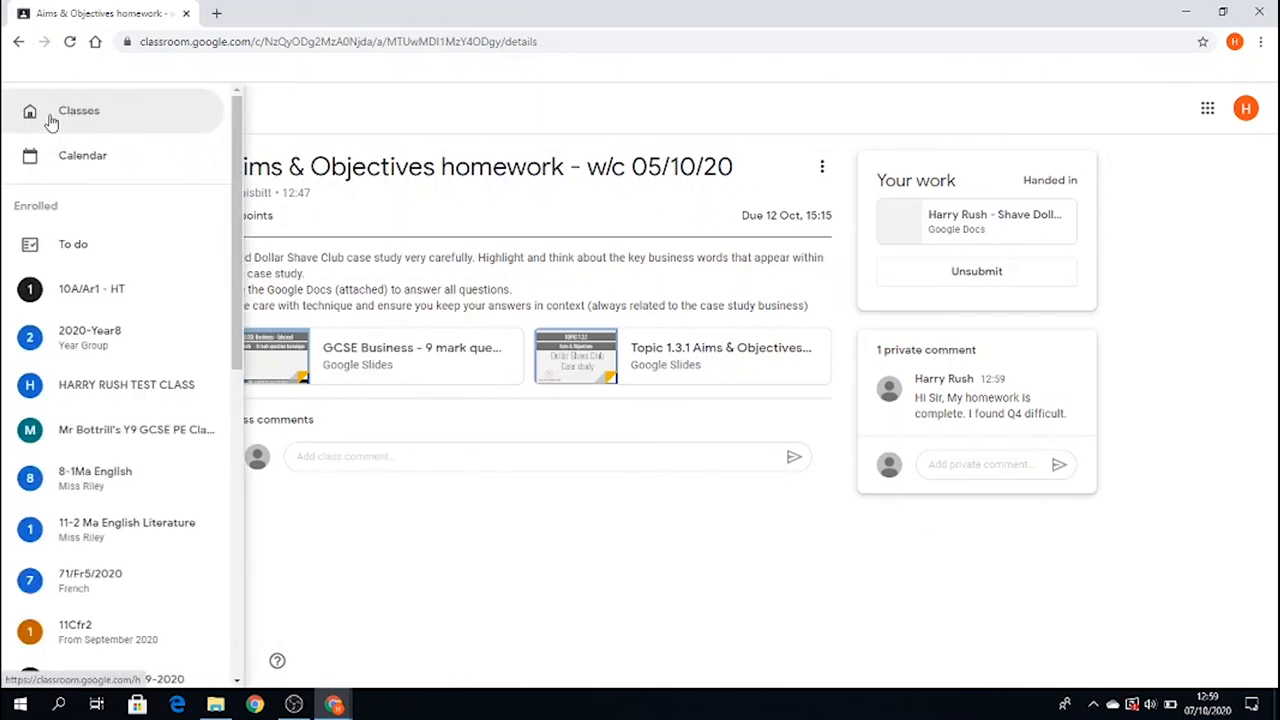
scroll(down, 3)
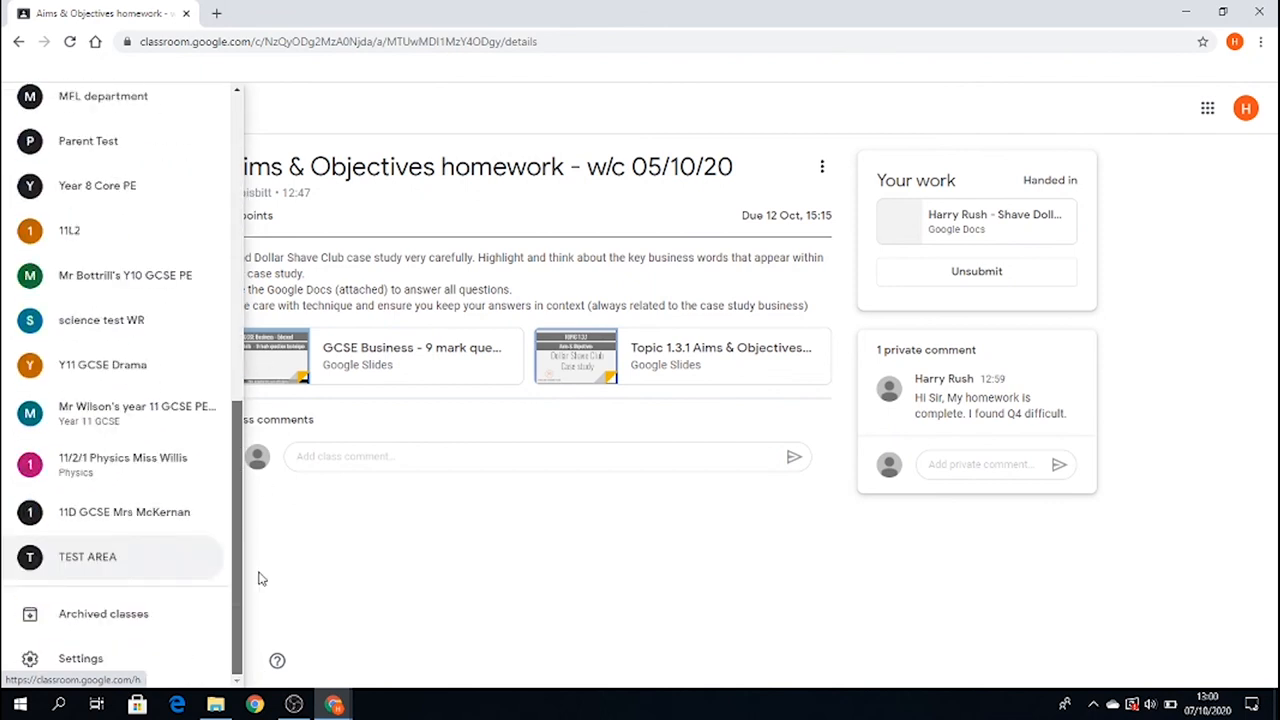
click(88, 556)
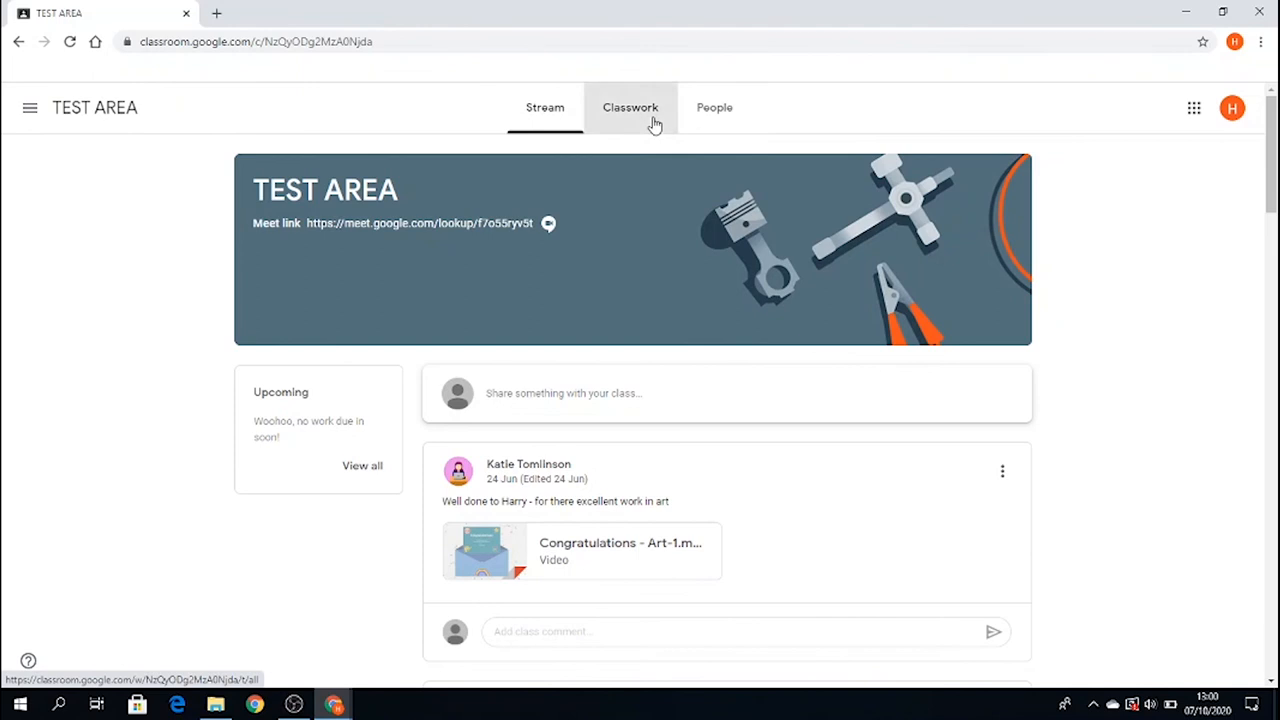
click(630, 108)
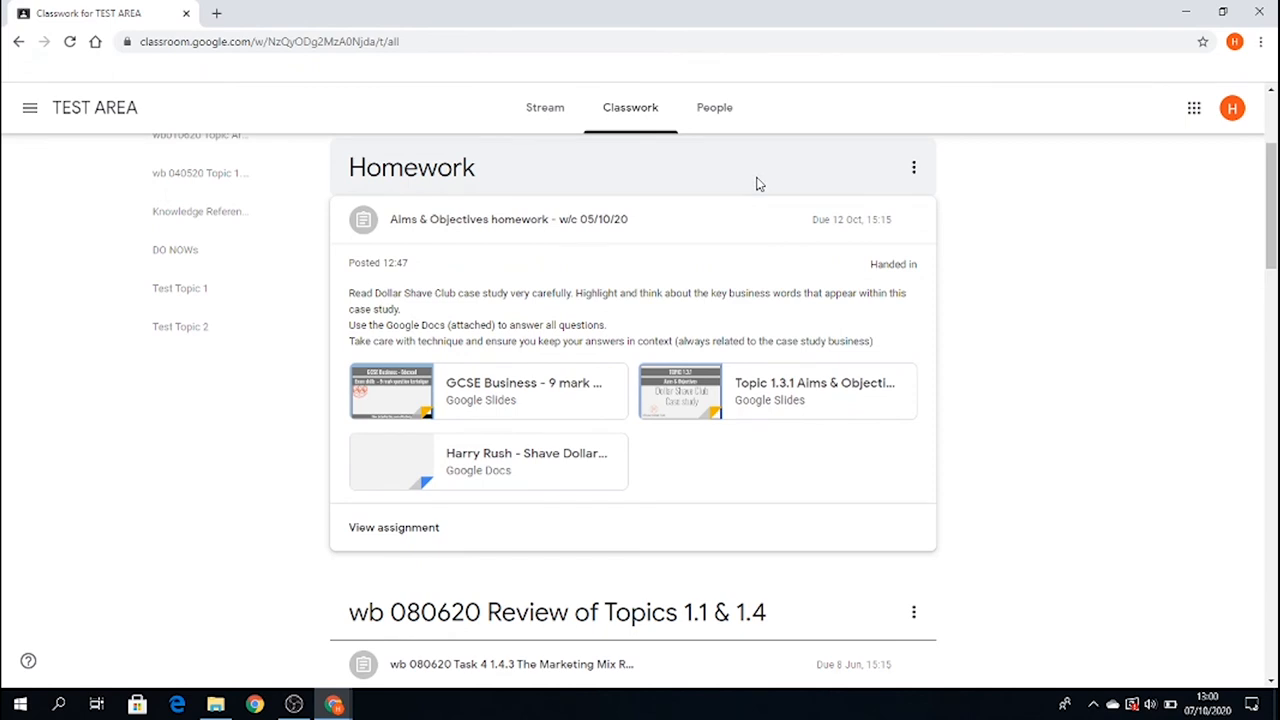
scroll(up, 3)
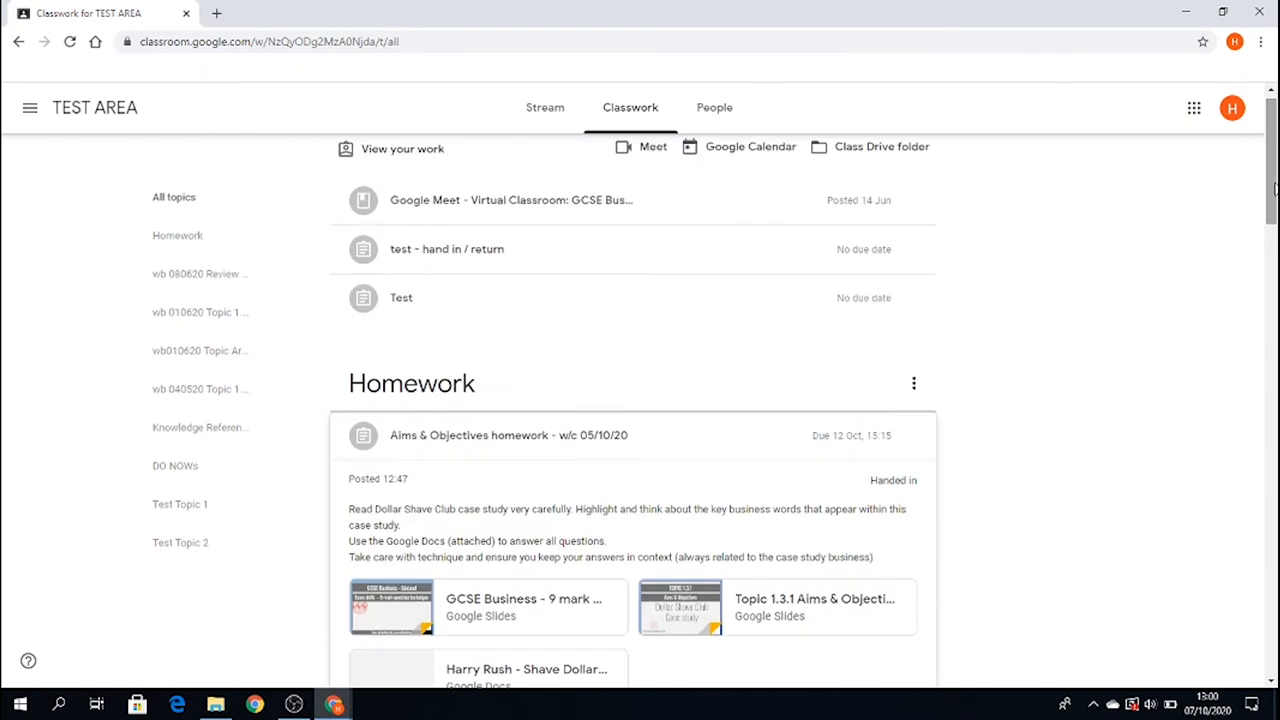